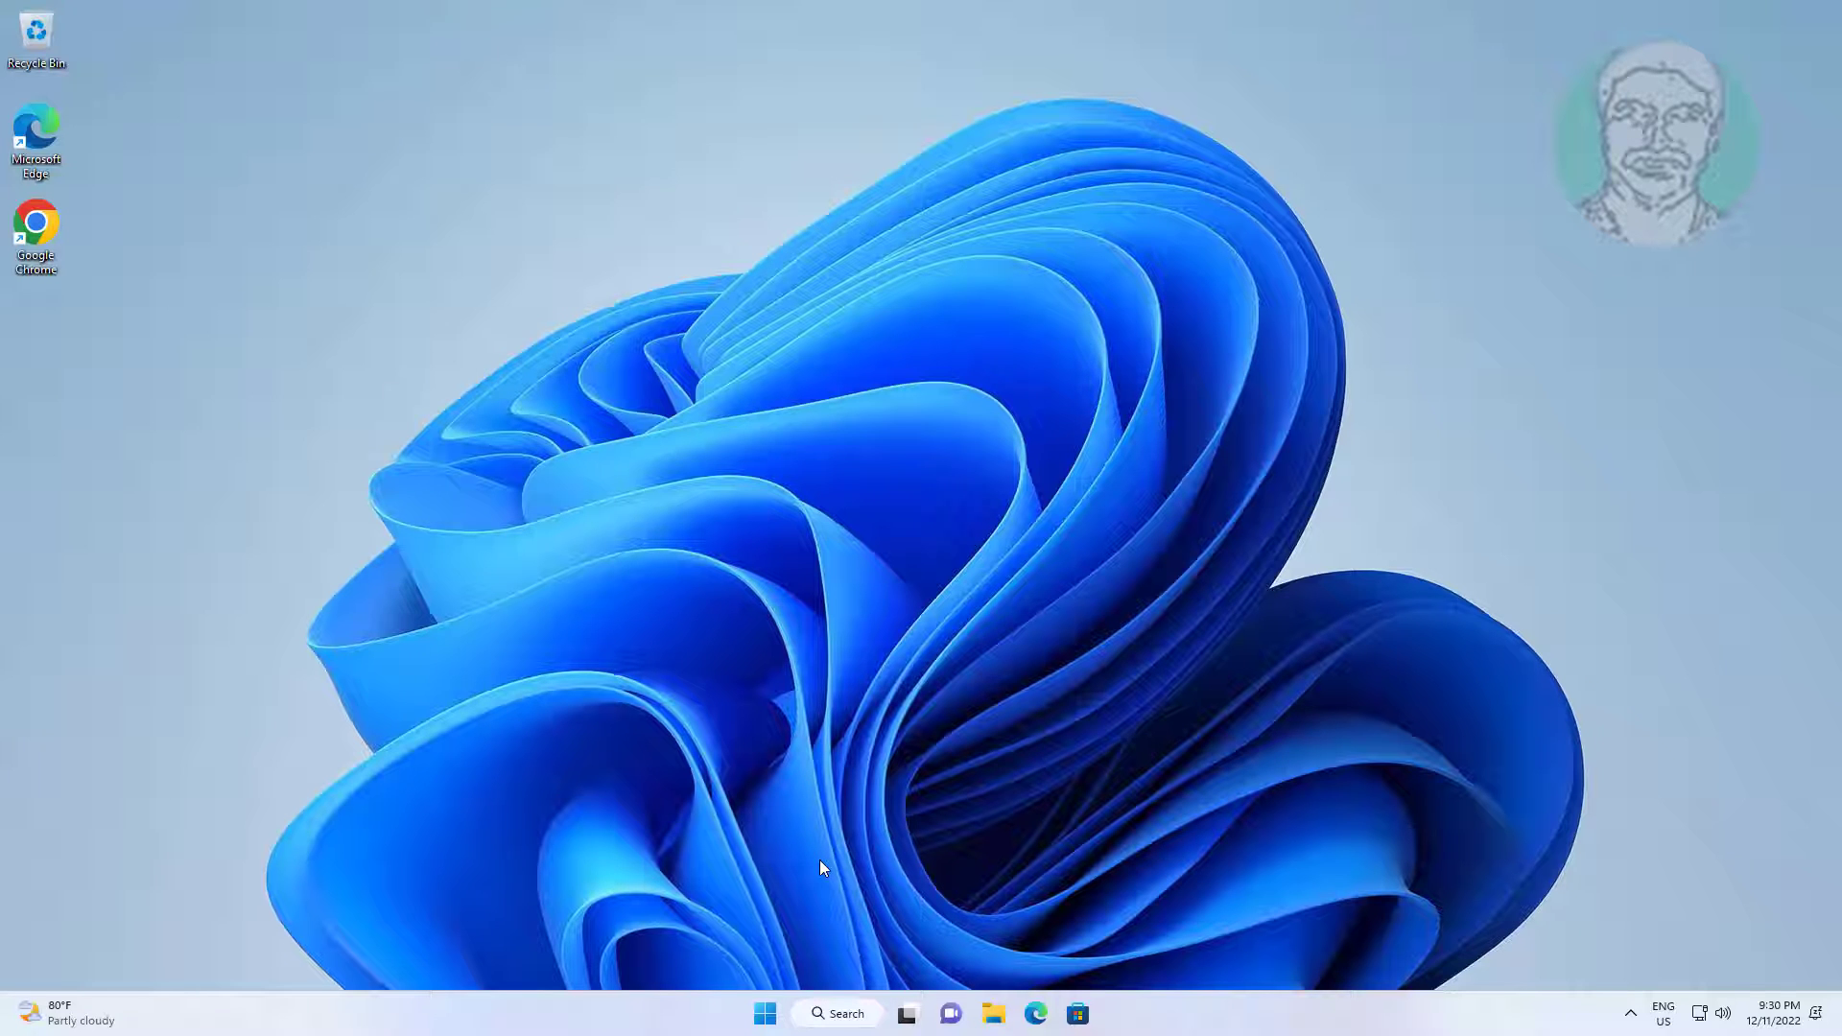
{"action": "mouse_move", "coordinate": [743, 996]}
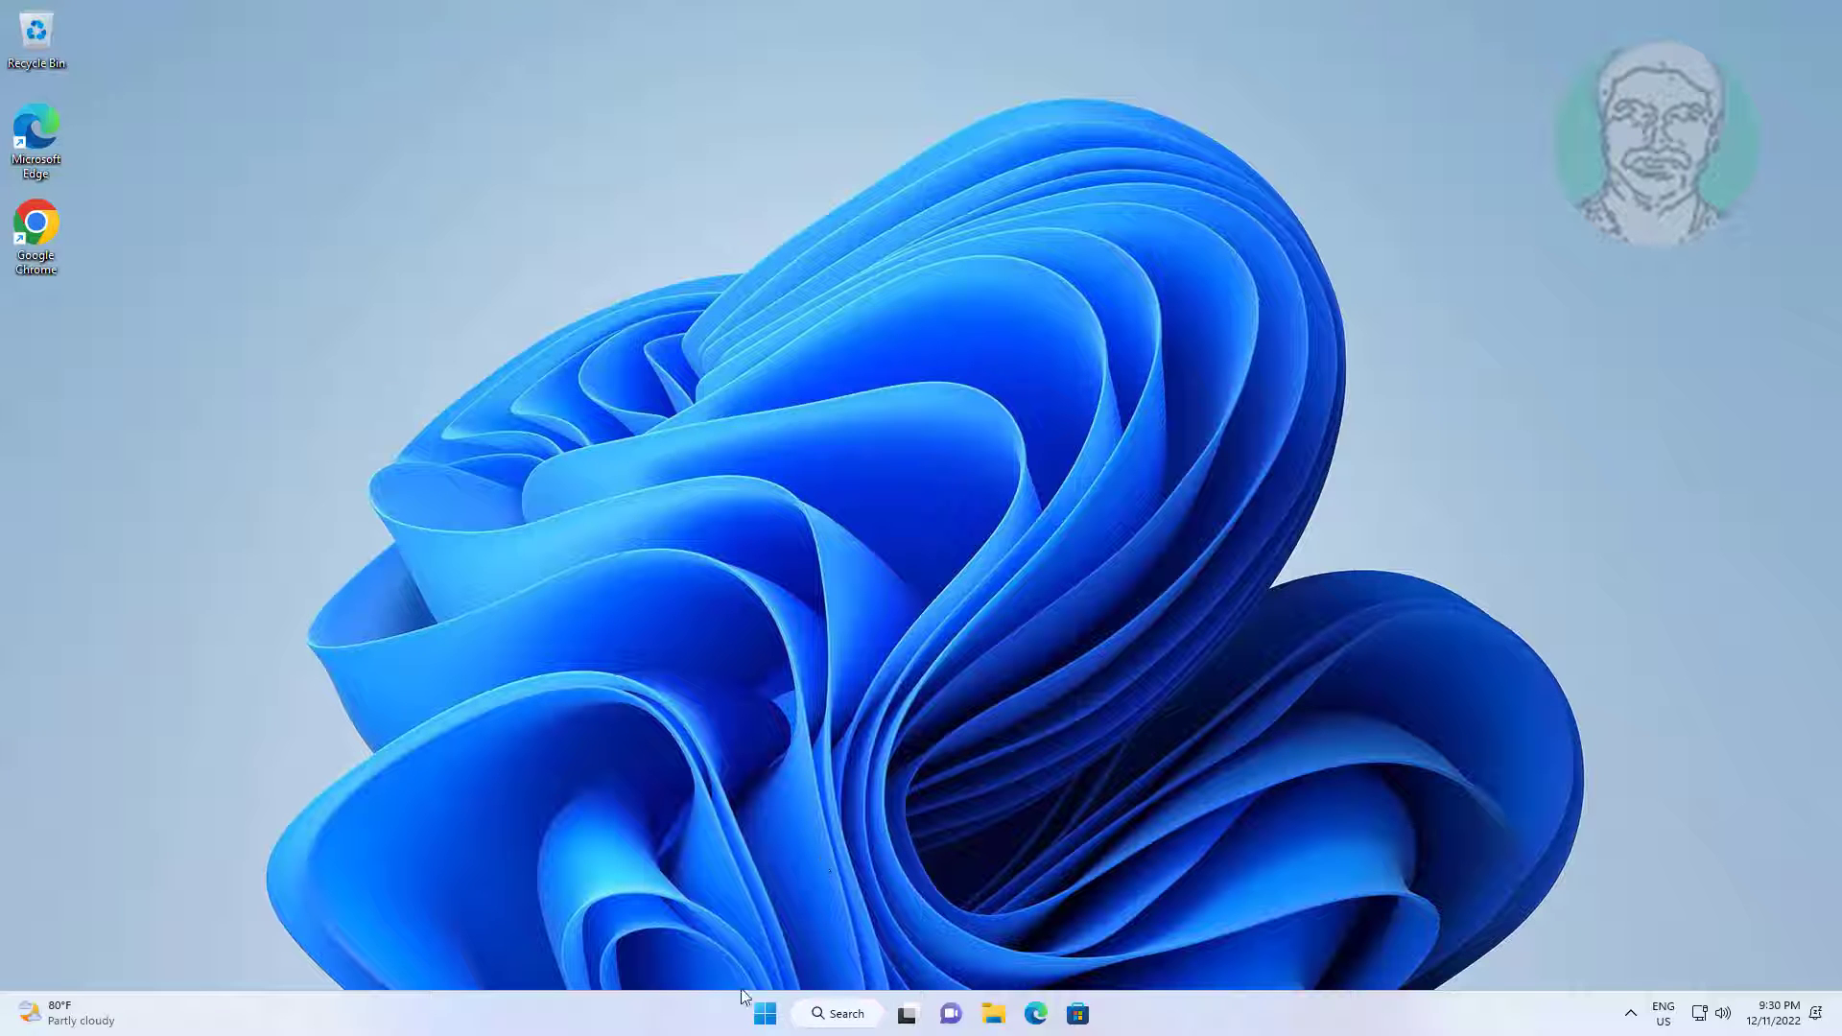
Open the Windows 11 Start menu from the taskbar to show pinned apps.
{"action": "left_click", "coordinate": [763, 1014]}
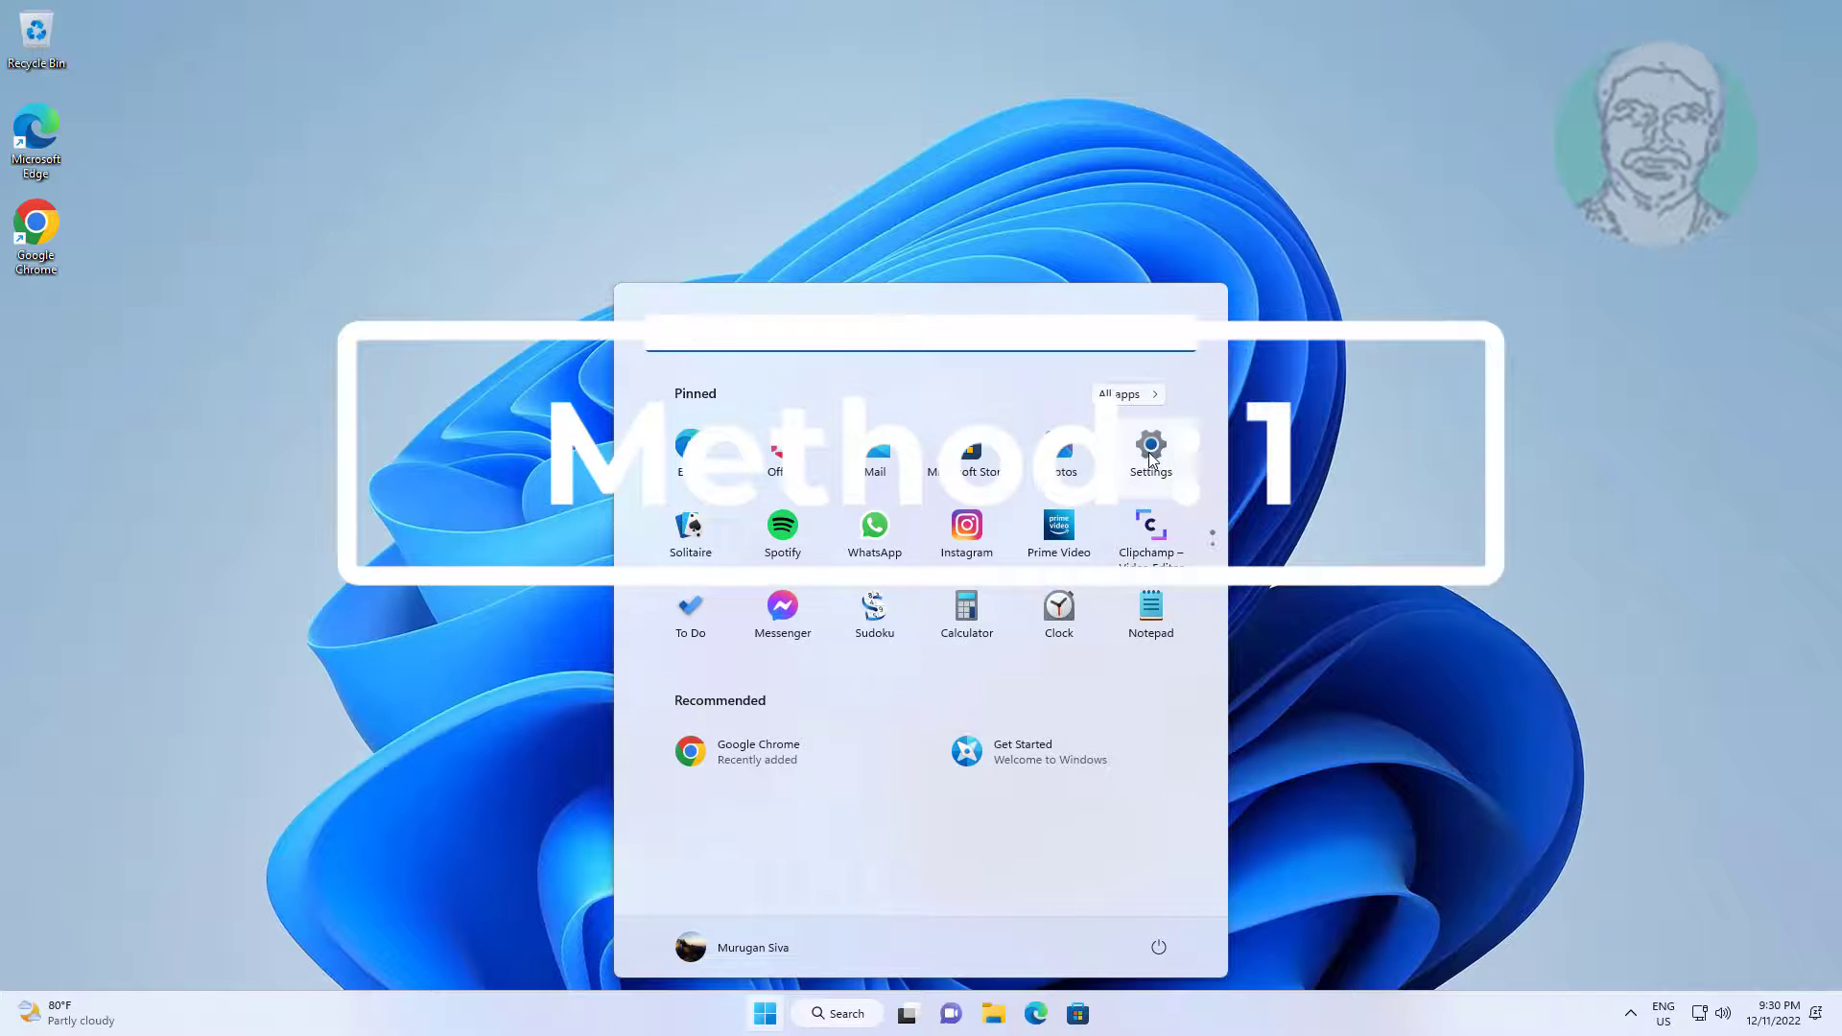
Launch Settings from Start and go to the Windows Update page.
{"action": "left_click", "coordinate": [1150, 450]}
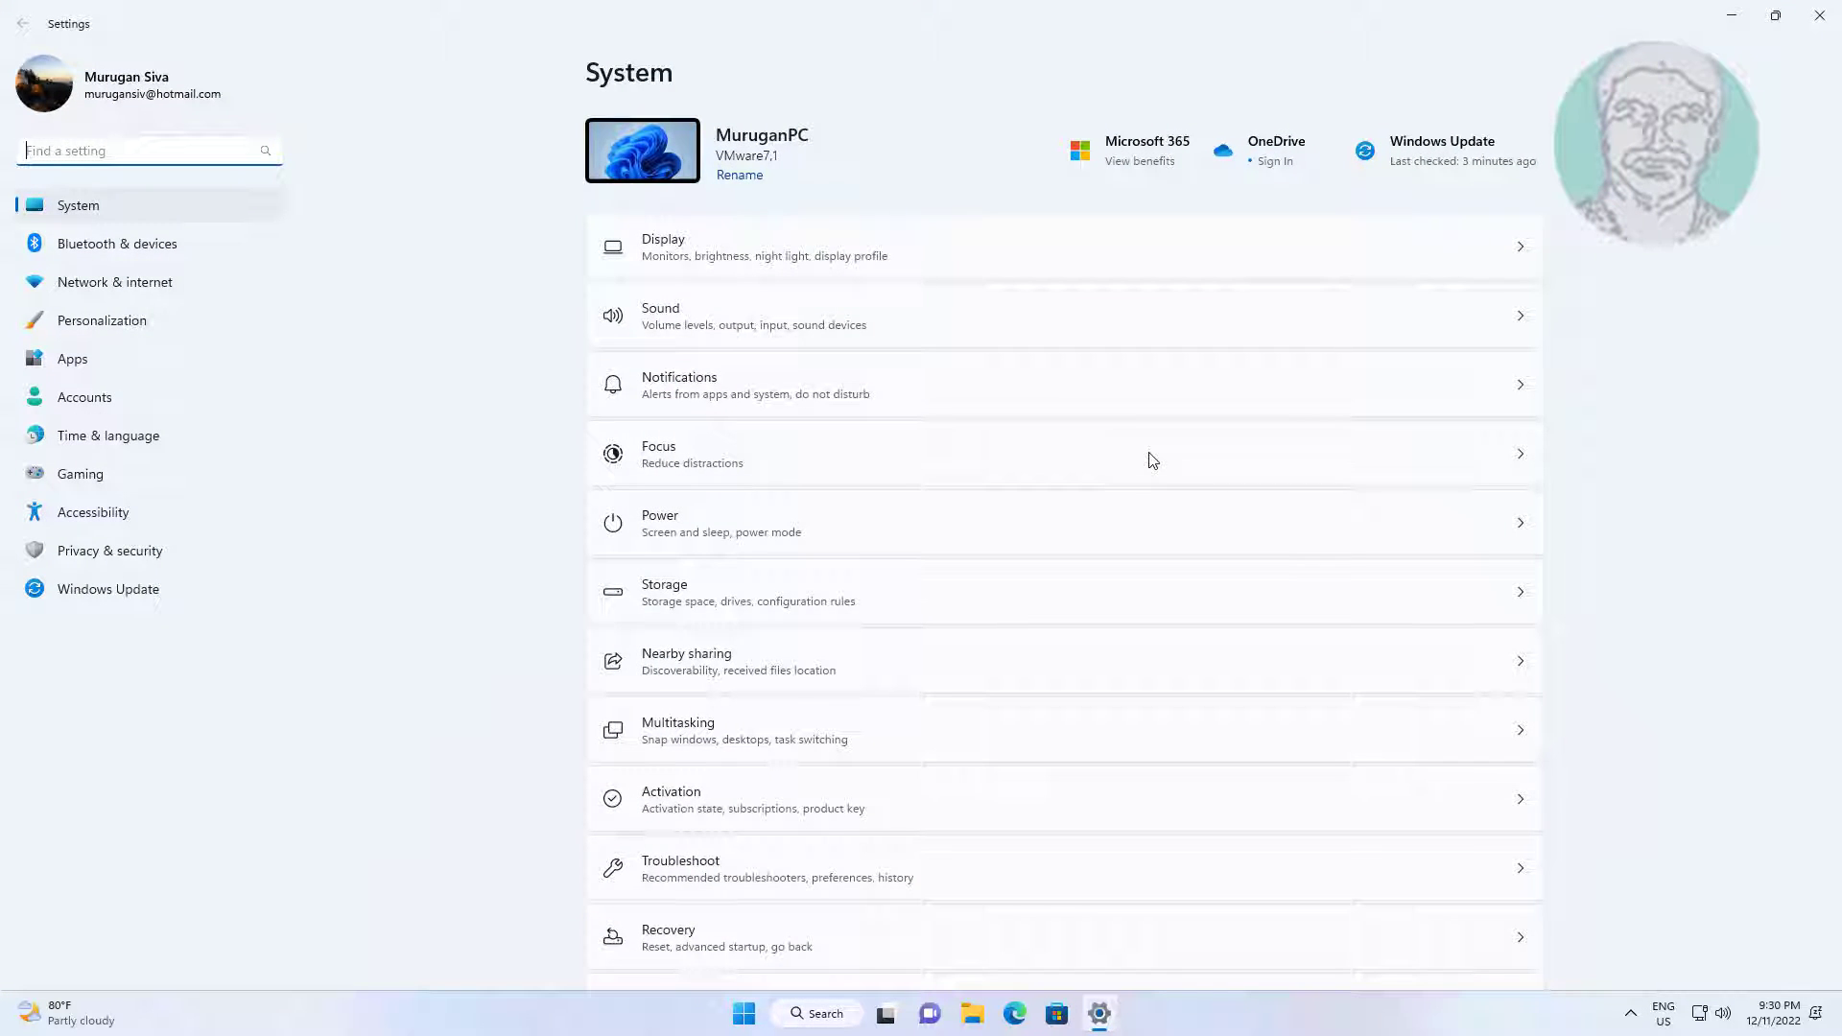
{"action": "left_click", "coordinate": [108, 589]}
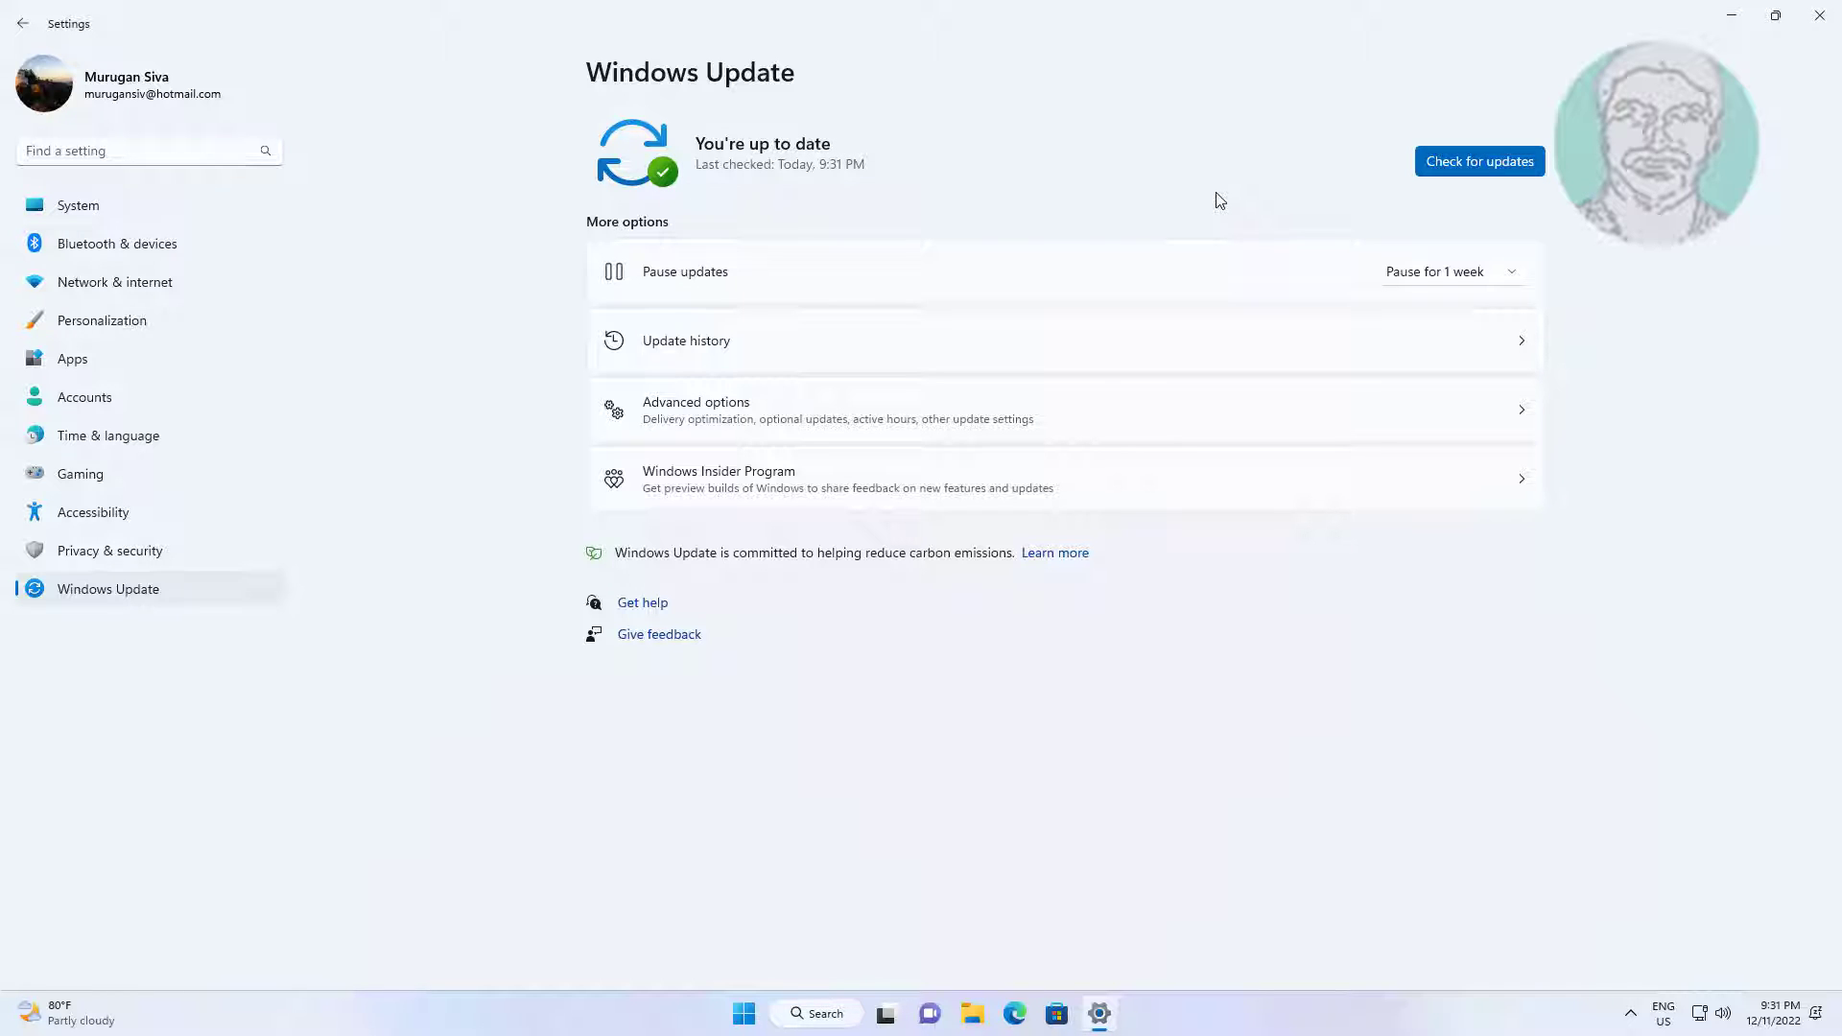
{"action": "mouse_move", "coordinate": [1815, 61]}
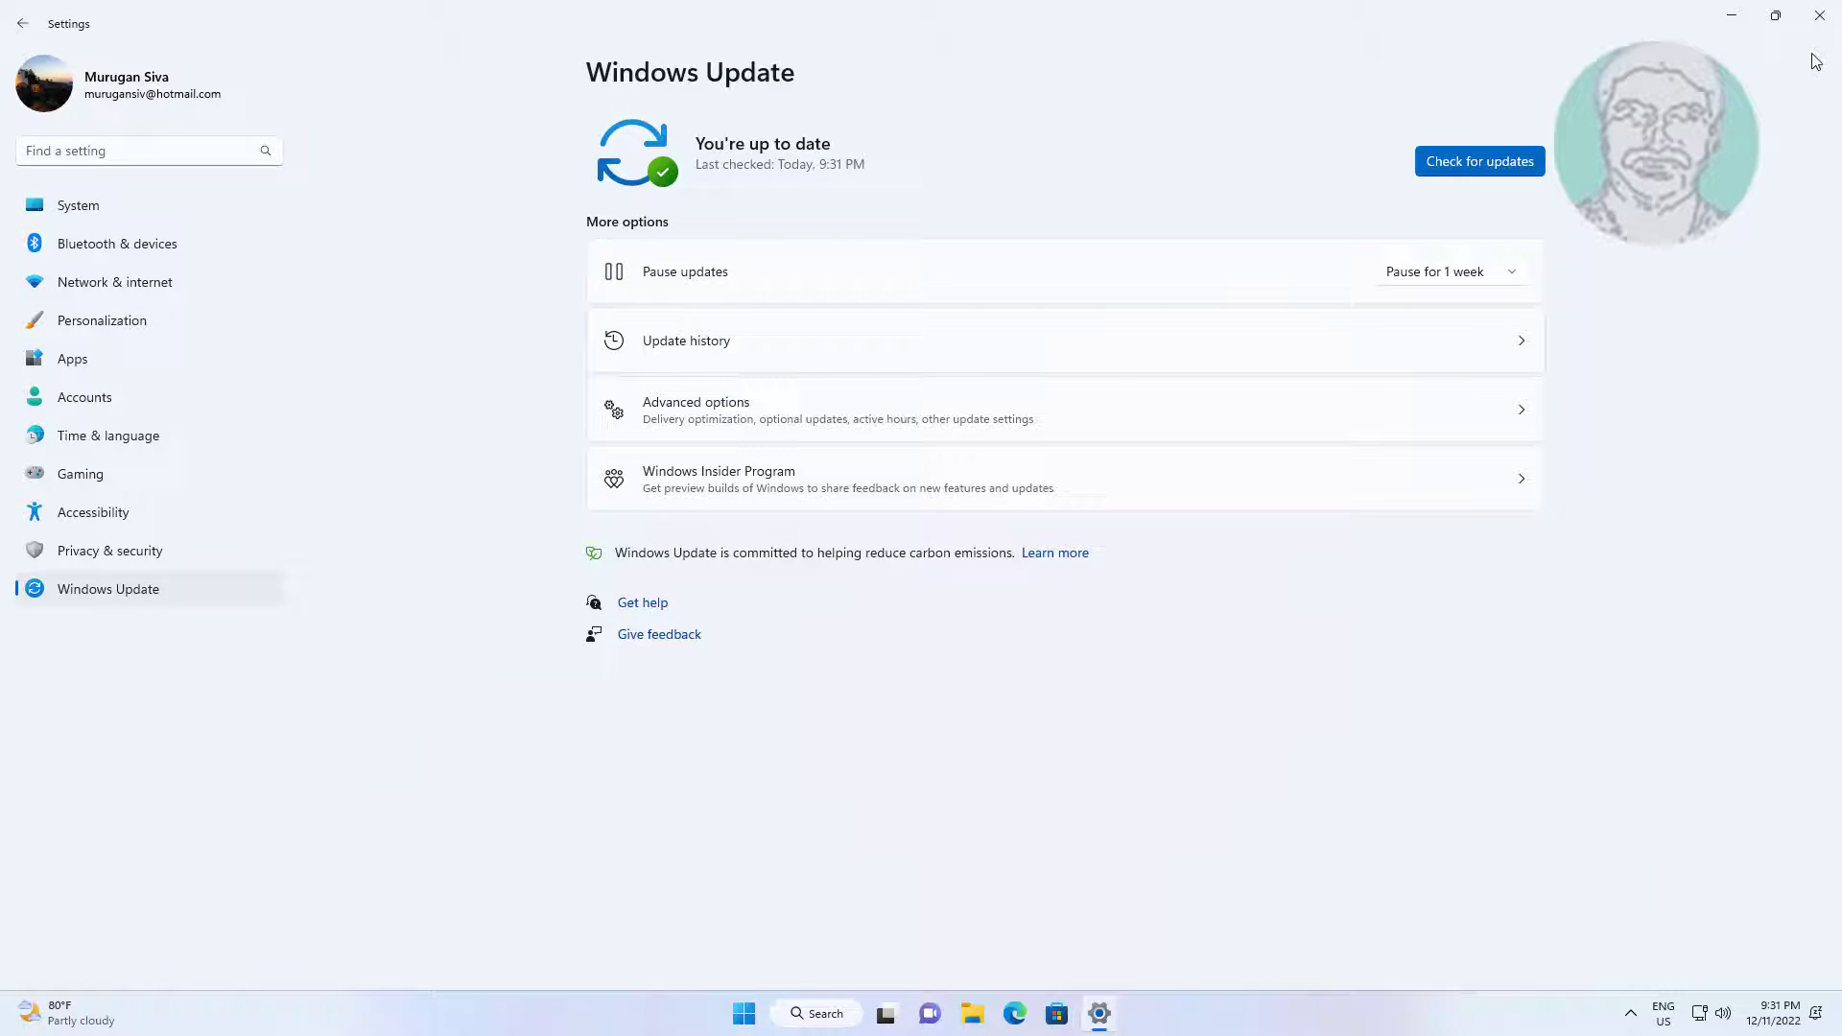
Close Settings and launch Control Panel by searching 'control panel'.
{"action": "left_click", "coordinate": [1820, 15]}
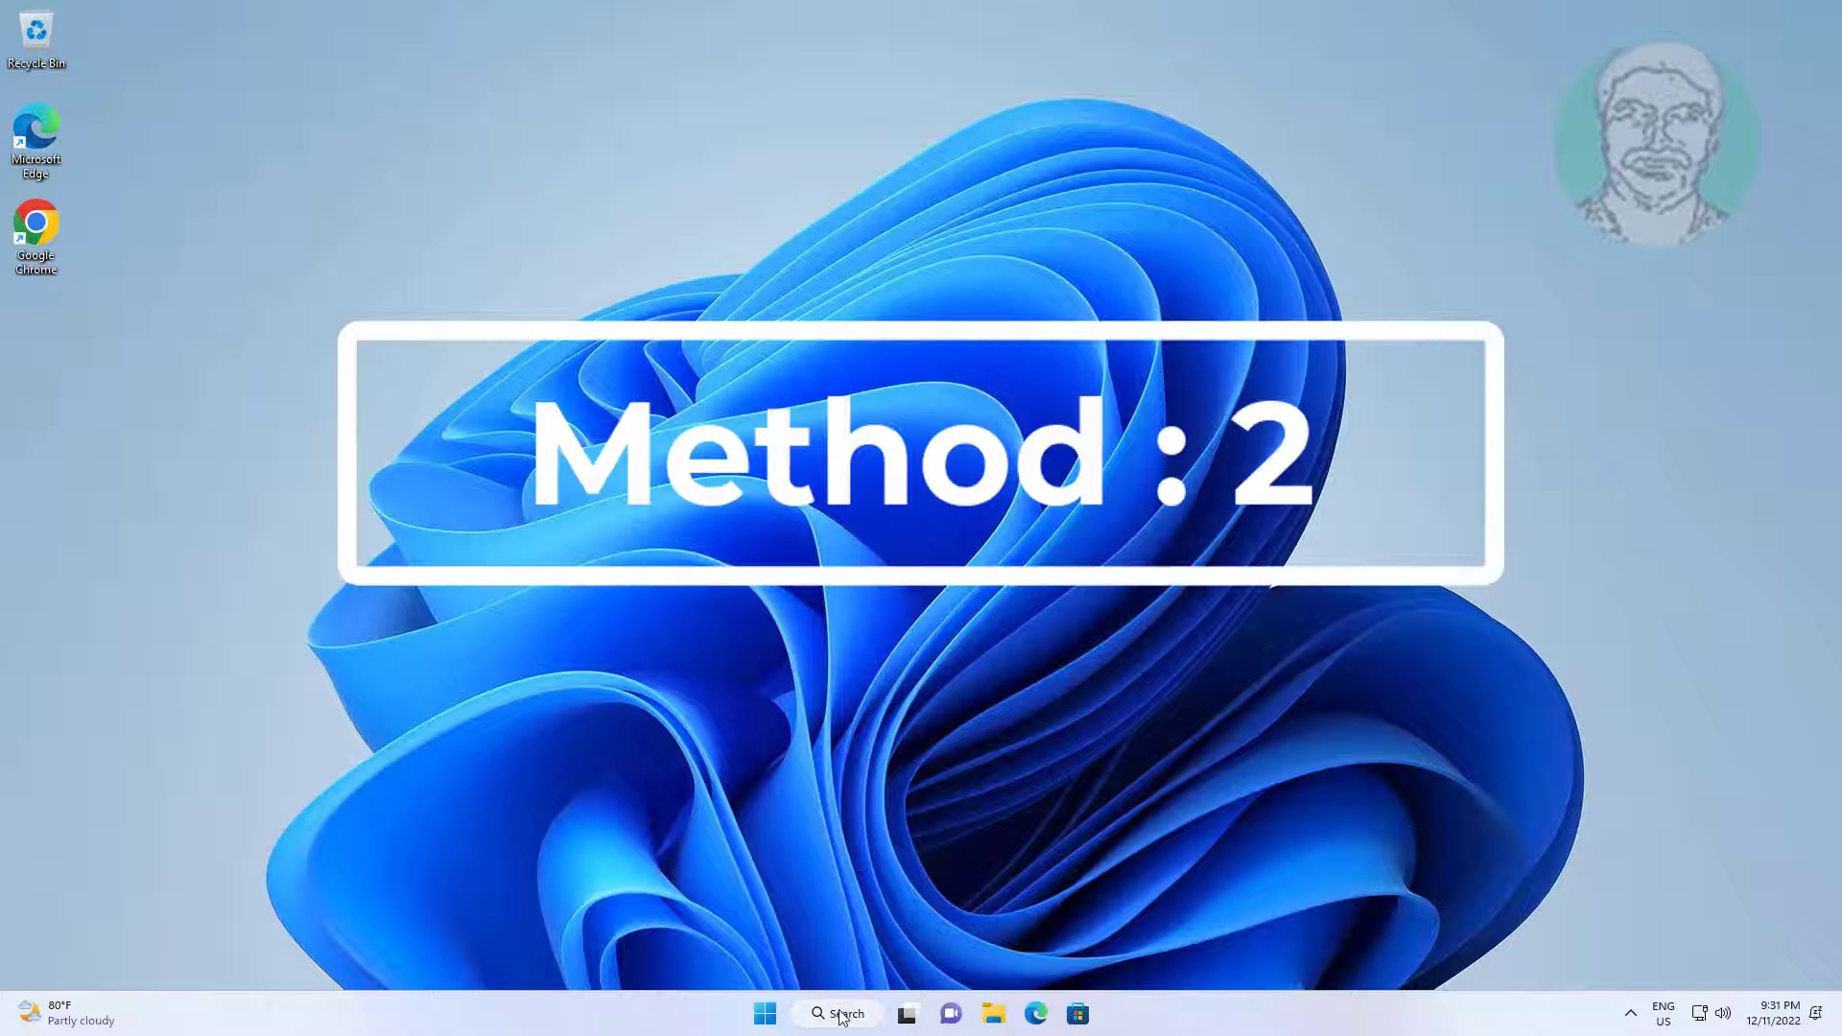
{"action": "left_click", "coordinate": [837, 1013]}
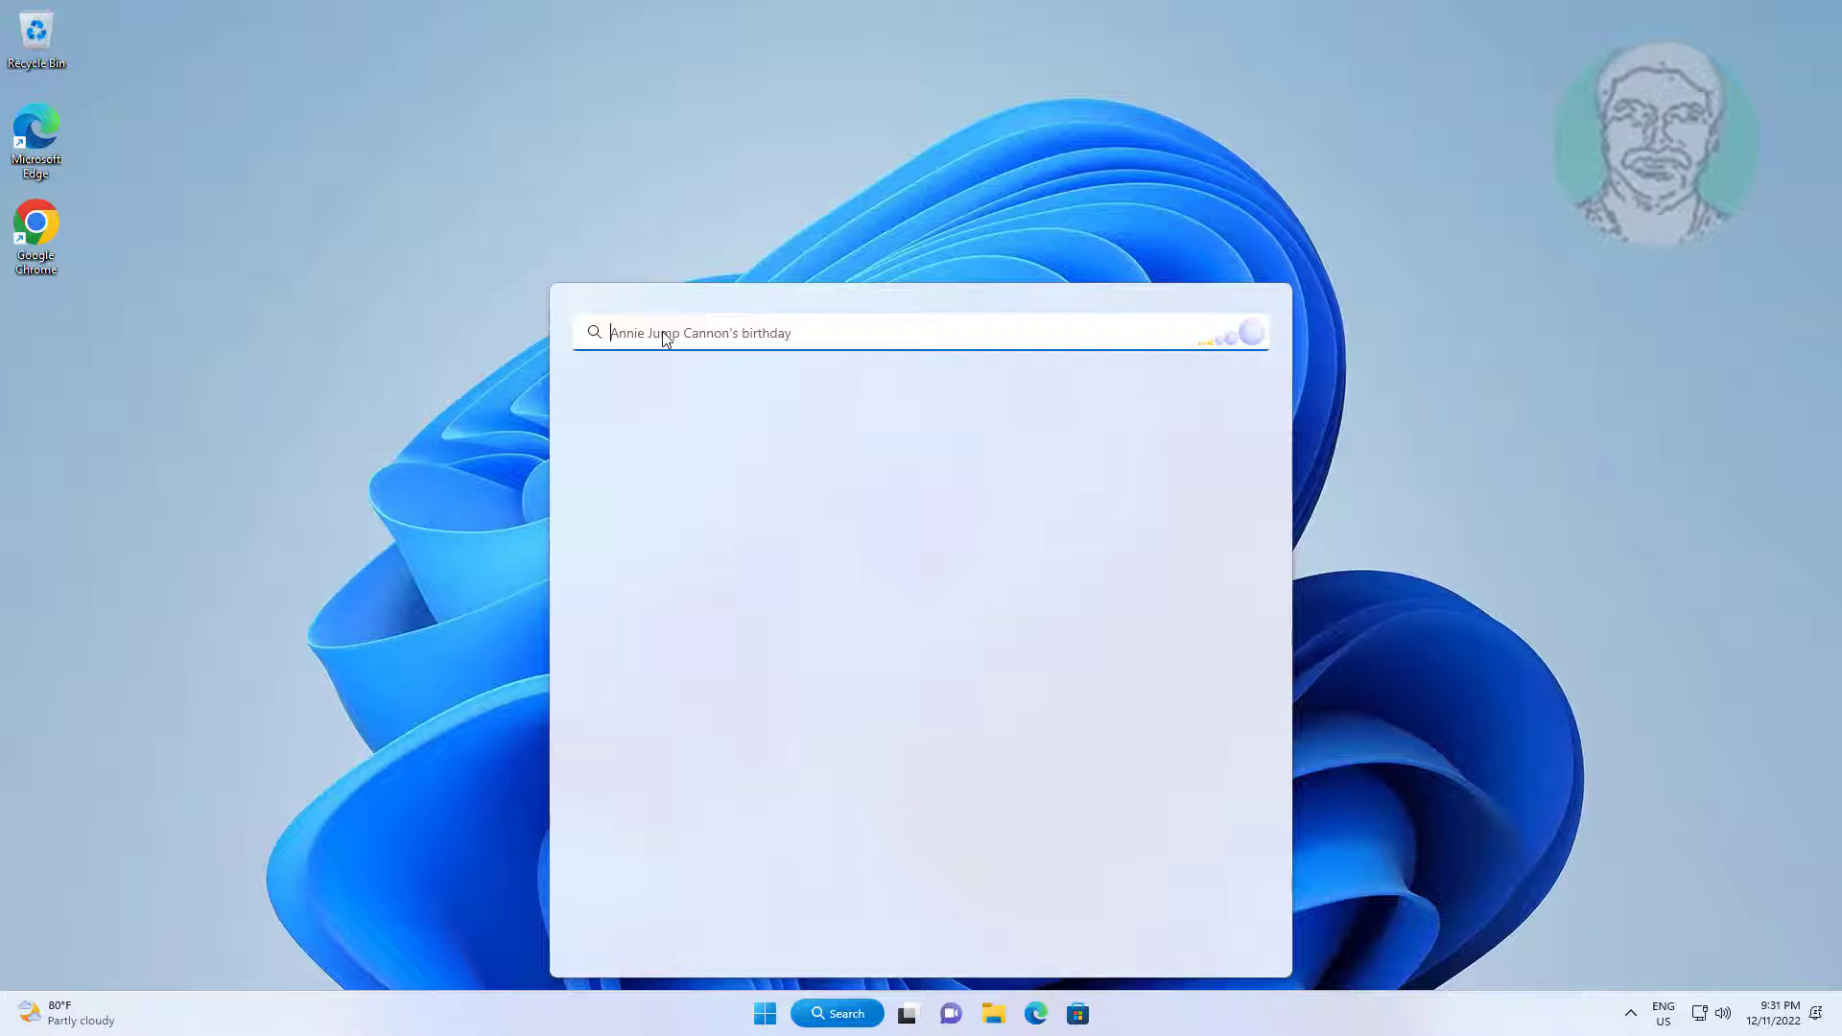
{"action": "type", "text": "control"}
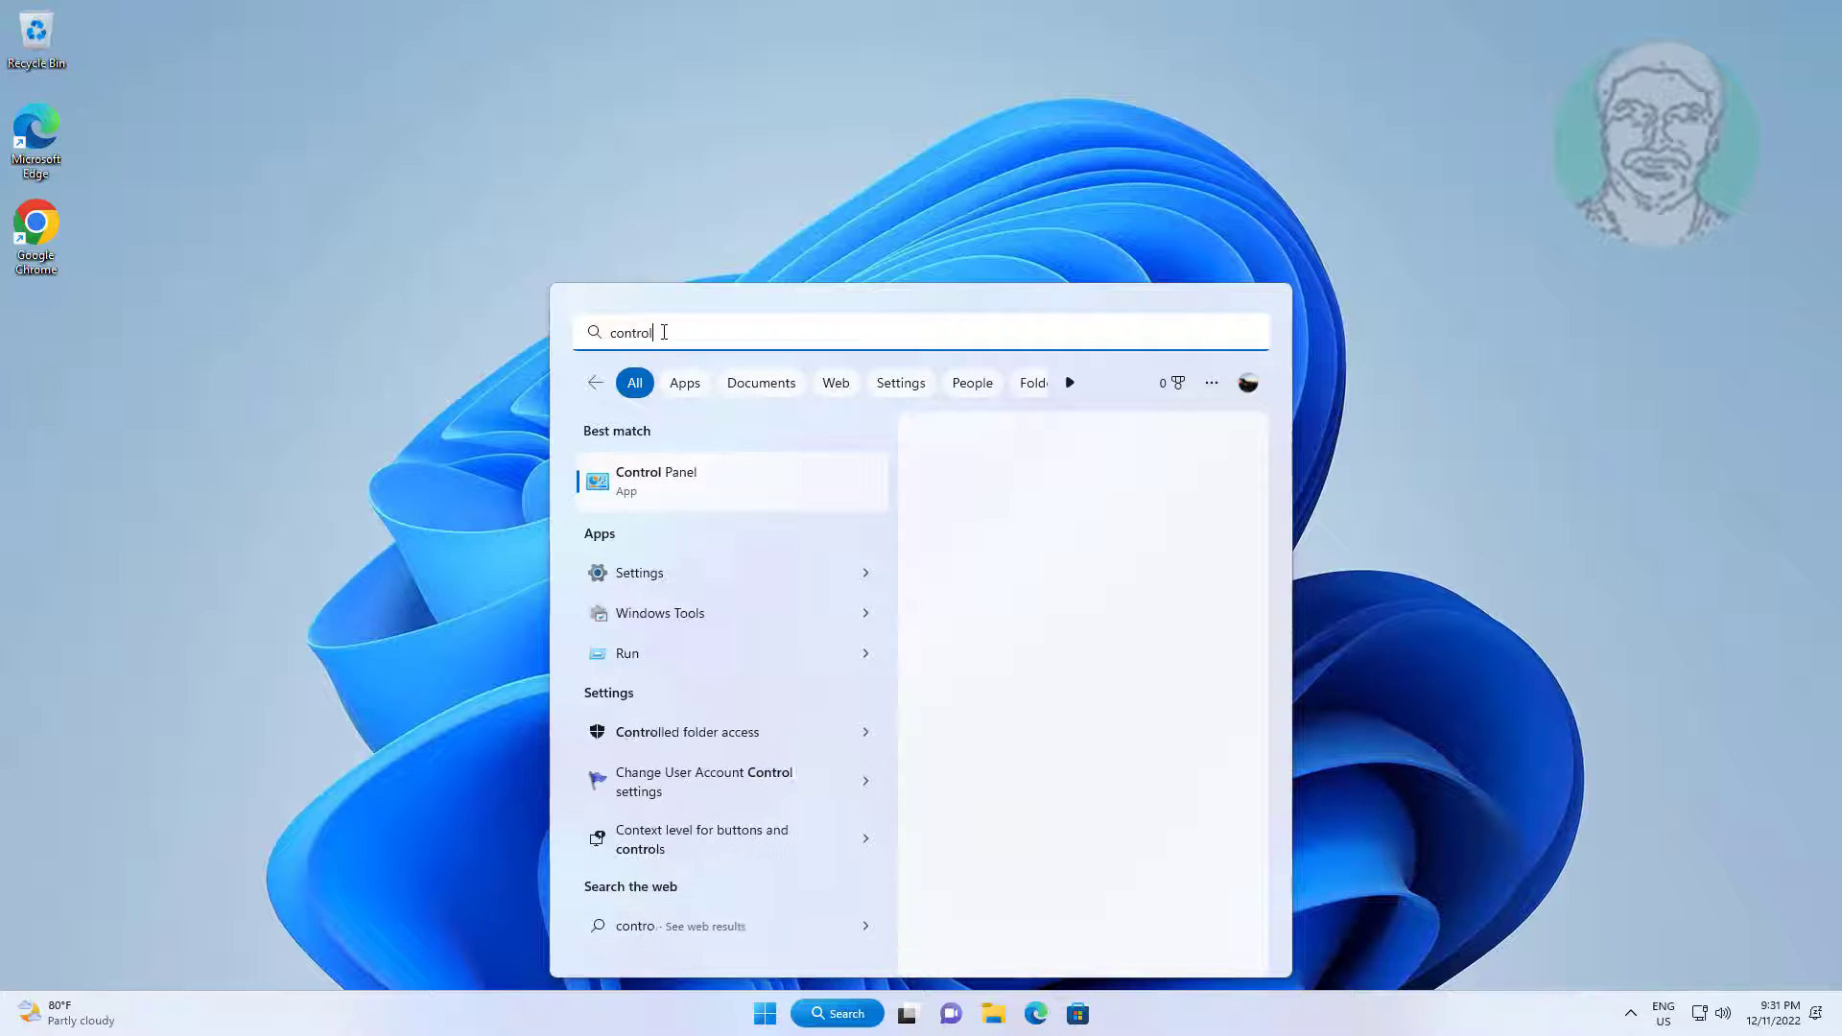
{"action": "type", "text": "panel"}
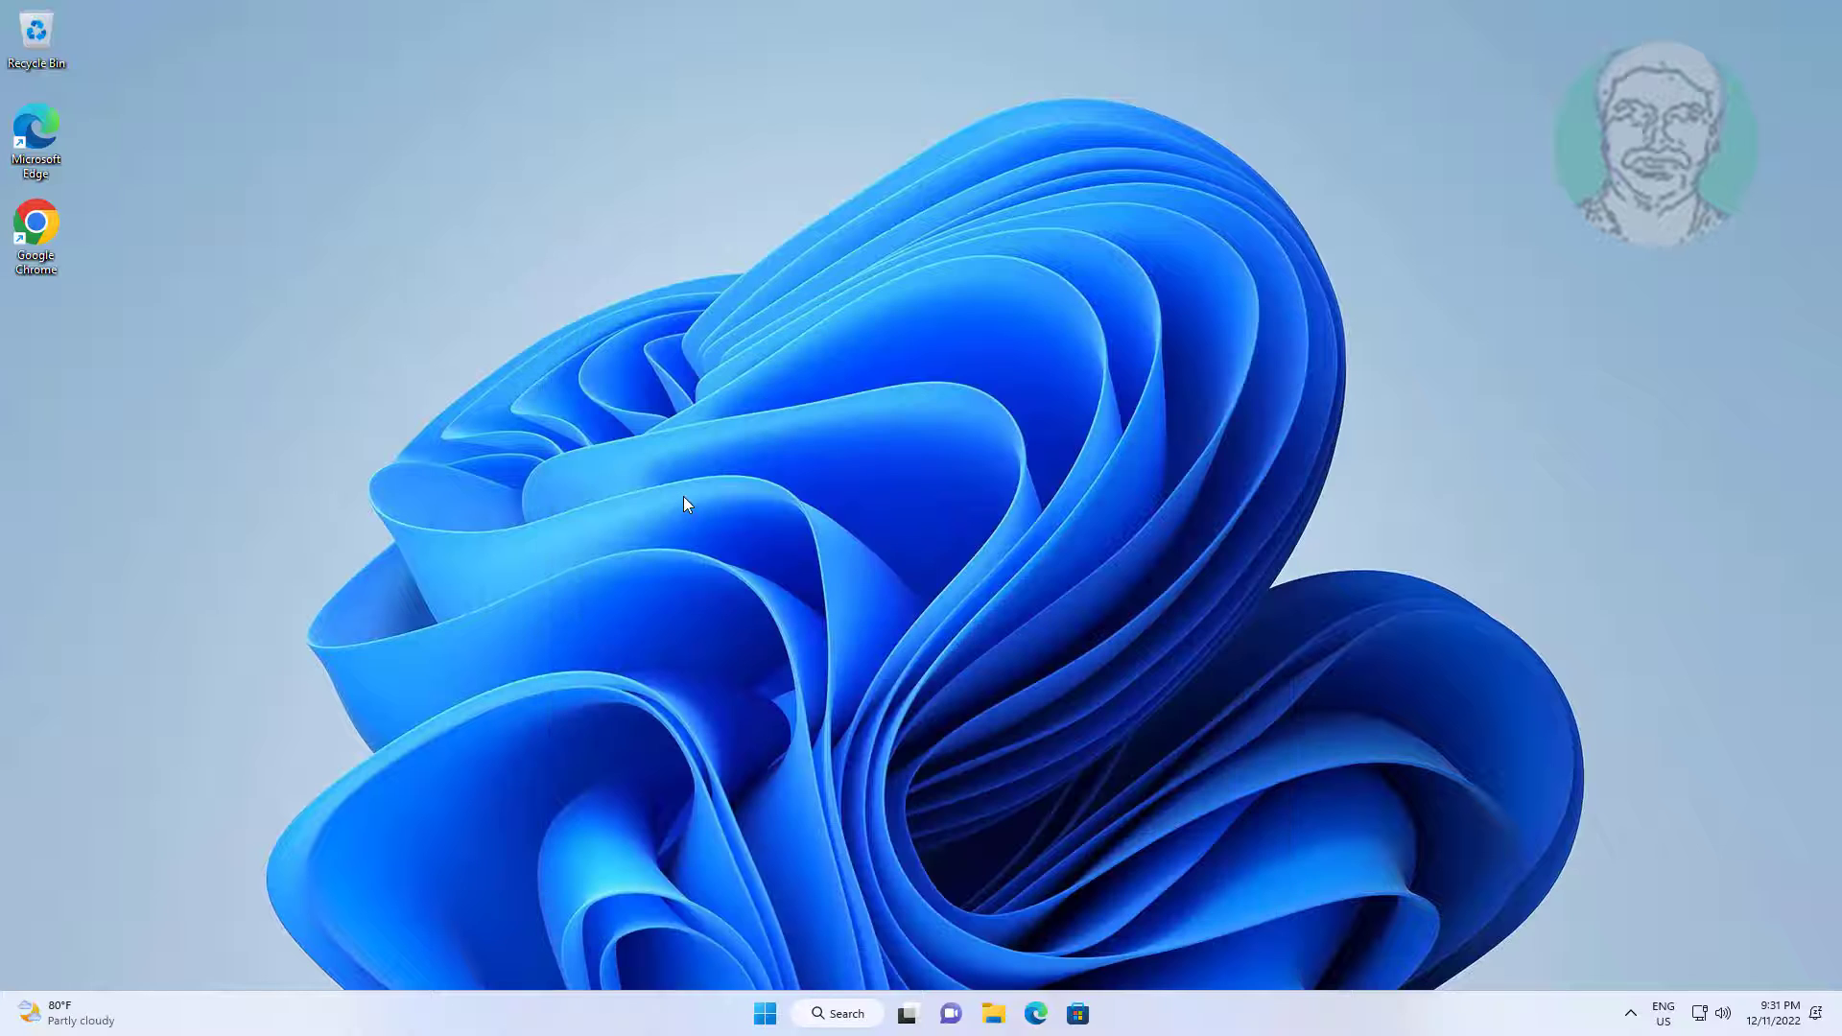
{"action": "left_click", "coordinate": [1095, 1014]}
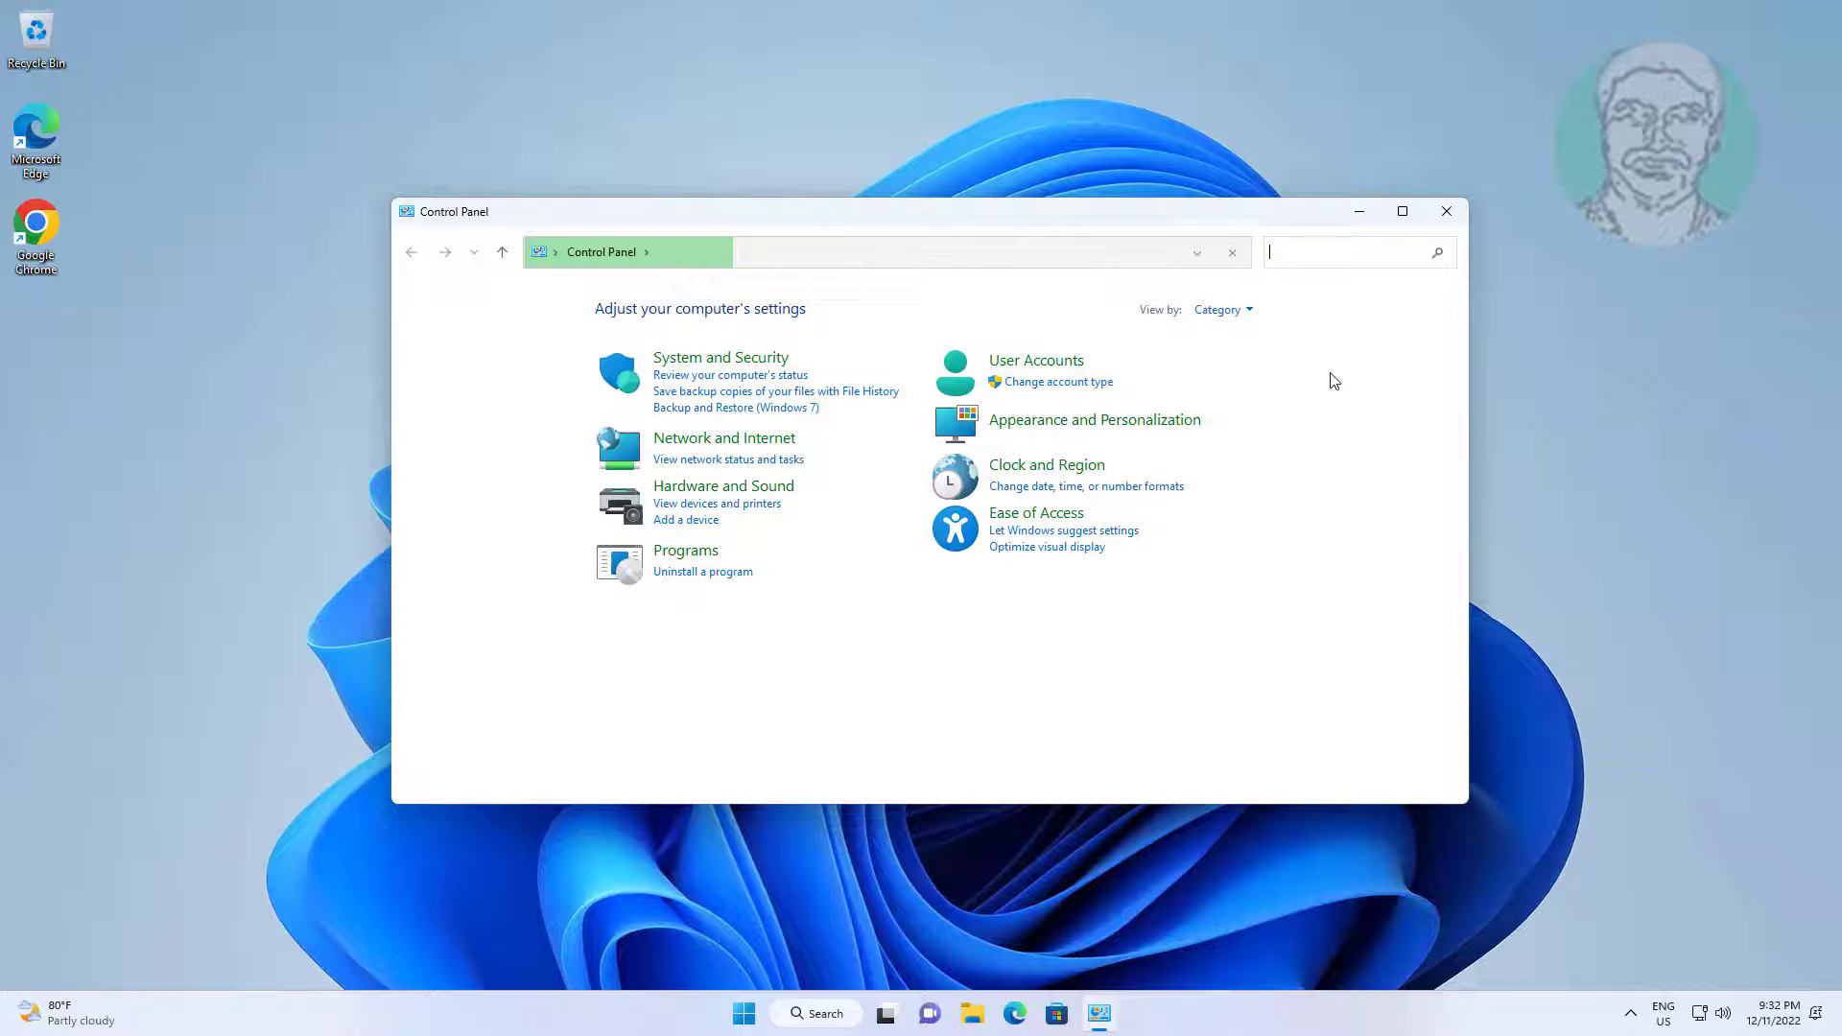
Set Control Panel's View by option to Small icons.
{"action": "left_click", "coordinate": [1219, 309]}
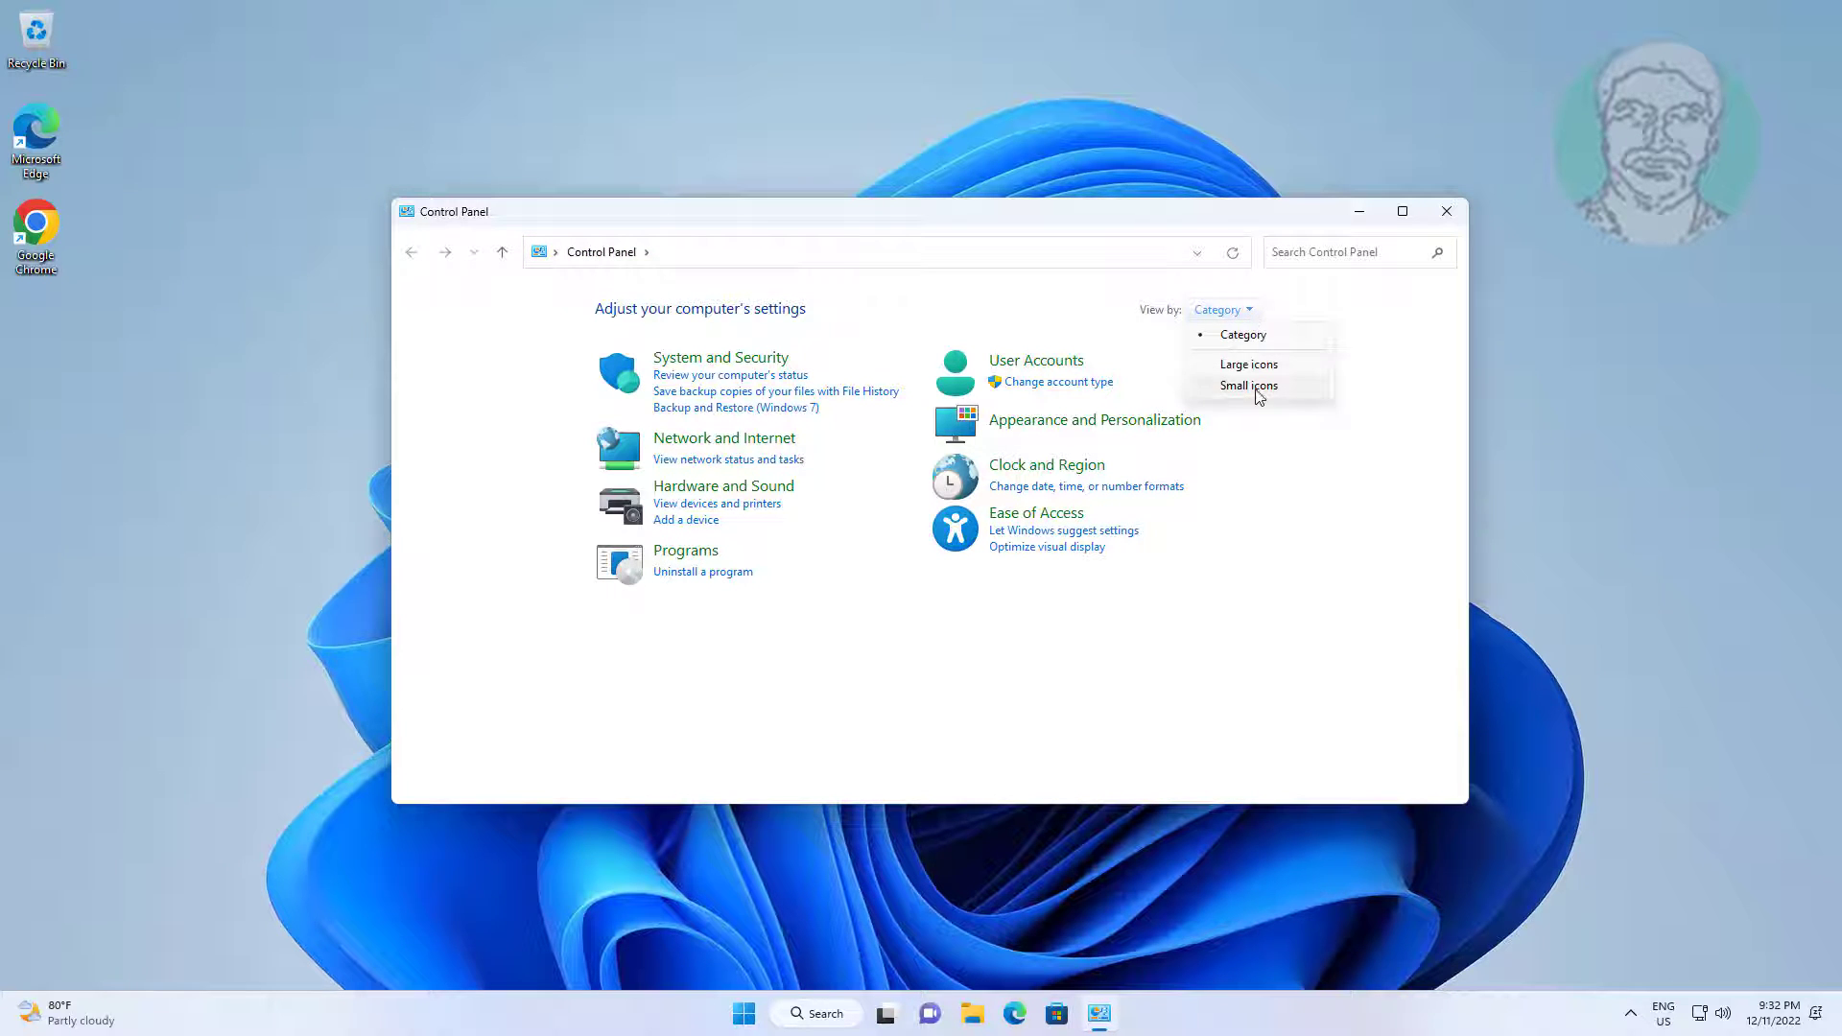
{"action": "left_click", "coordinate": [1248, 386]}
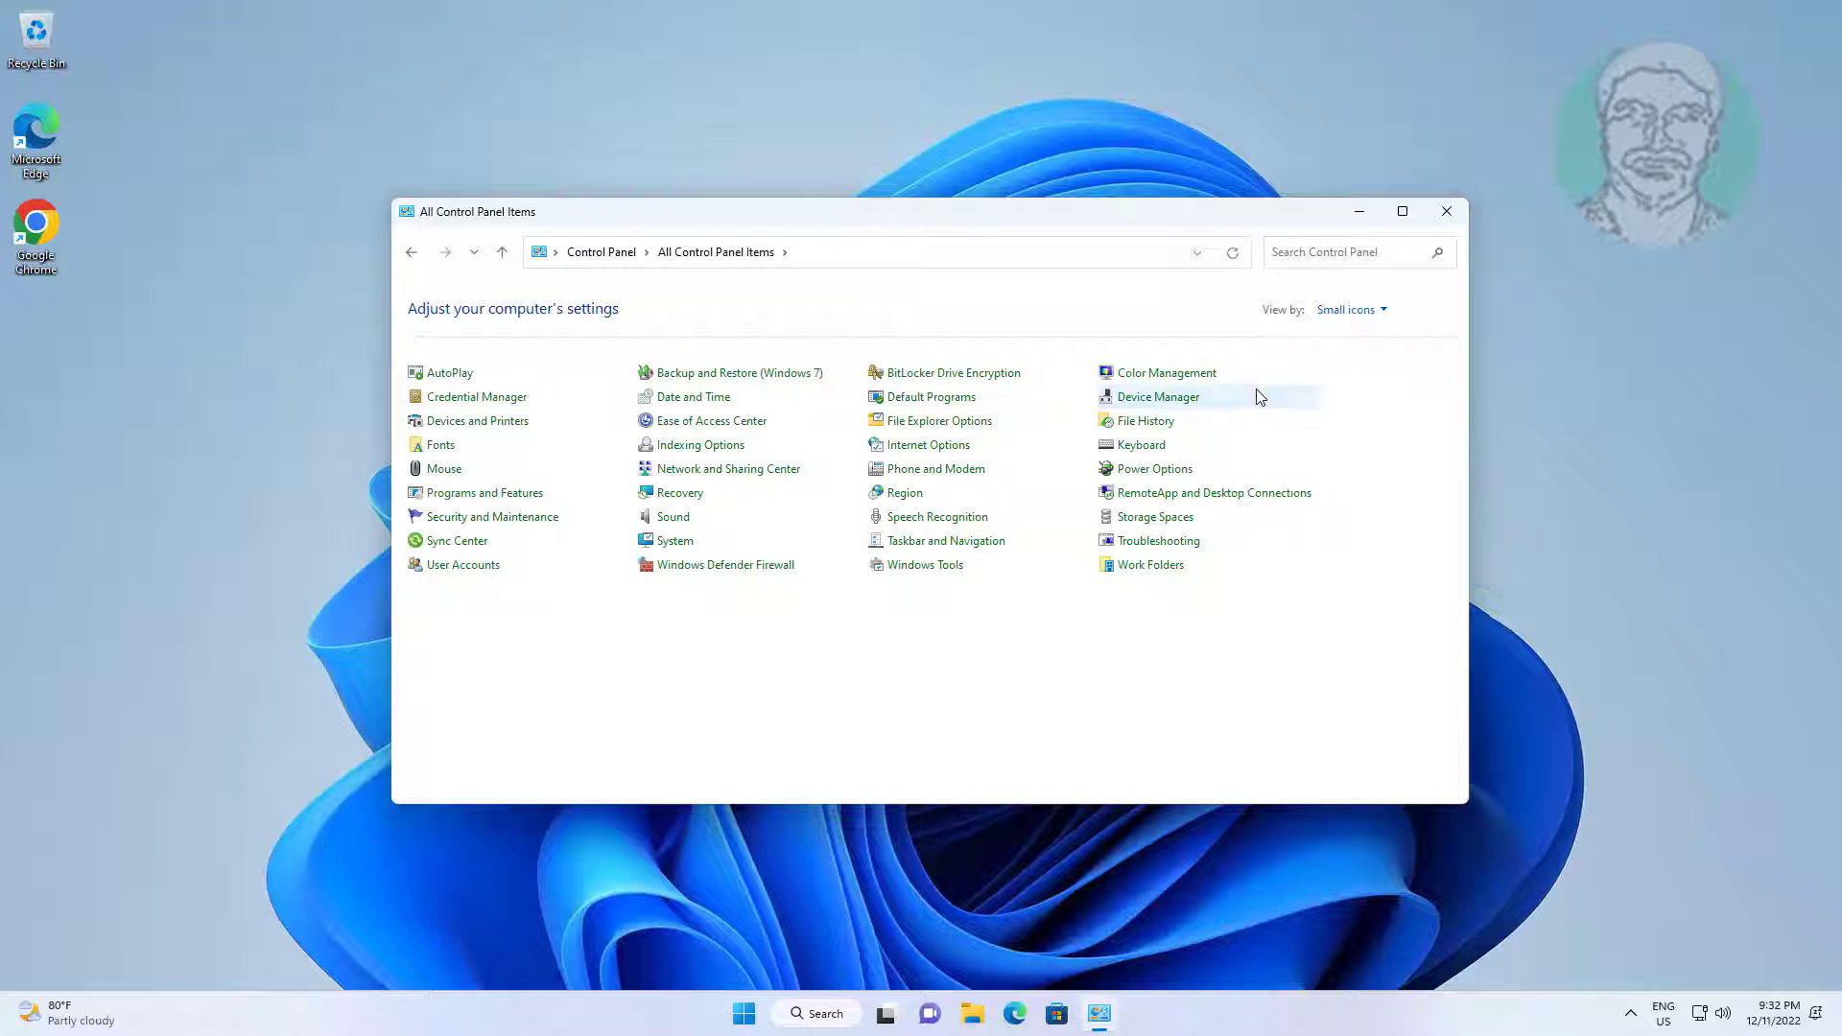
{"action": "mouse_move", "coordinate": [564, 653]}
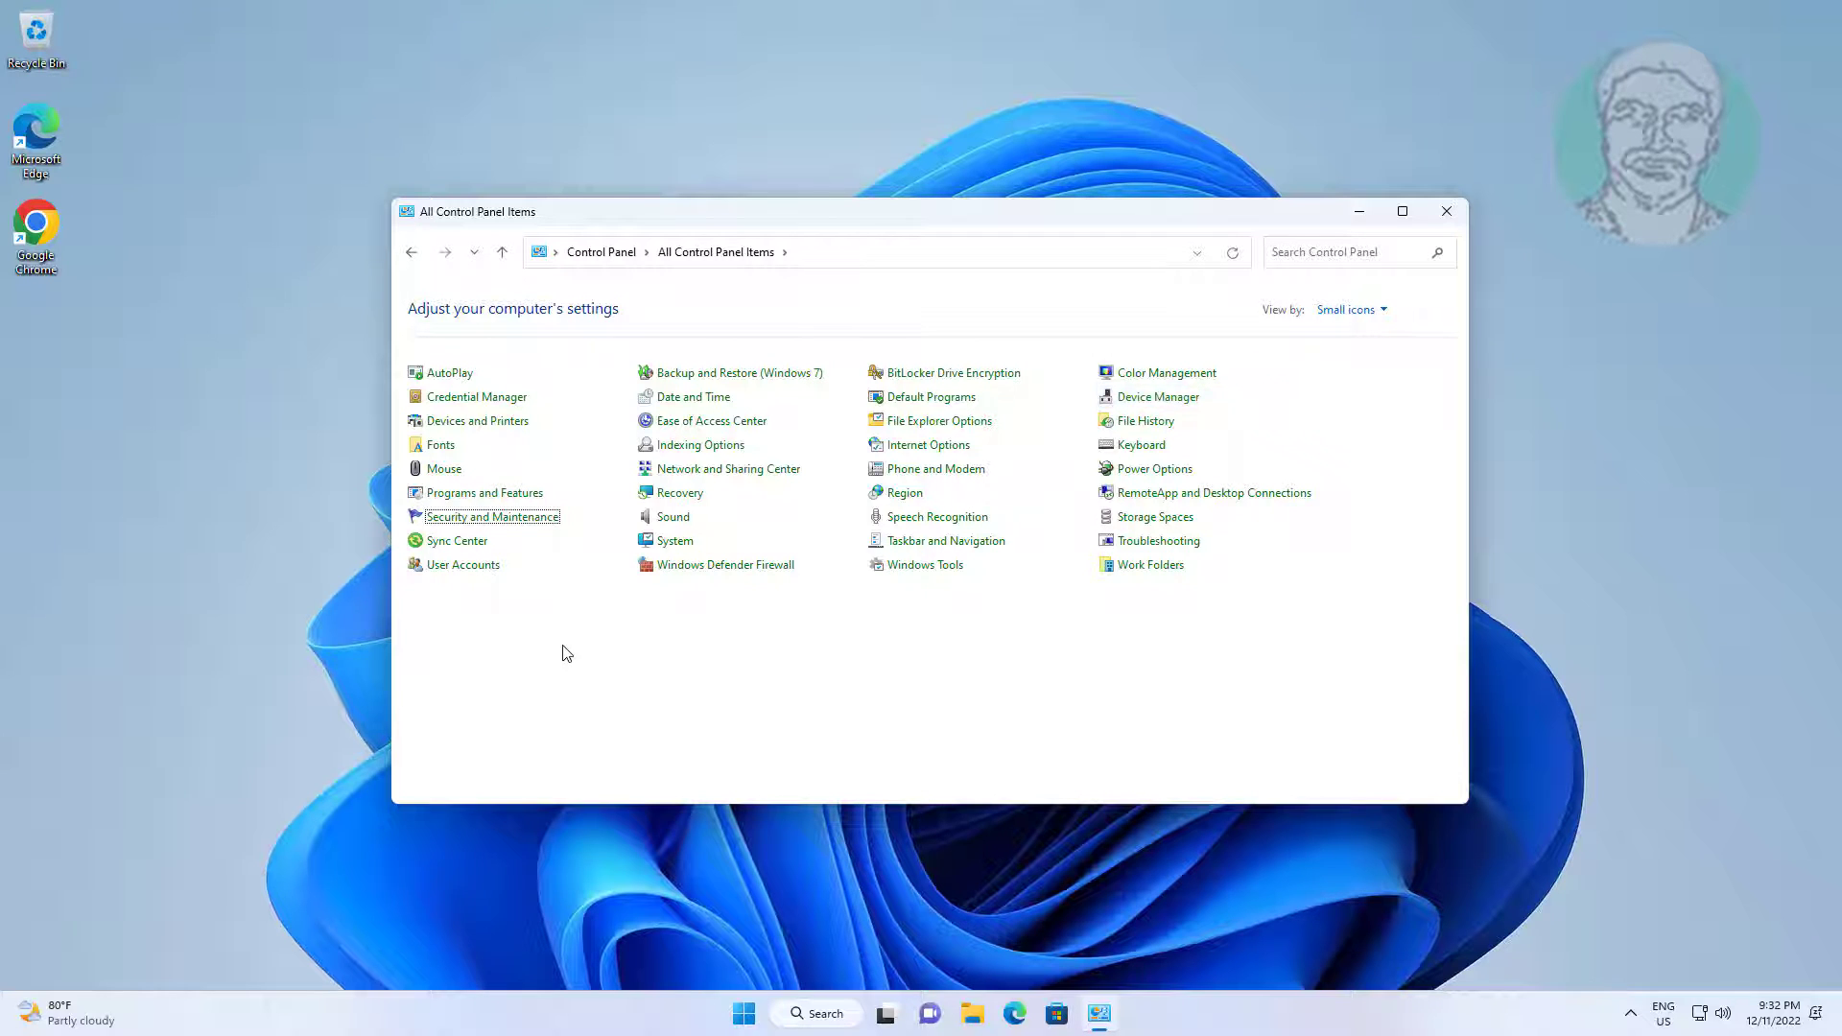
{"action": "mouse_move", "coordinate": [673, 517]}
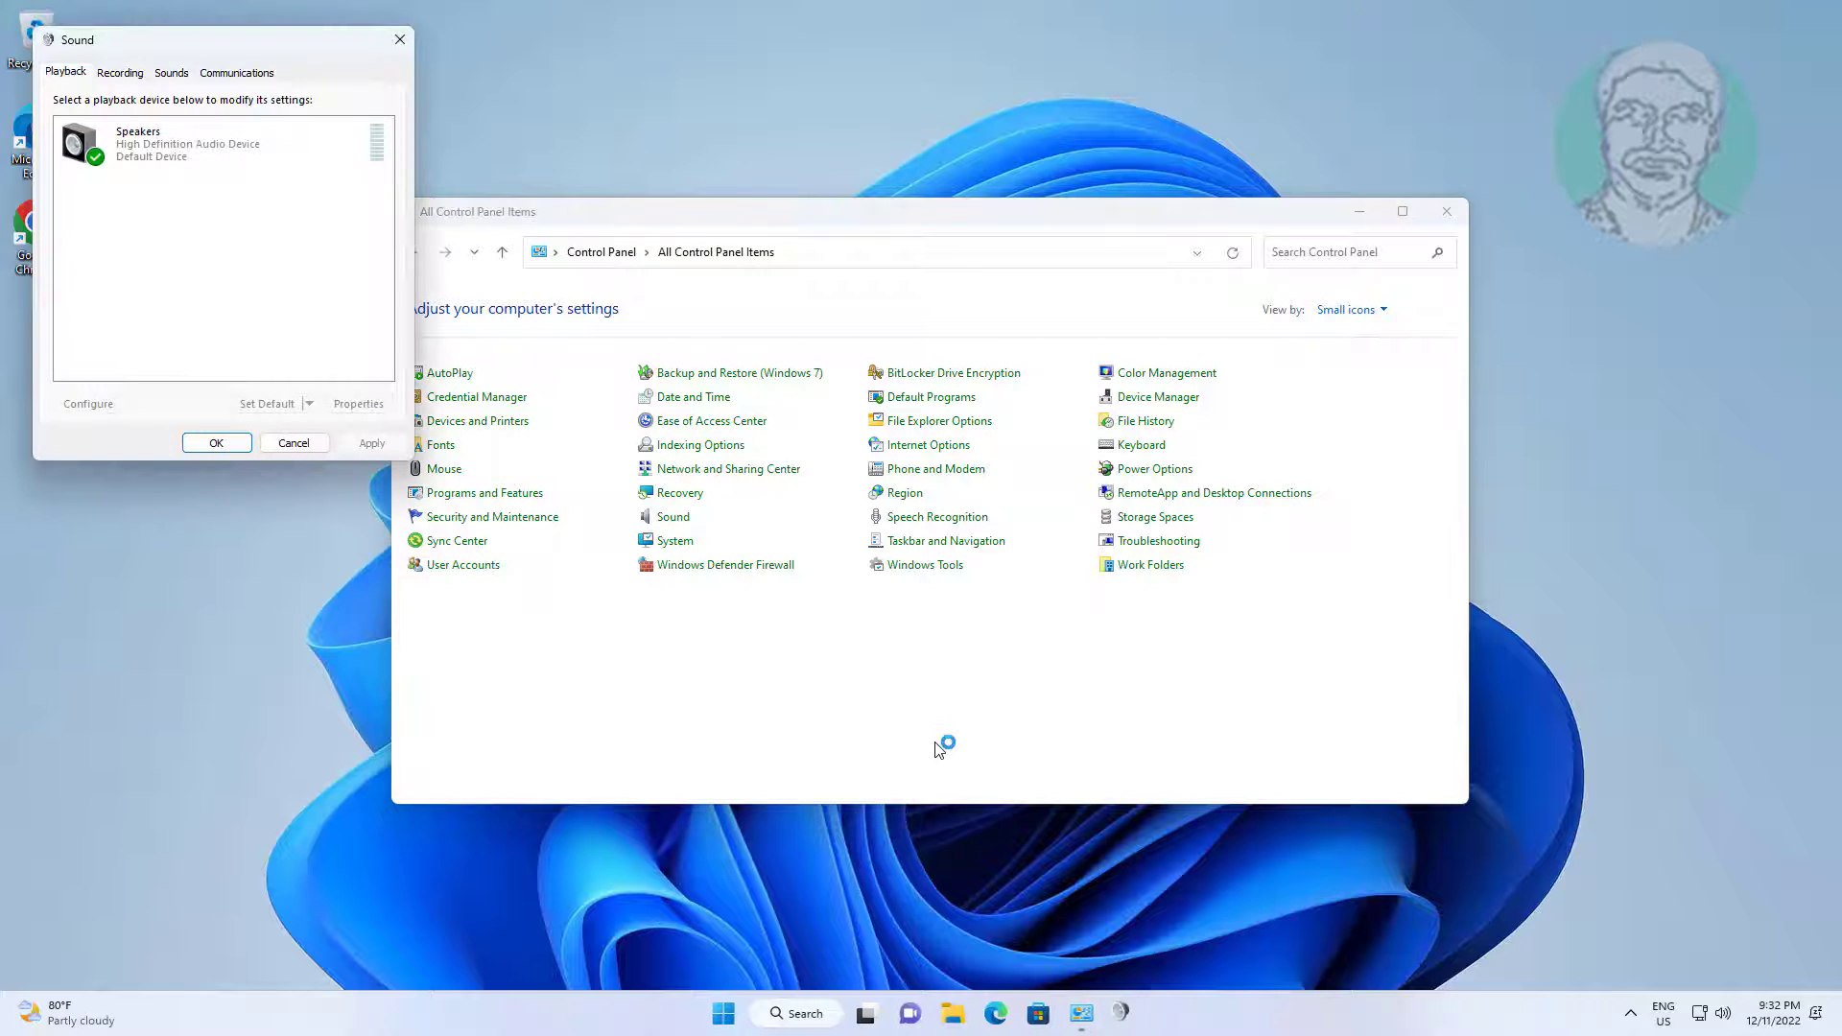
On the Recording tab, show disabled and disconnected devices and select Microphone.
{"action": "left_click", "coordinate": [1446, 211]}
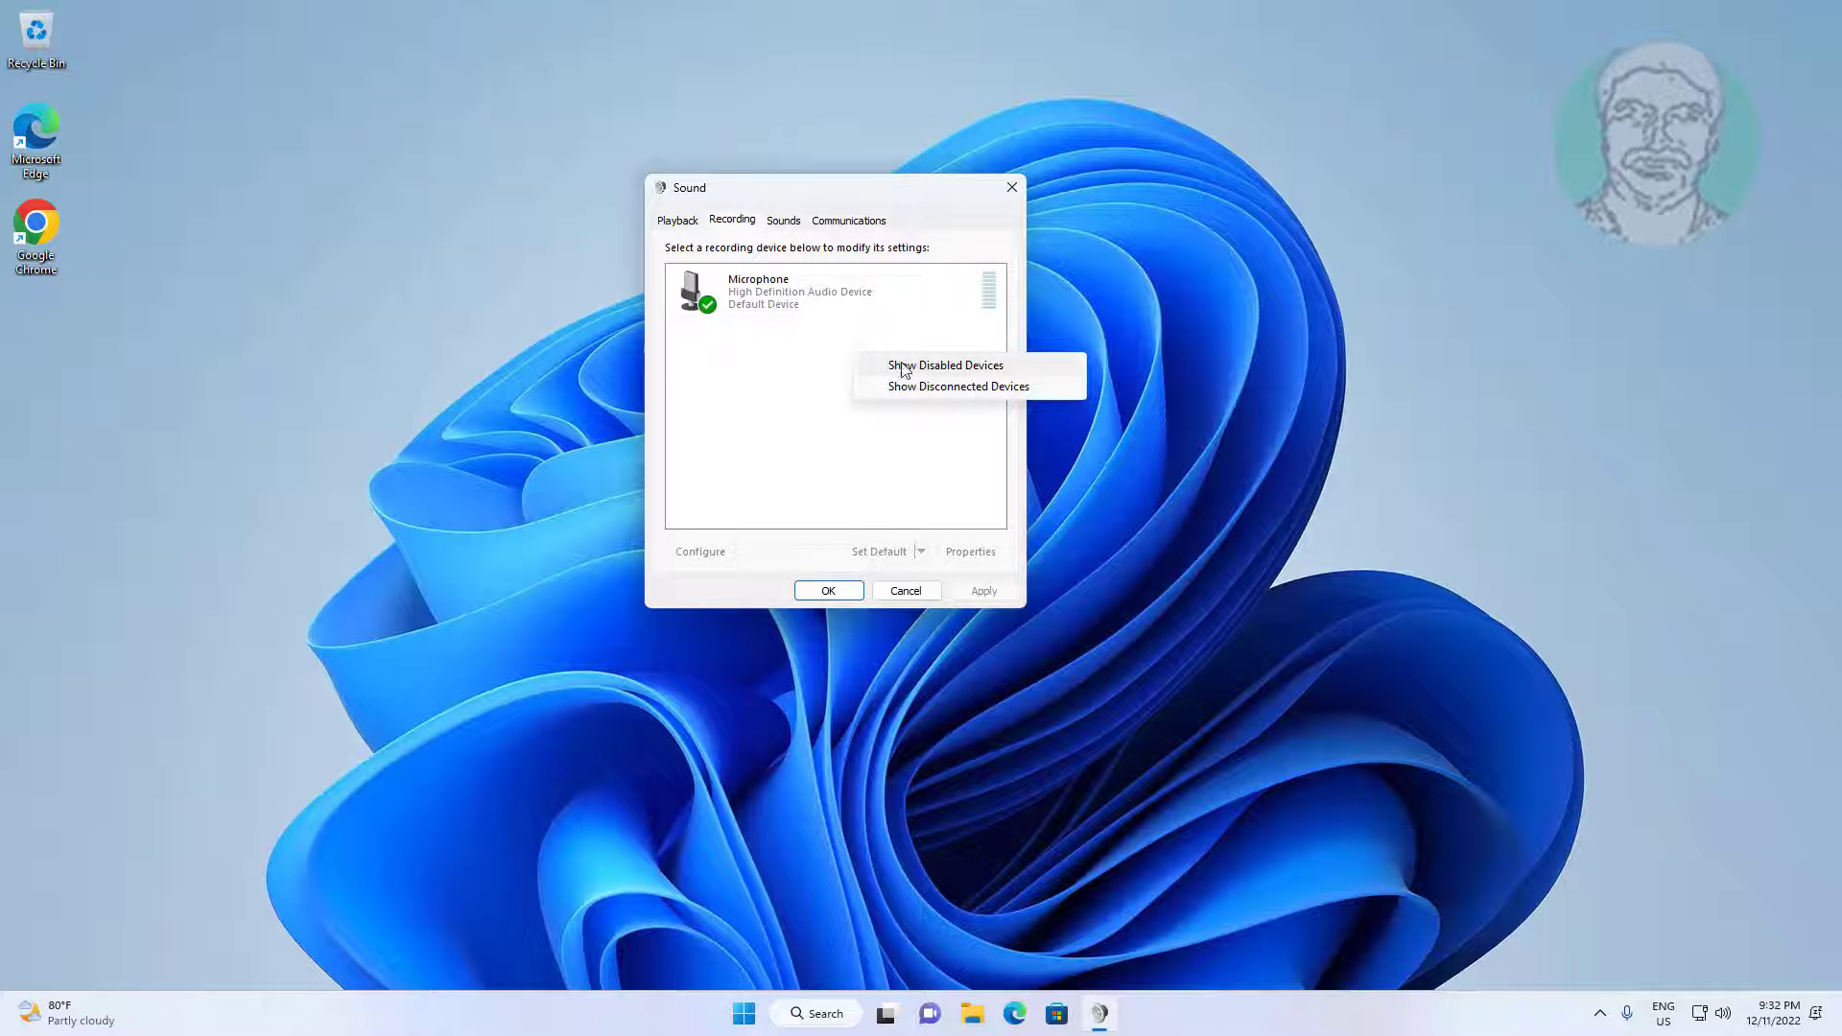
{"action": "left_click", "coordinate": [945, 365]}
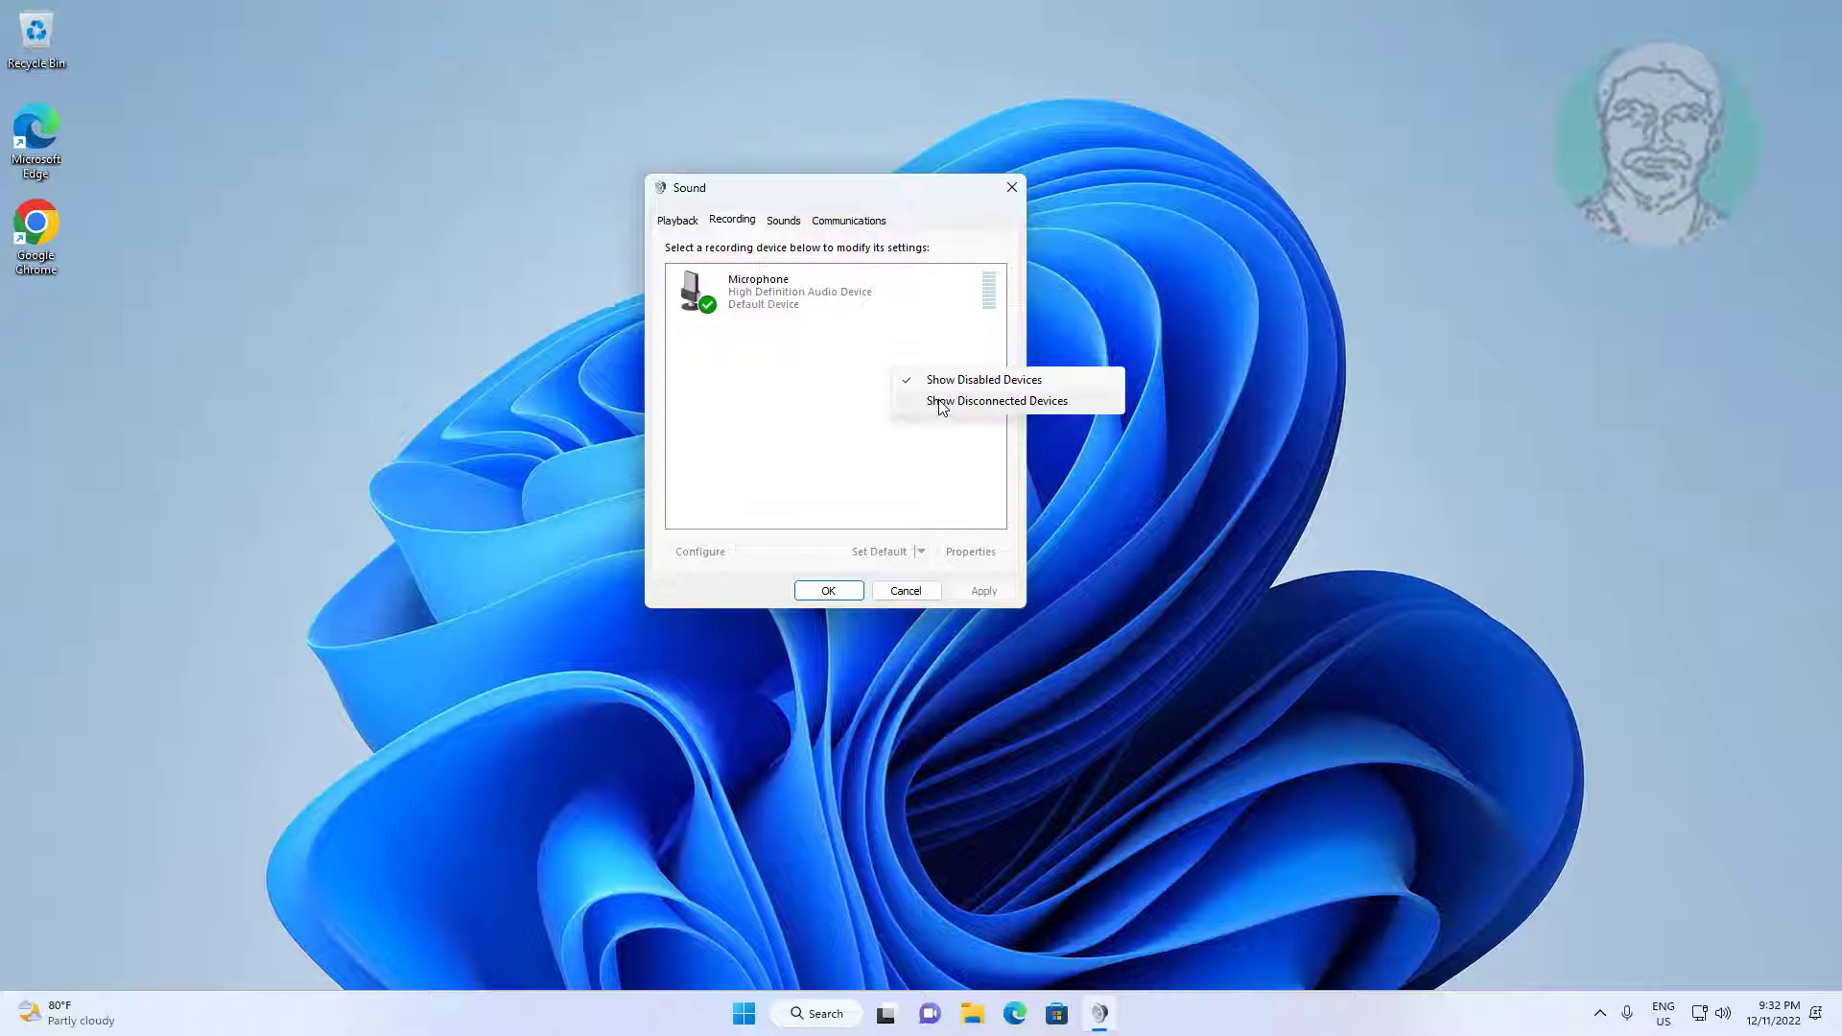
{"action": "left_click", "coordinate": [994, 401]}
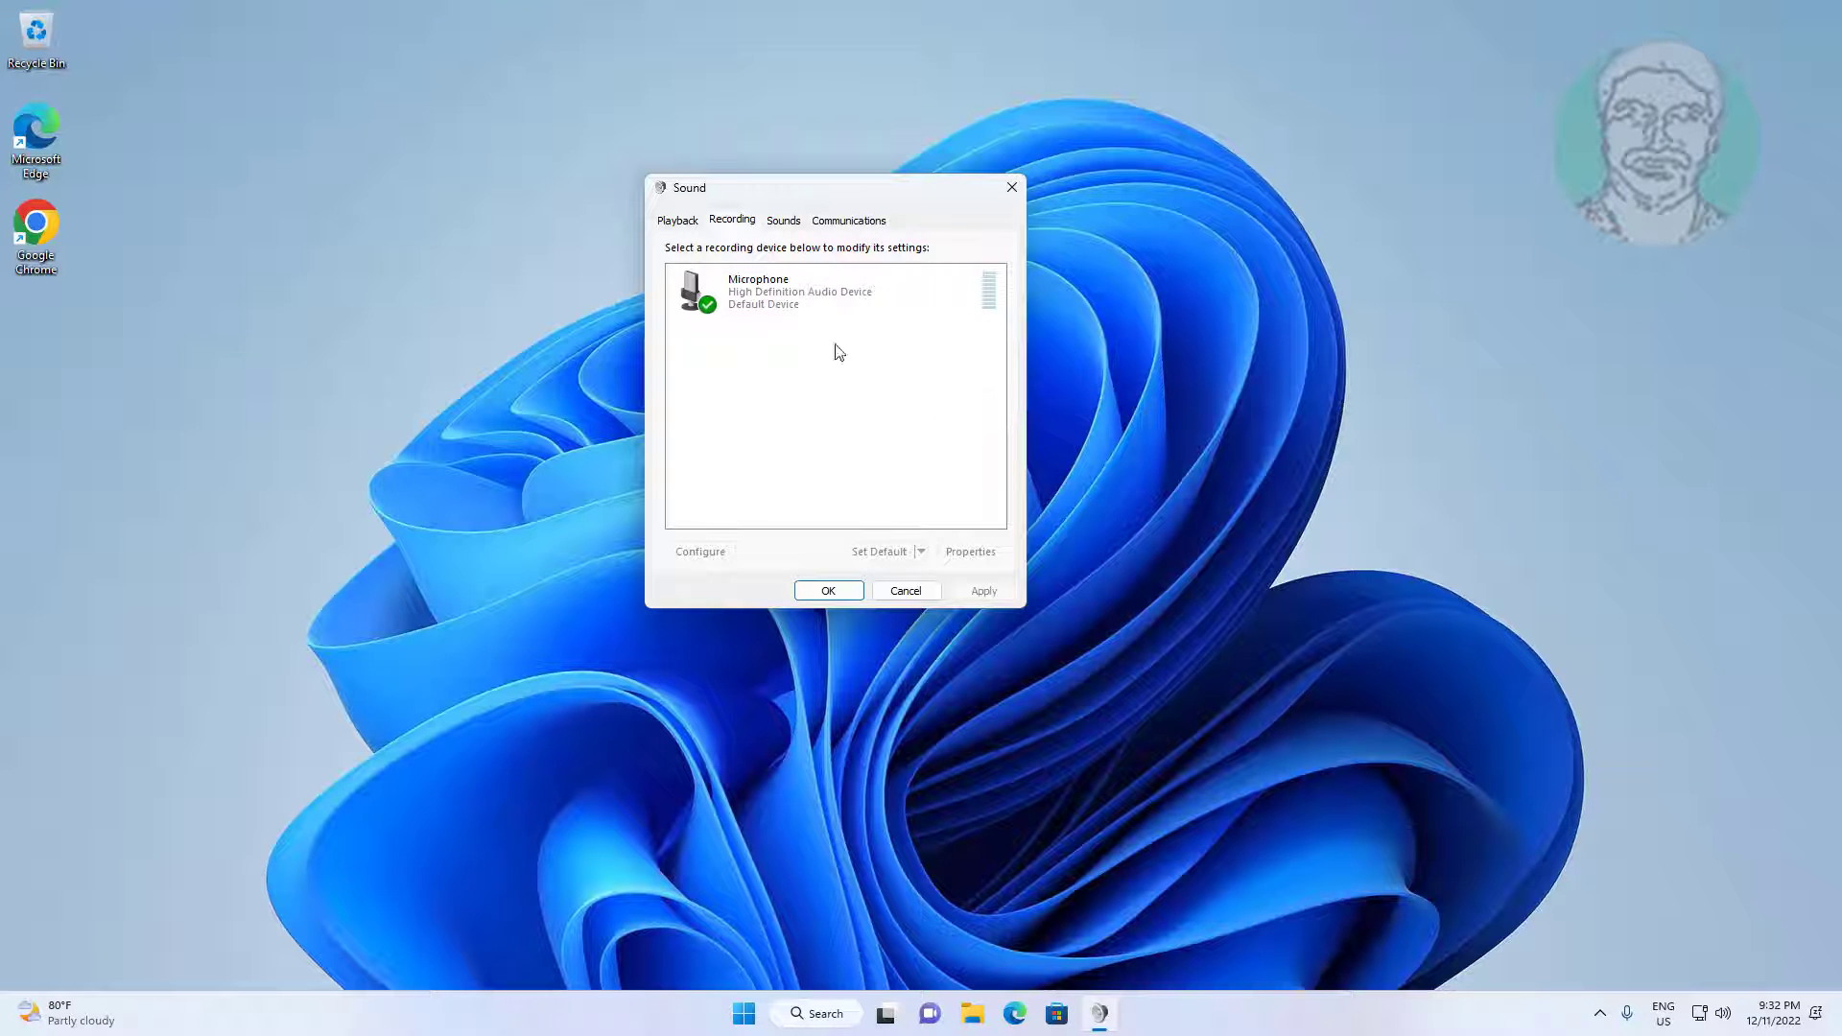
{"action": "mouse_move", "coordinate": [833, 366]}
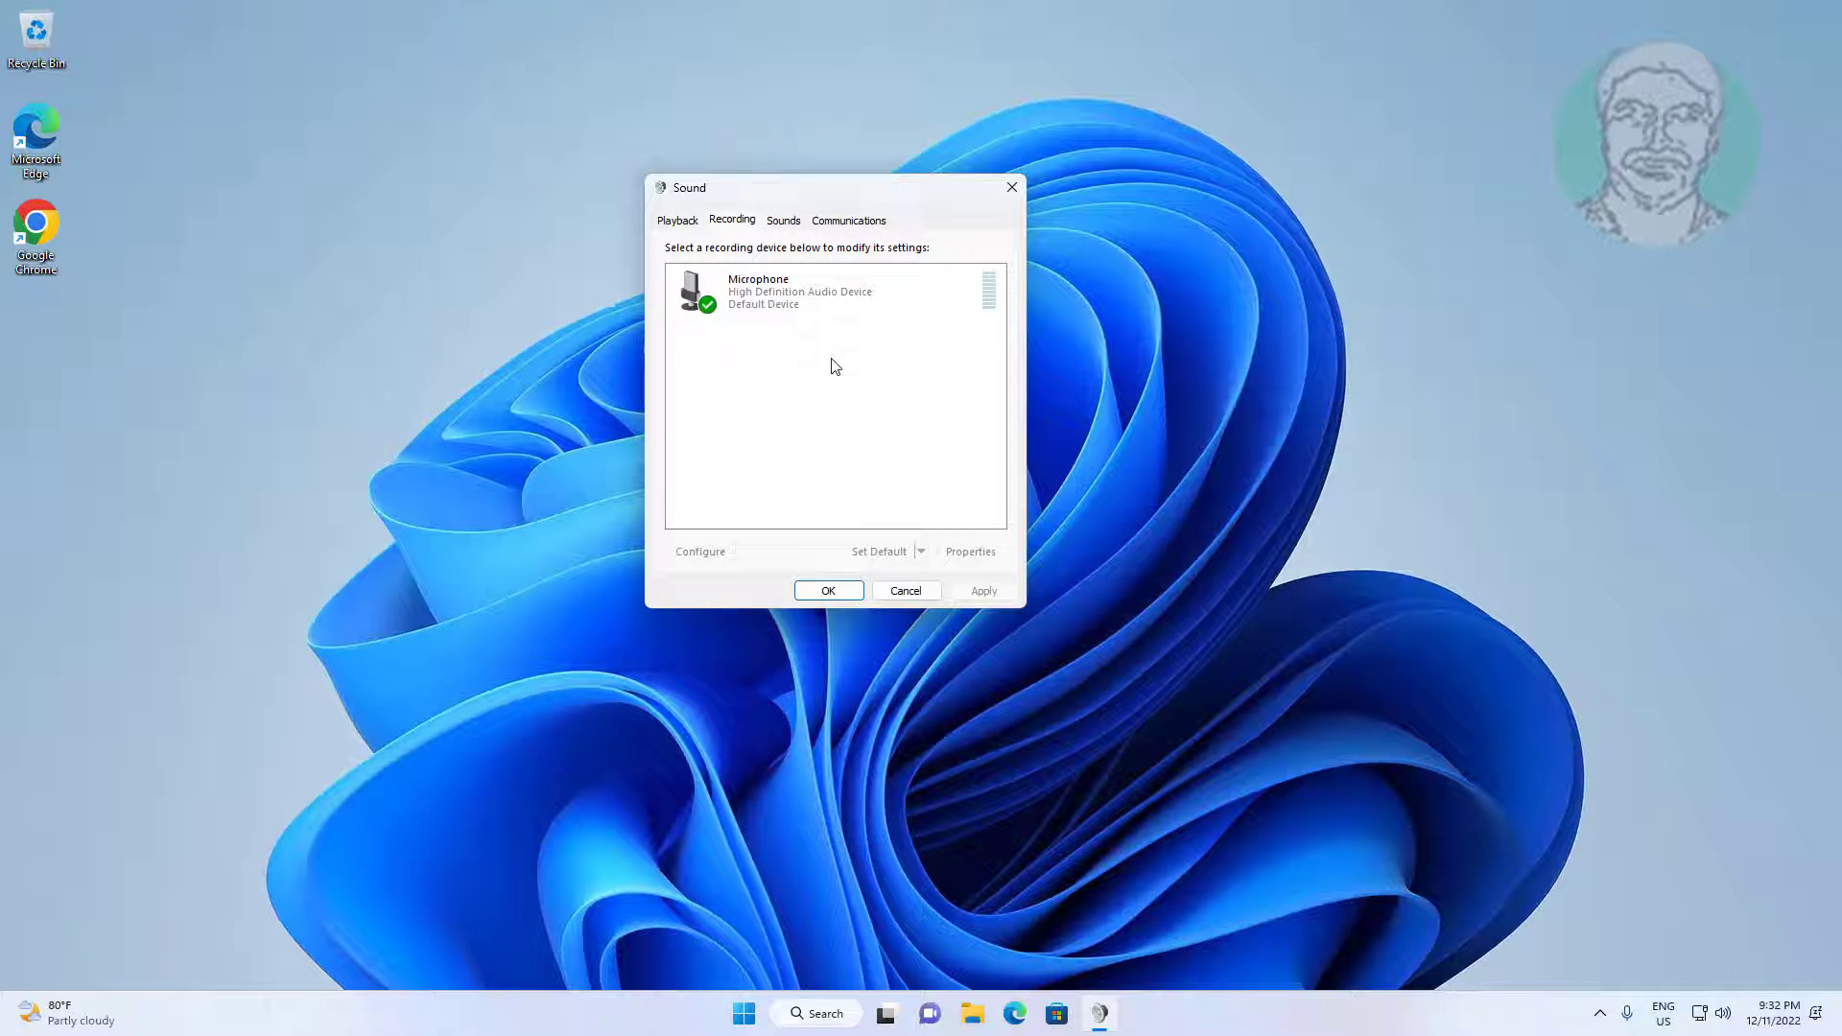
{"action": "left_click", "coordinate": [834, 290]}
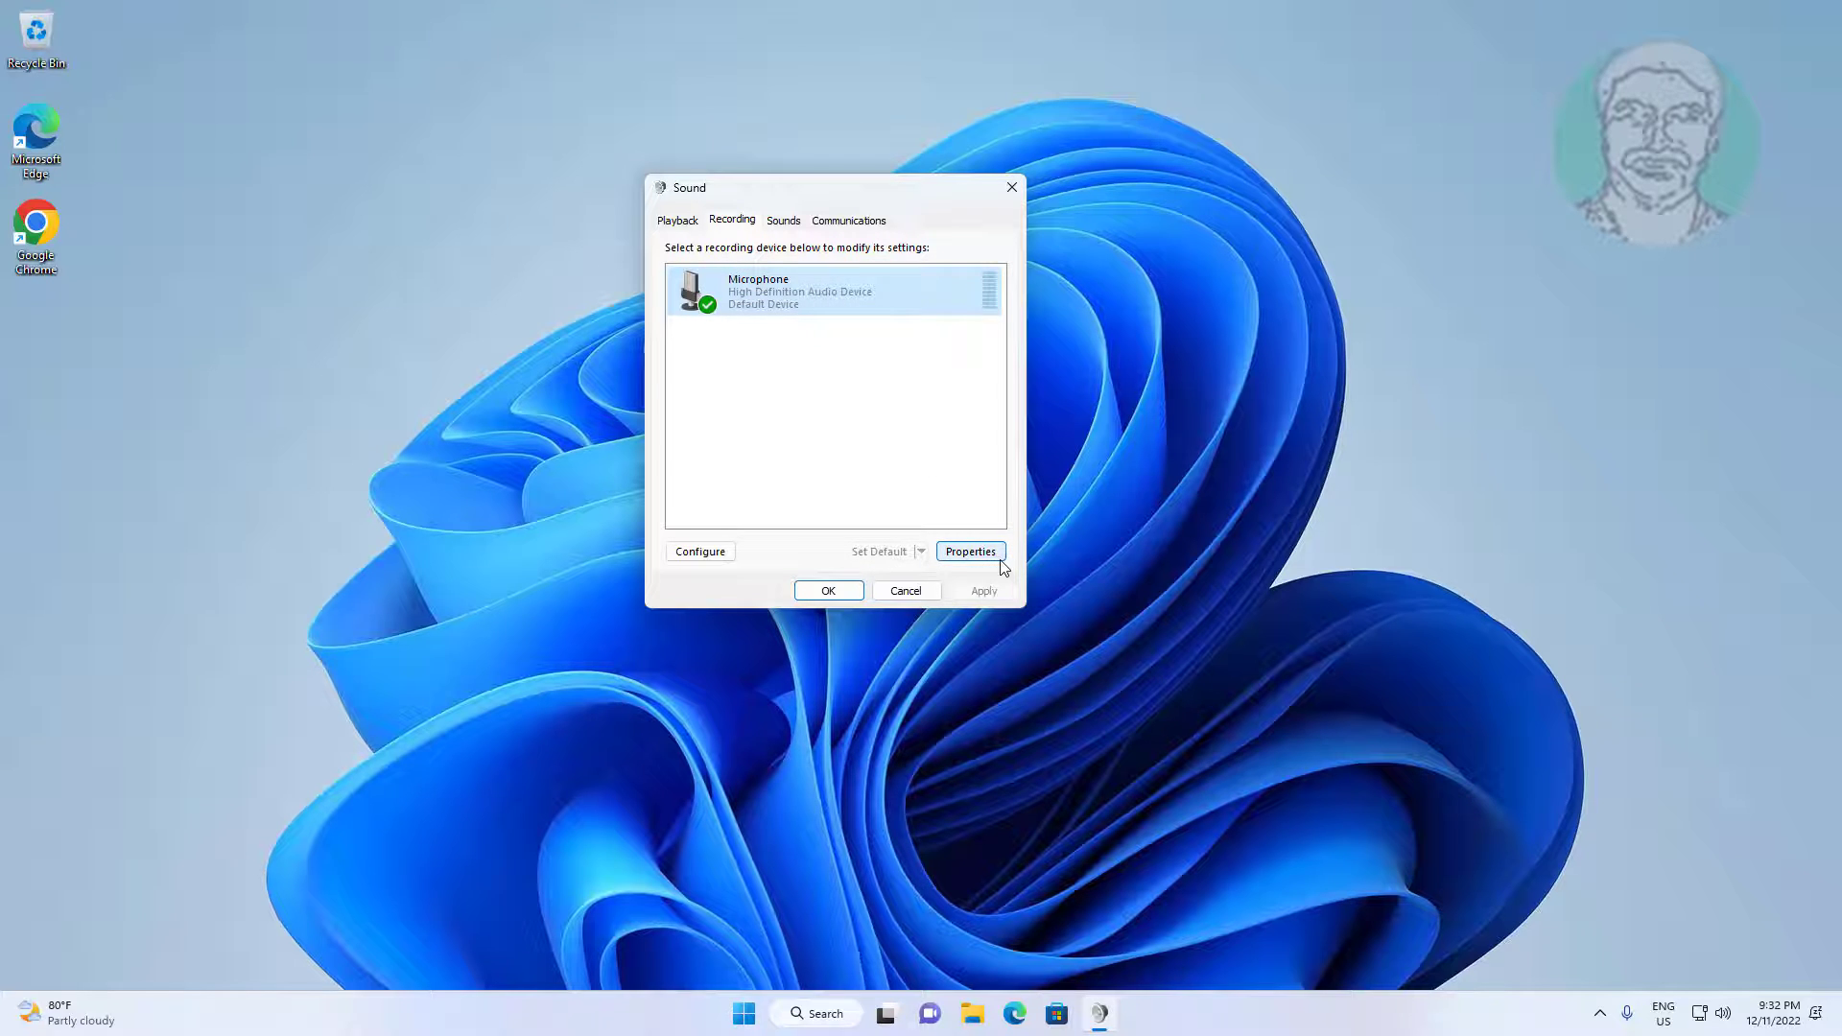
Turn off 'Allow applications to take exclusive control' for the Microphone, apply, and launch Settings.
{"action": "left_click", "coordinate": [970, 551]}
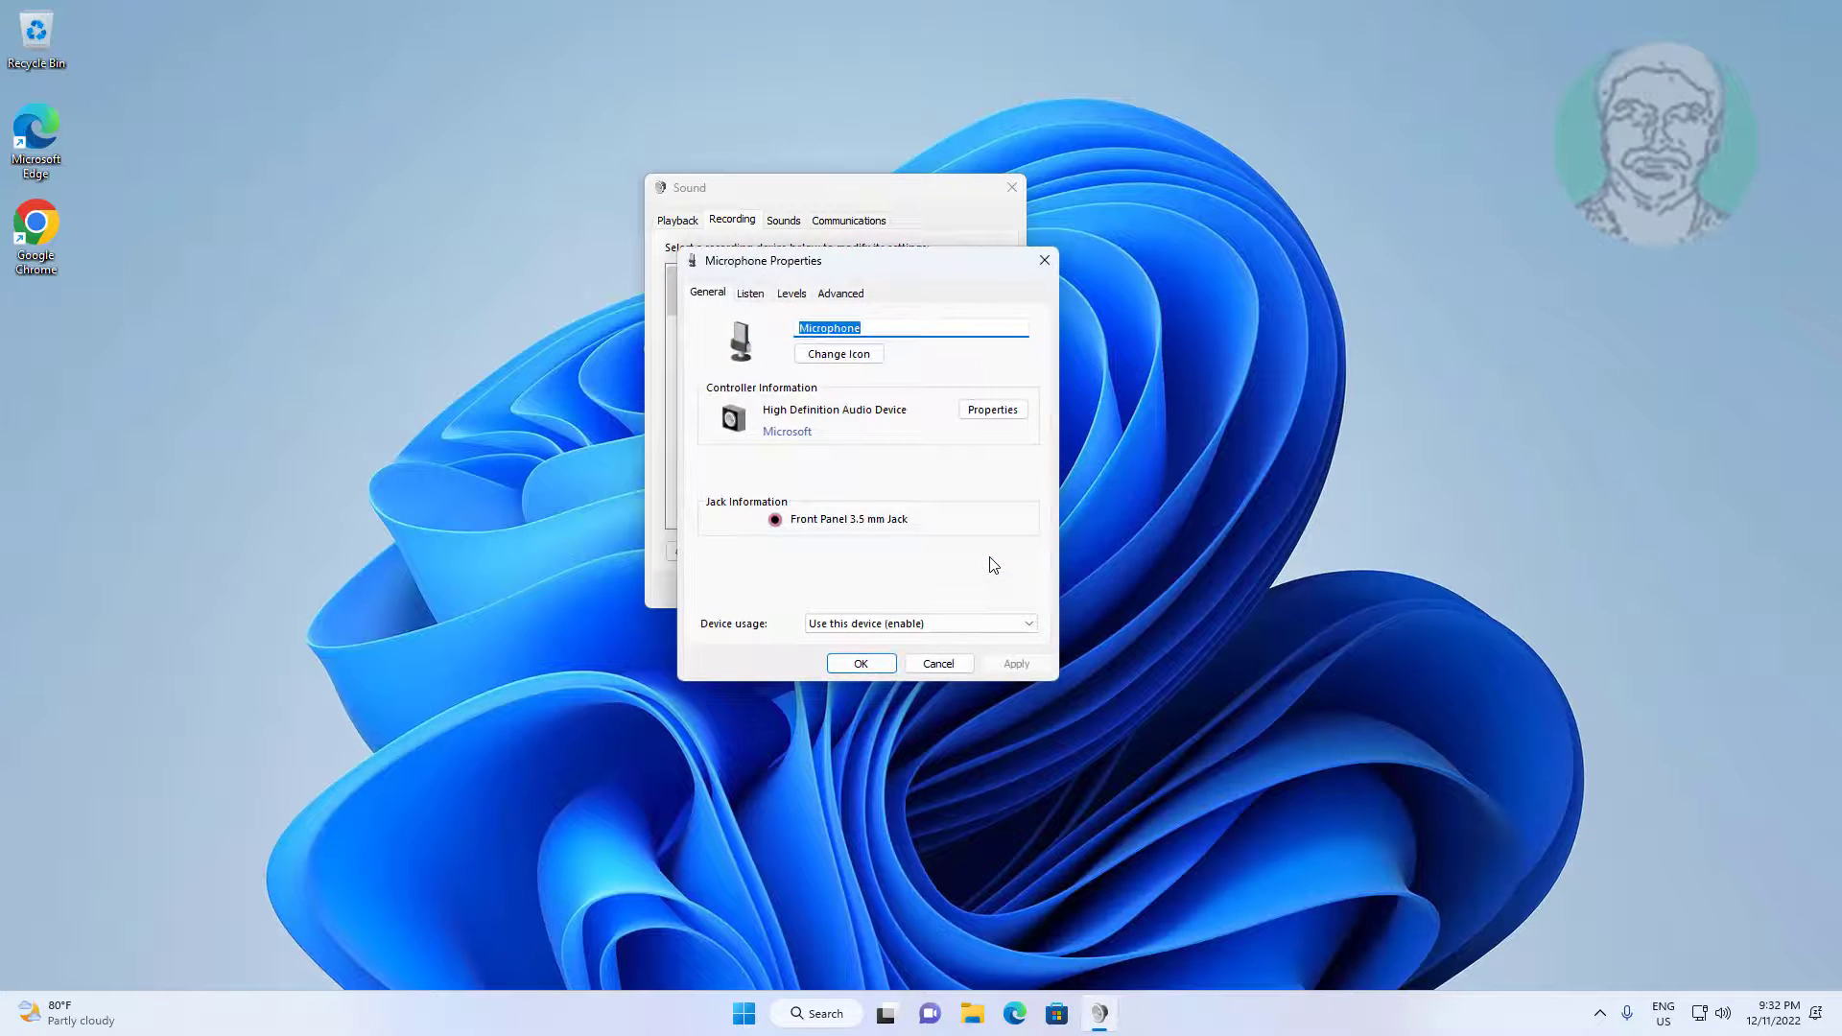
{"action": "left_click", "coordinate": [790, 293]}
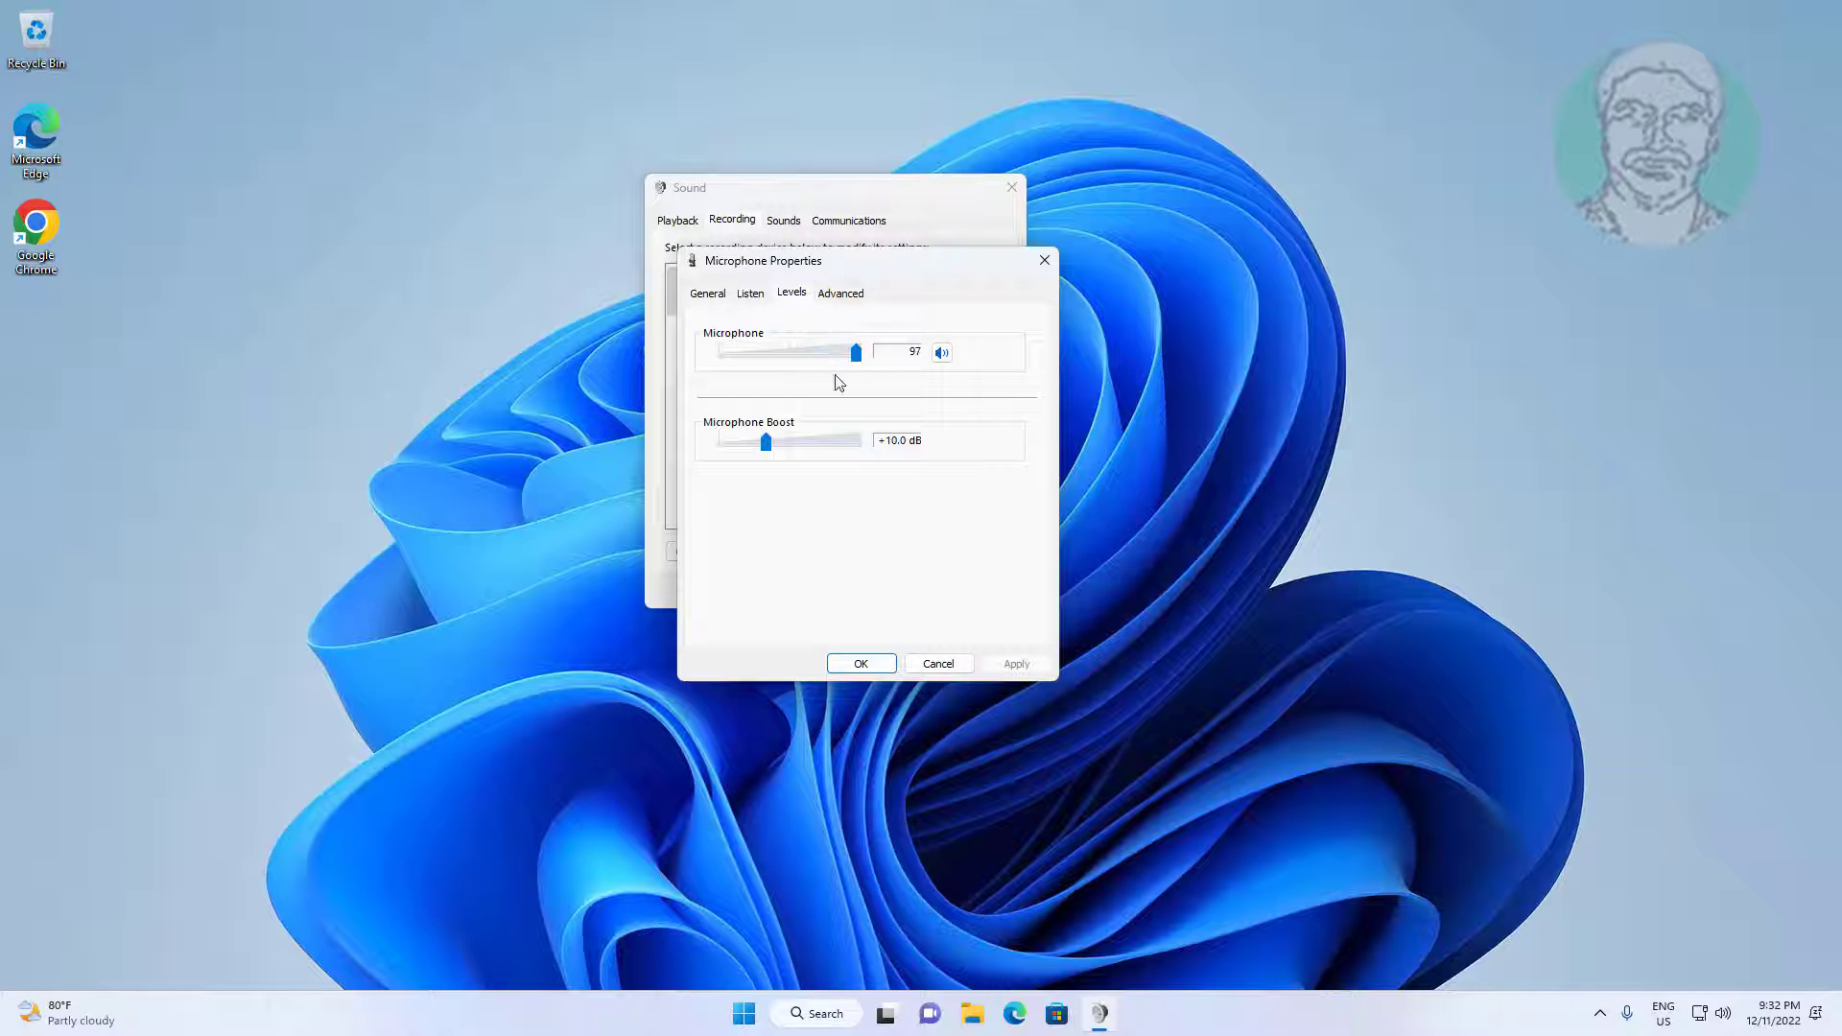
{"action": "left_click", "coordinate": [841, 292]}
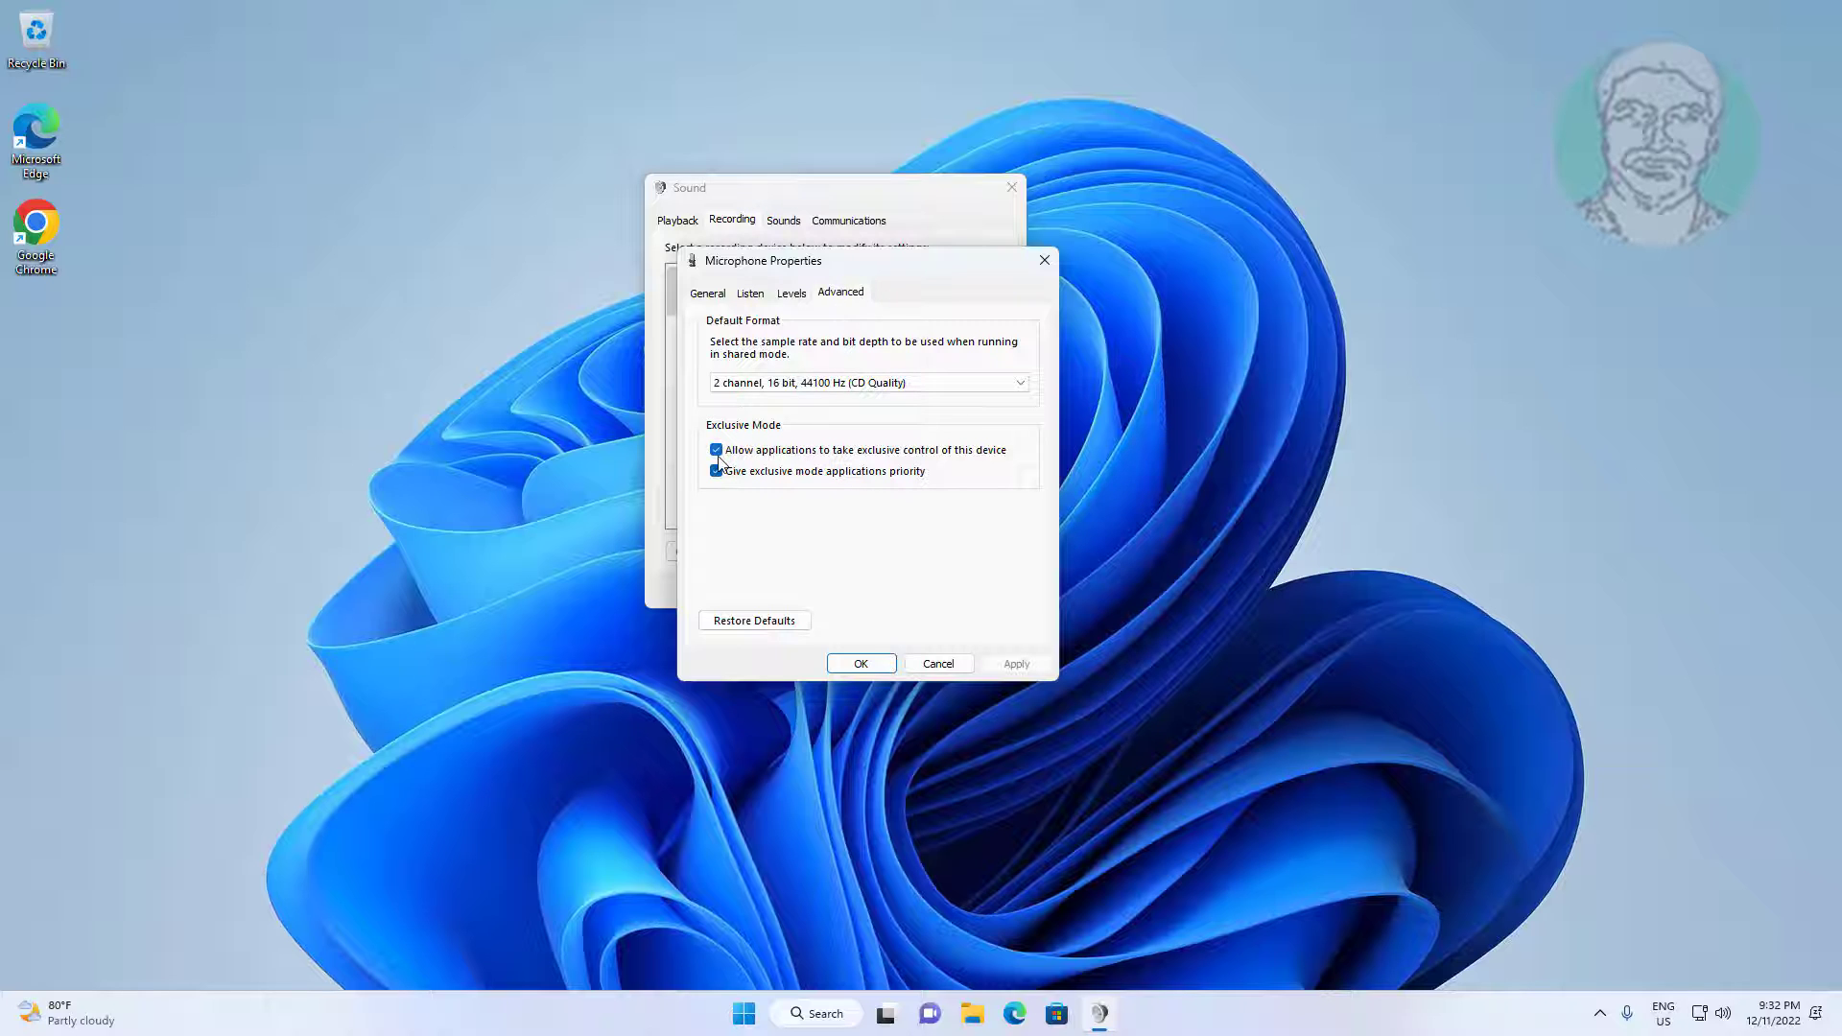
{"action": "left_click", "coordinate": [715, 449]}
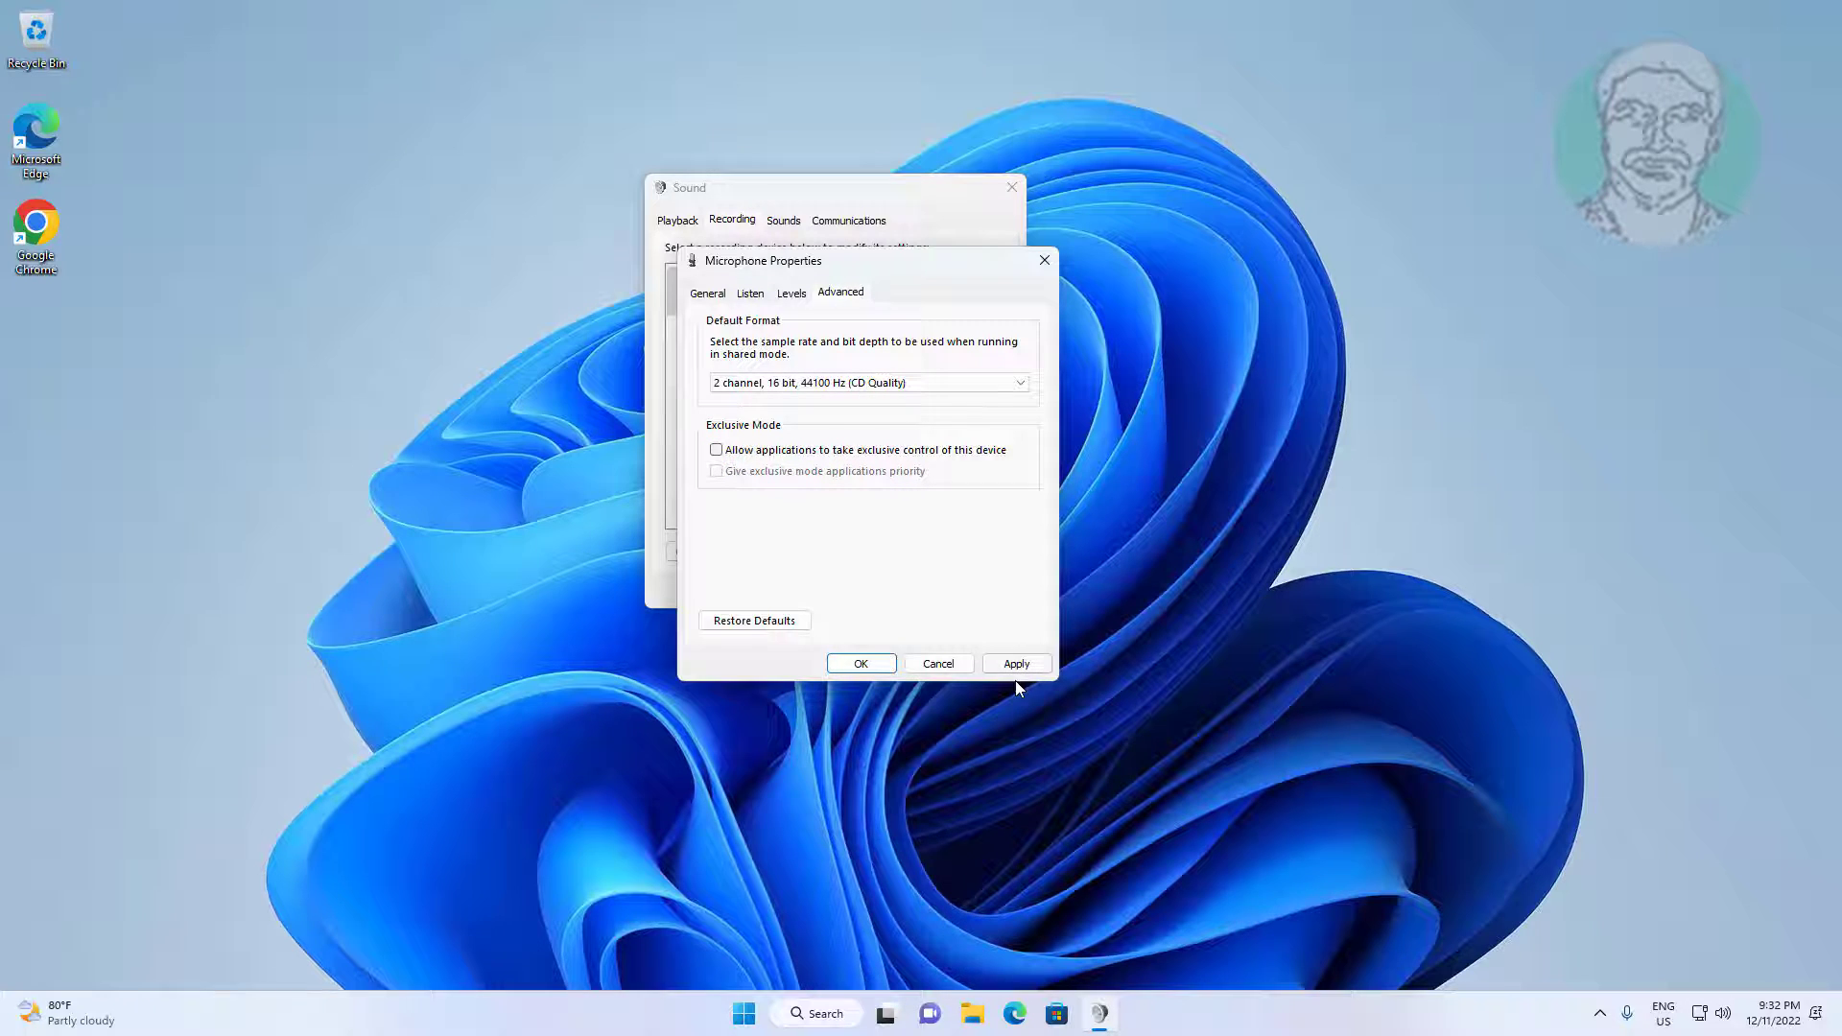
{"action": "left_click", "coordinate": [860, 664]}
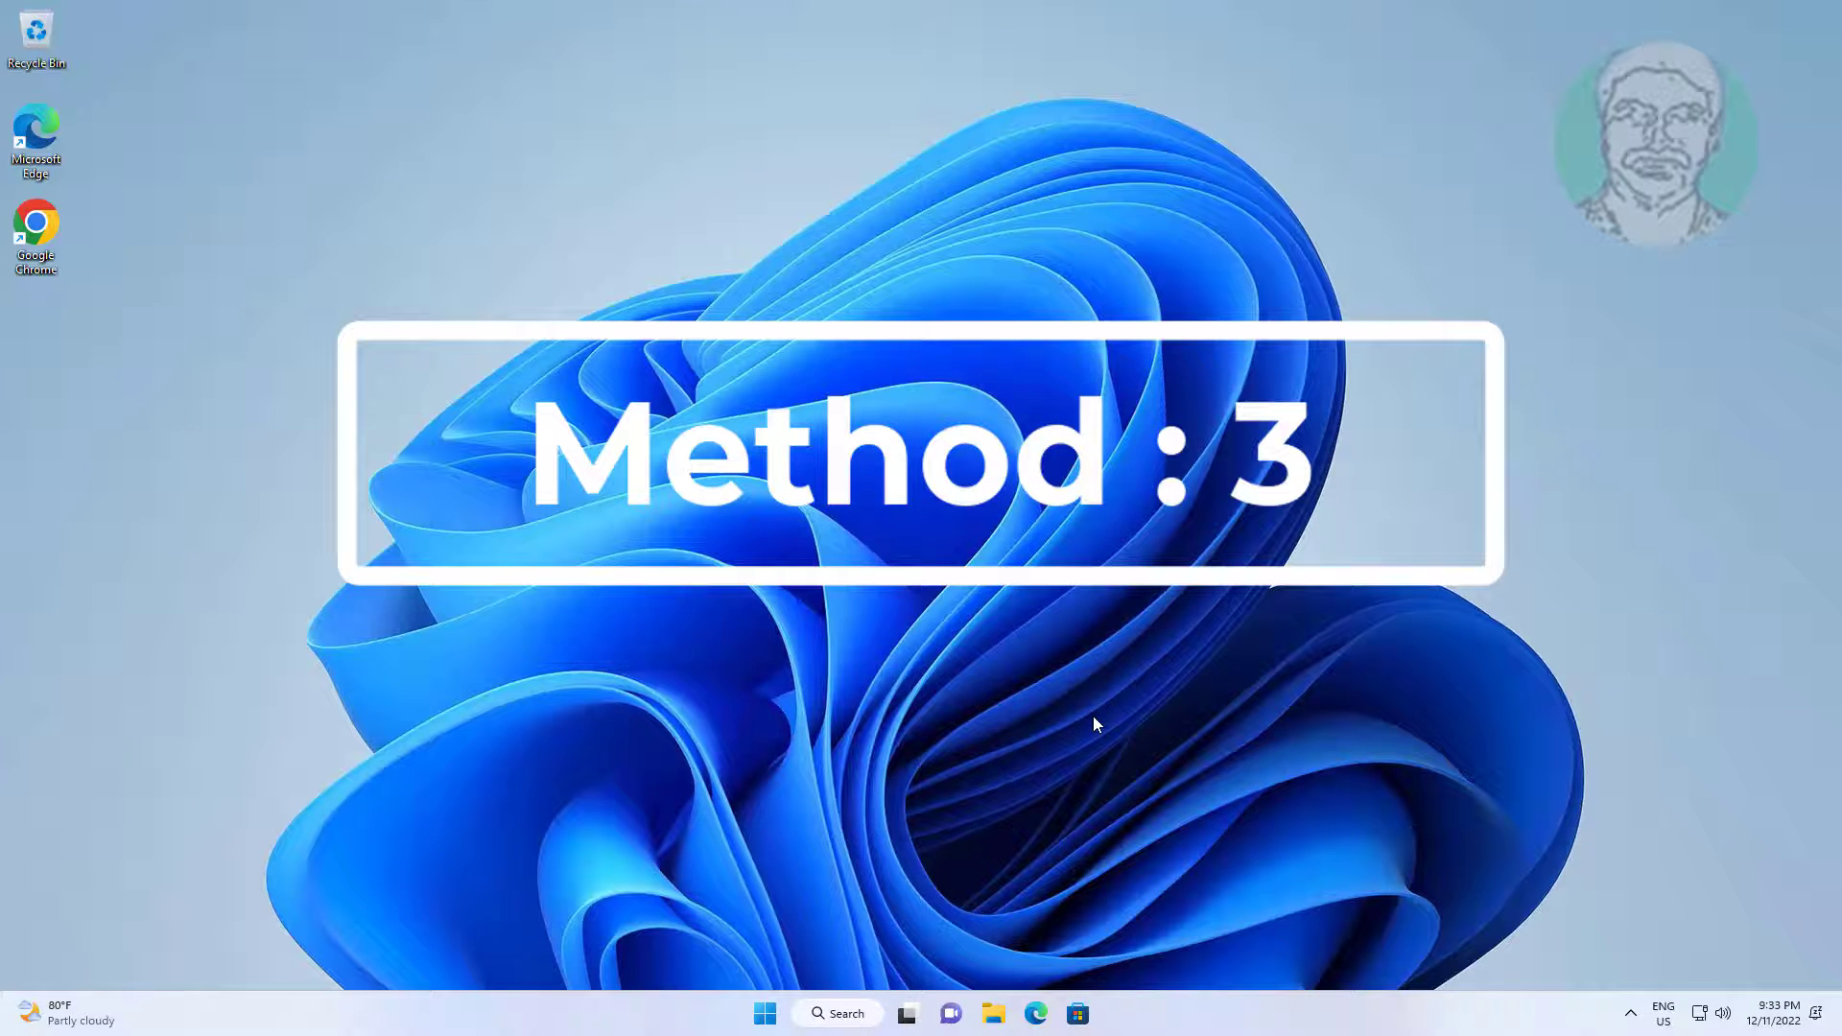
{"action": "left_click", "coordinate": [764, 1014]}
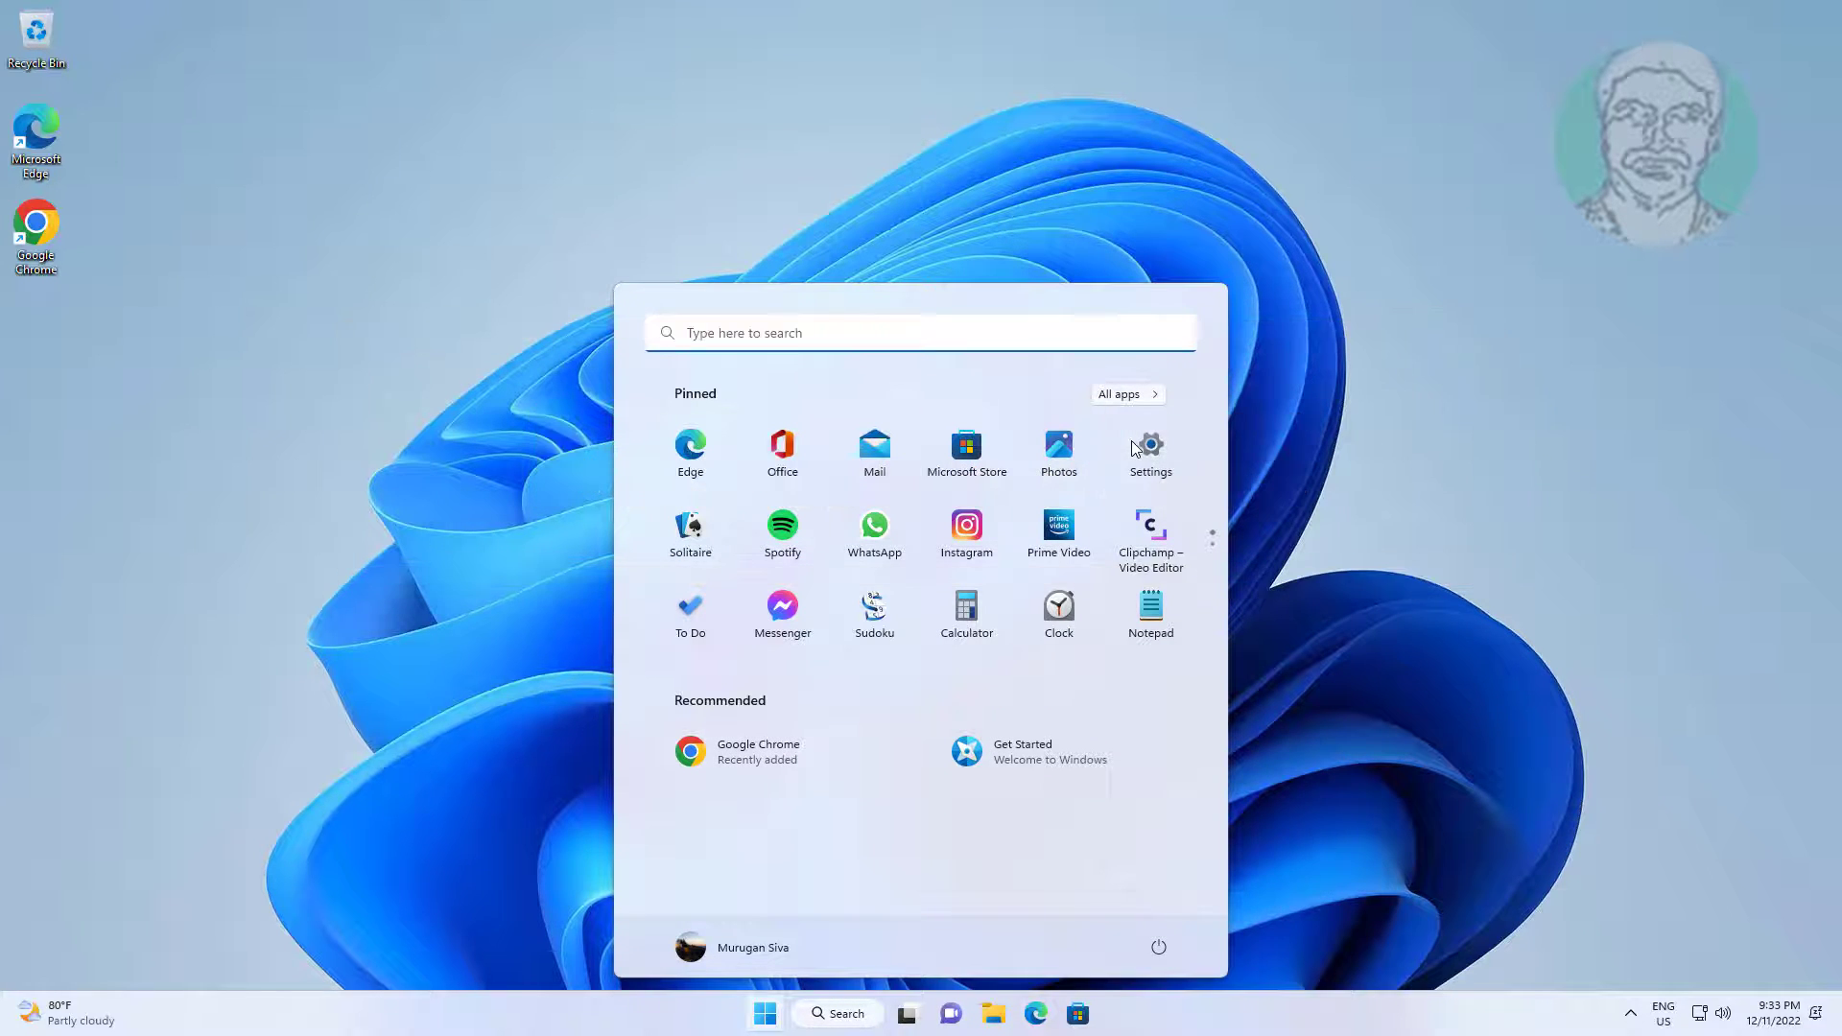
{"action": "left_click", "coordinate": [1148, 452]}
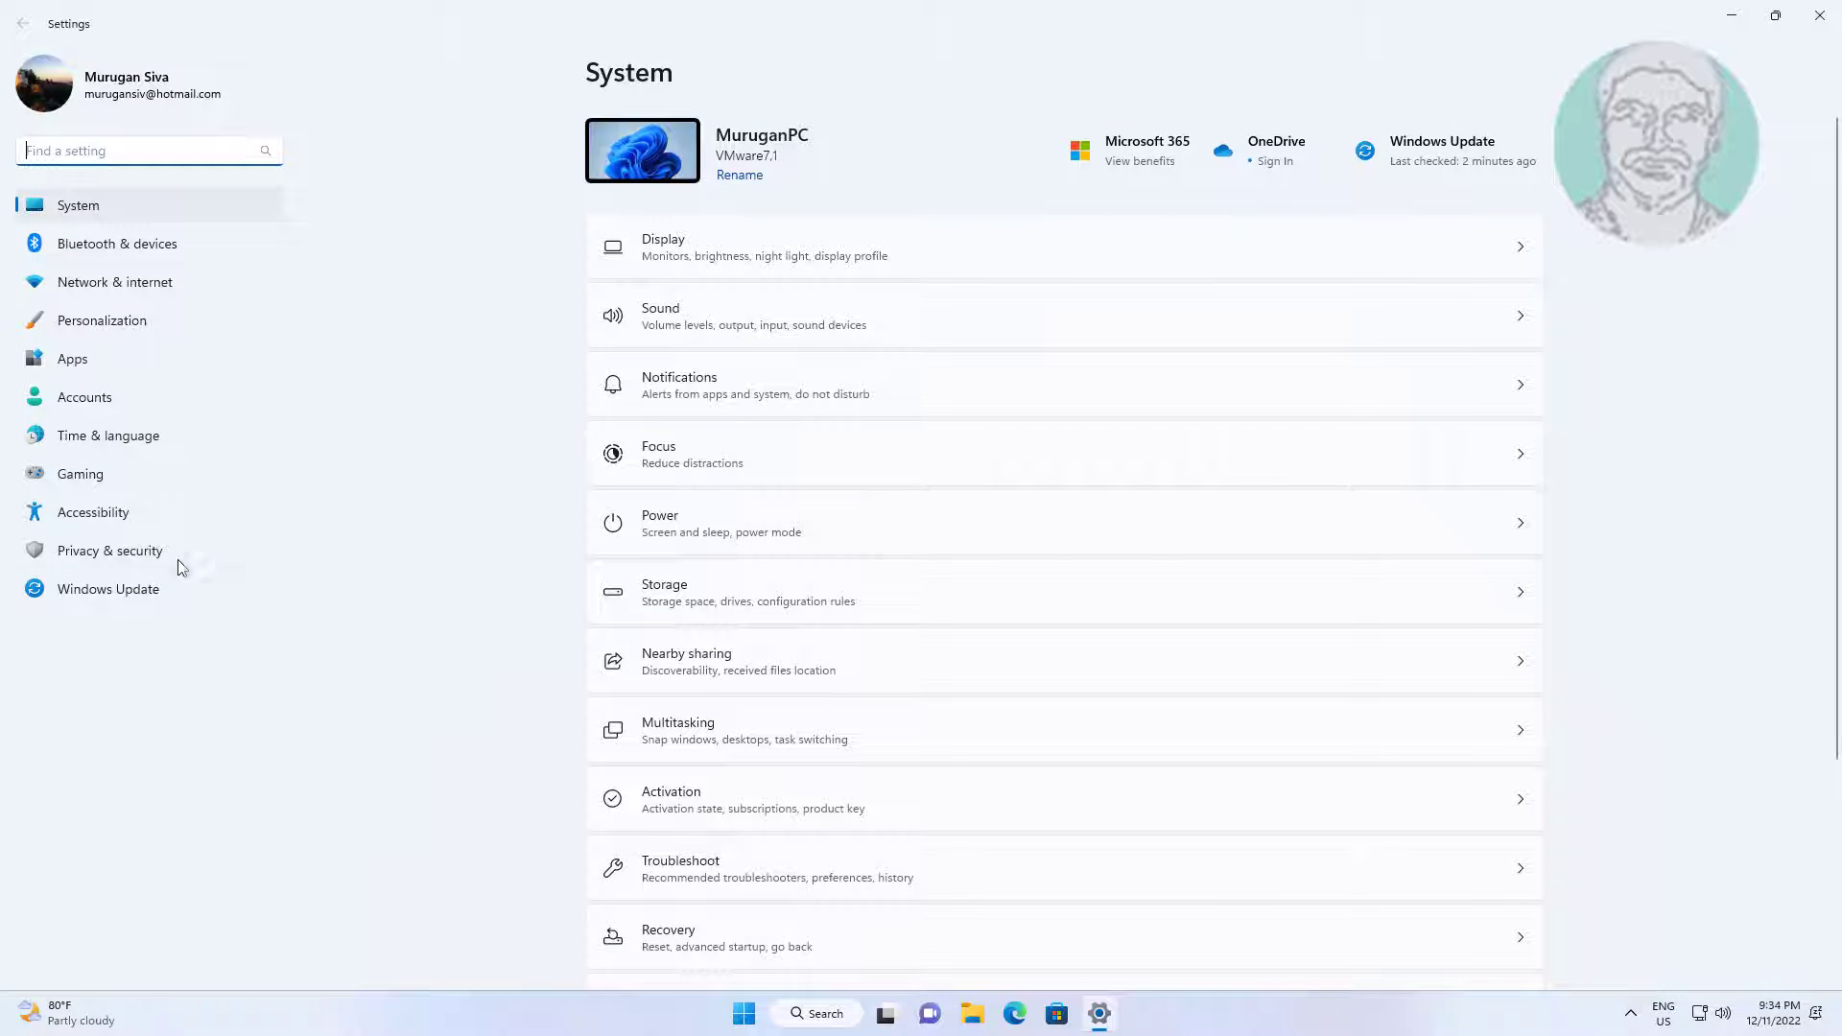
Go to Privacy & security > Microphone and confirm microphone access is On.
{"action": "left_click", "coordinate": [109, 550]}
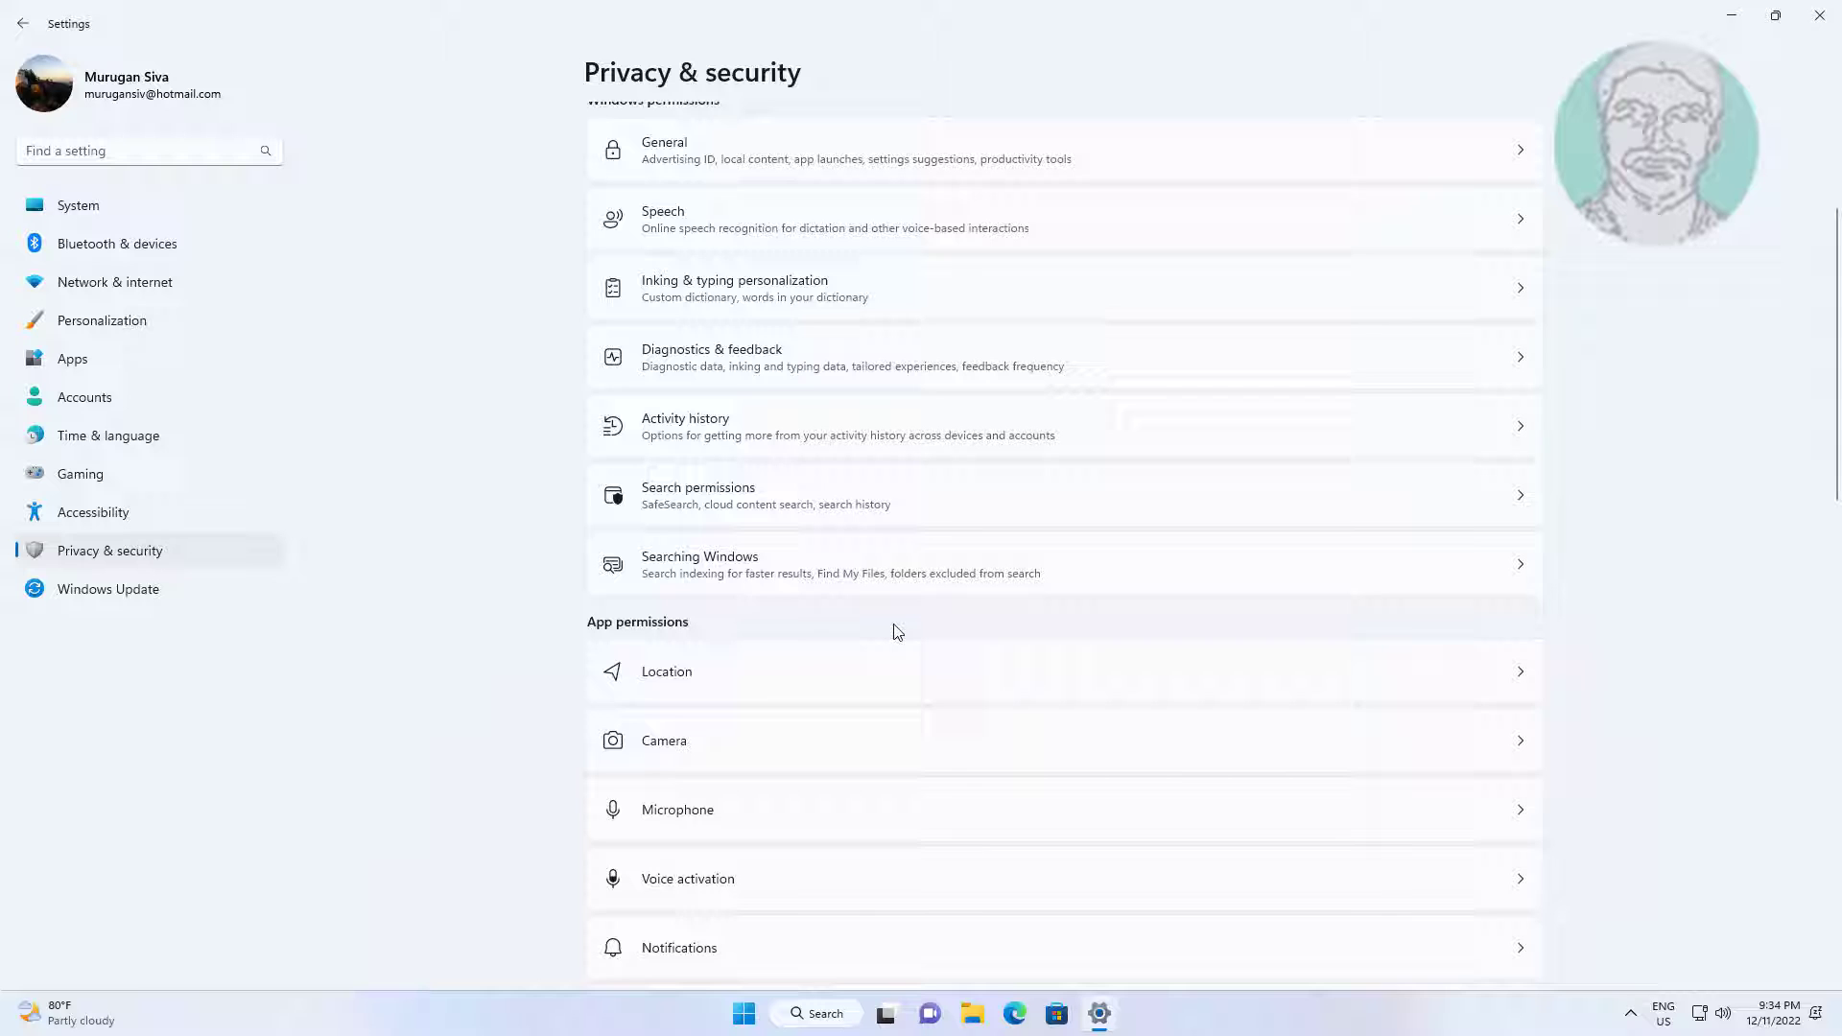
{"action": "left_click", "coordinate": [677, 810]}
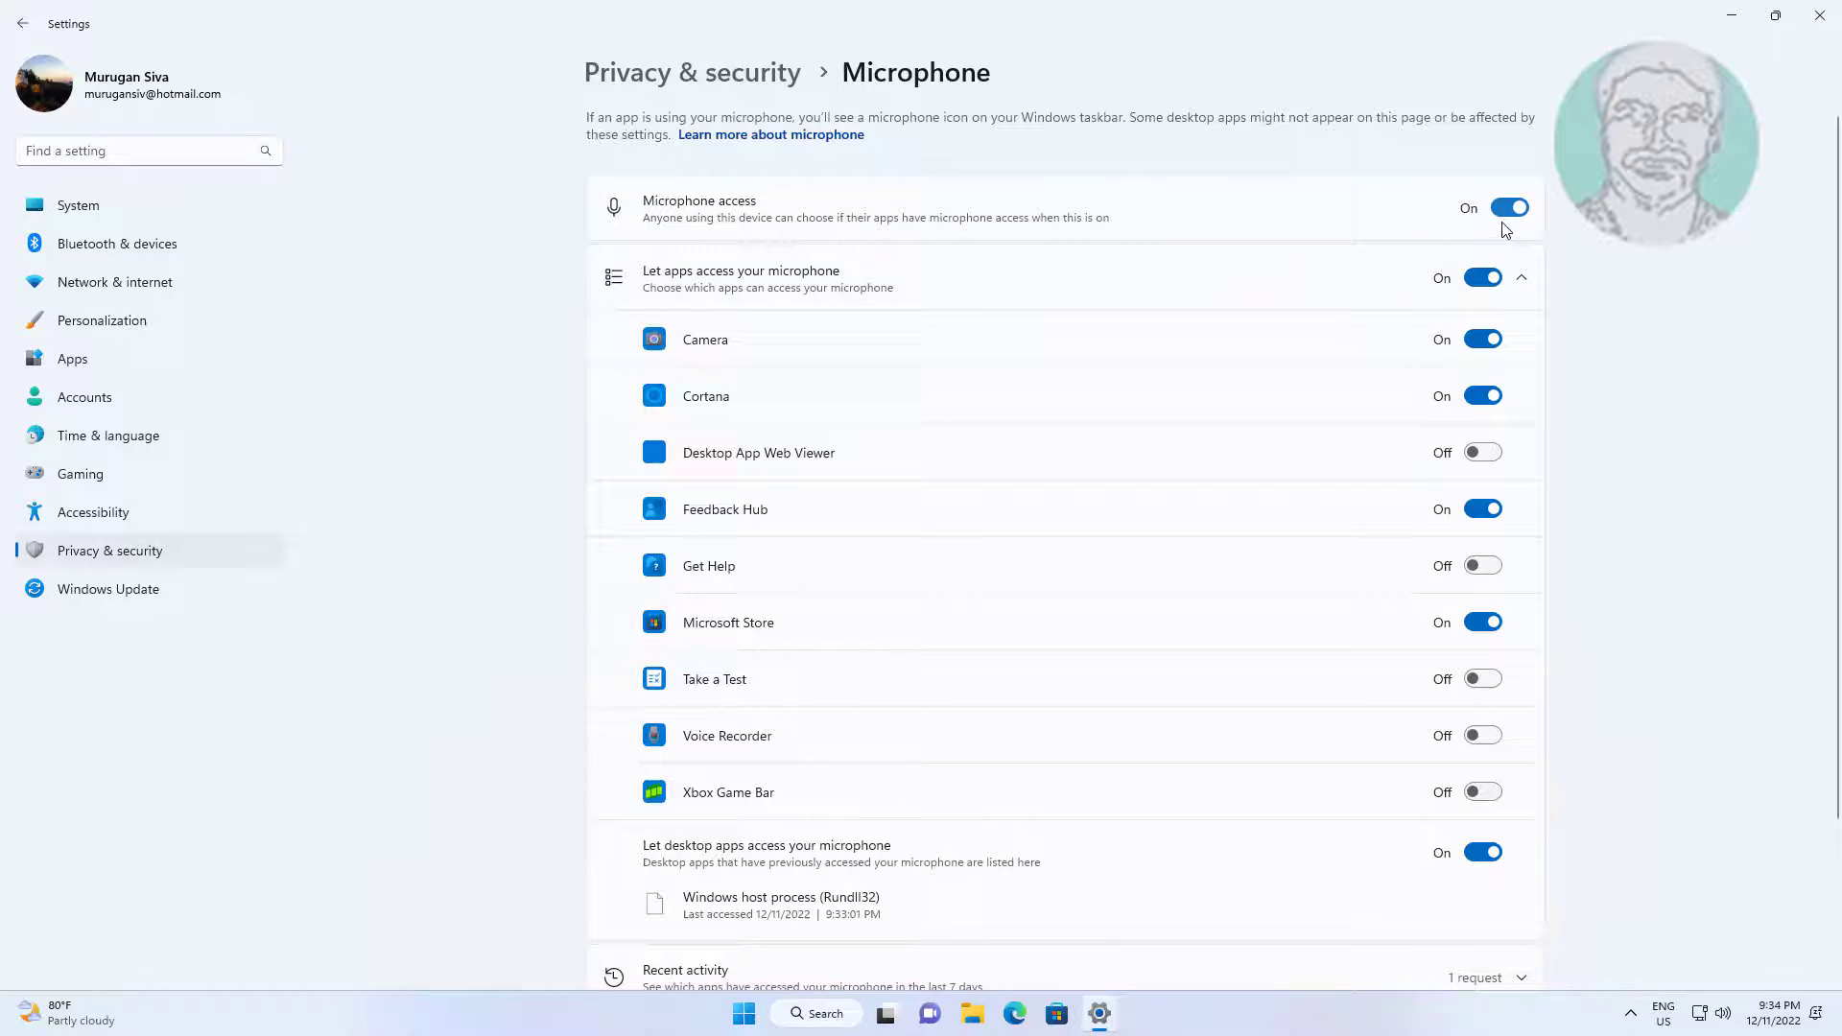
{"action": "mouse_move", "coordinate": [1436, 257]}
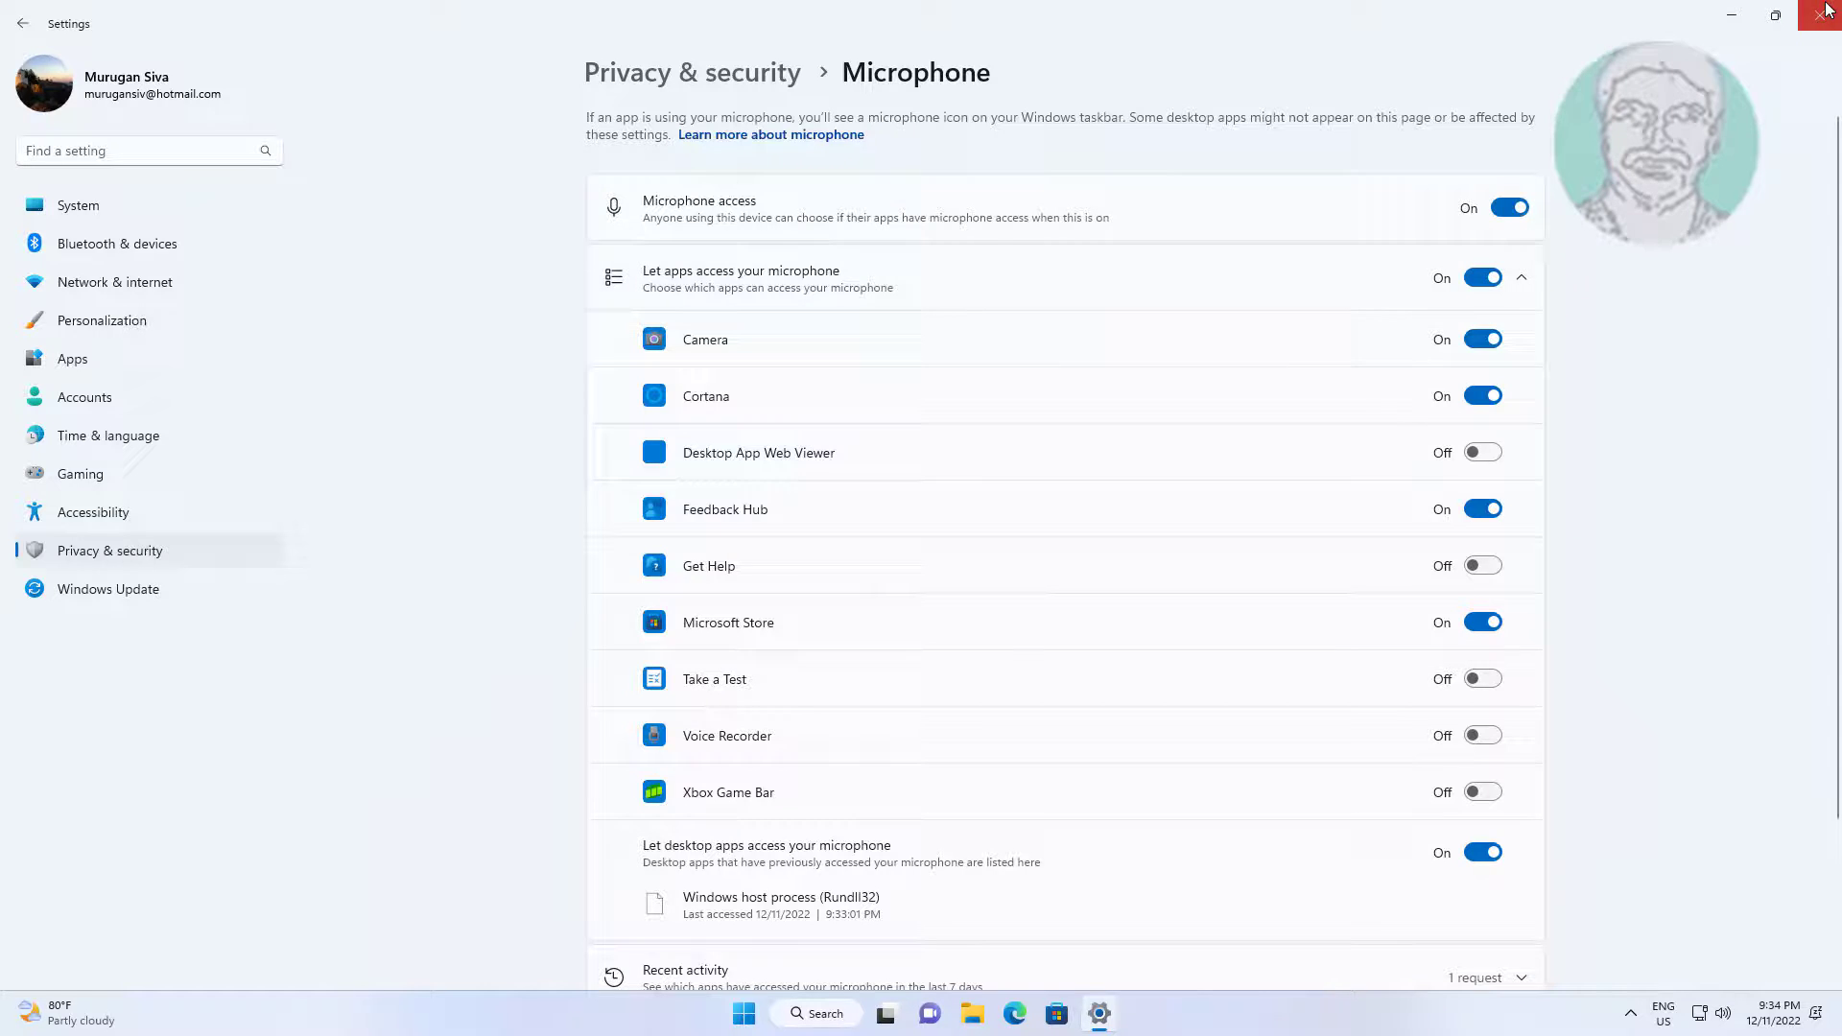
Close the Settings window to leave an empty desktop.
{"action": "left_click", "coordinate": [1828, 14]}
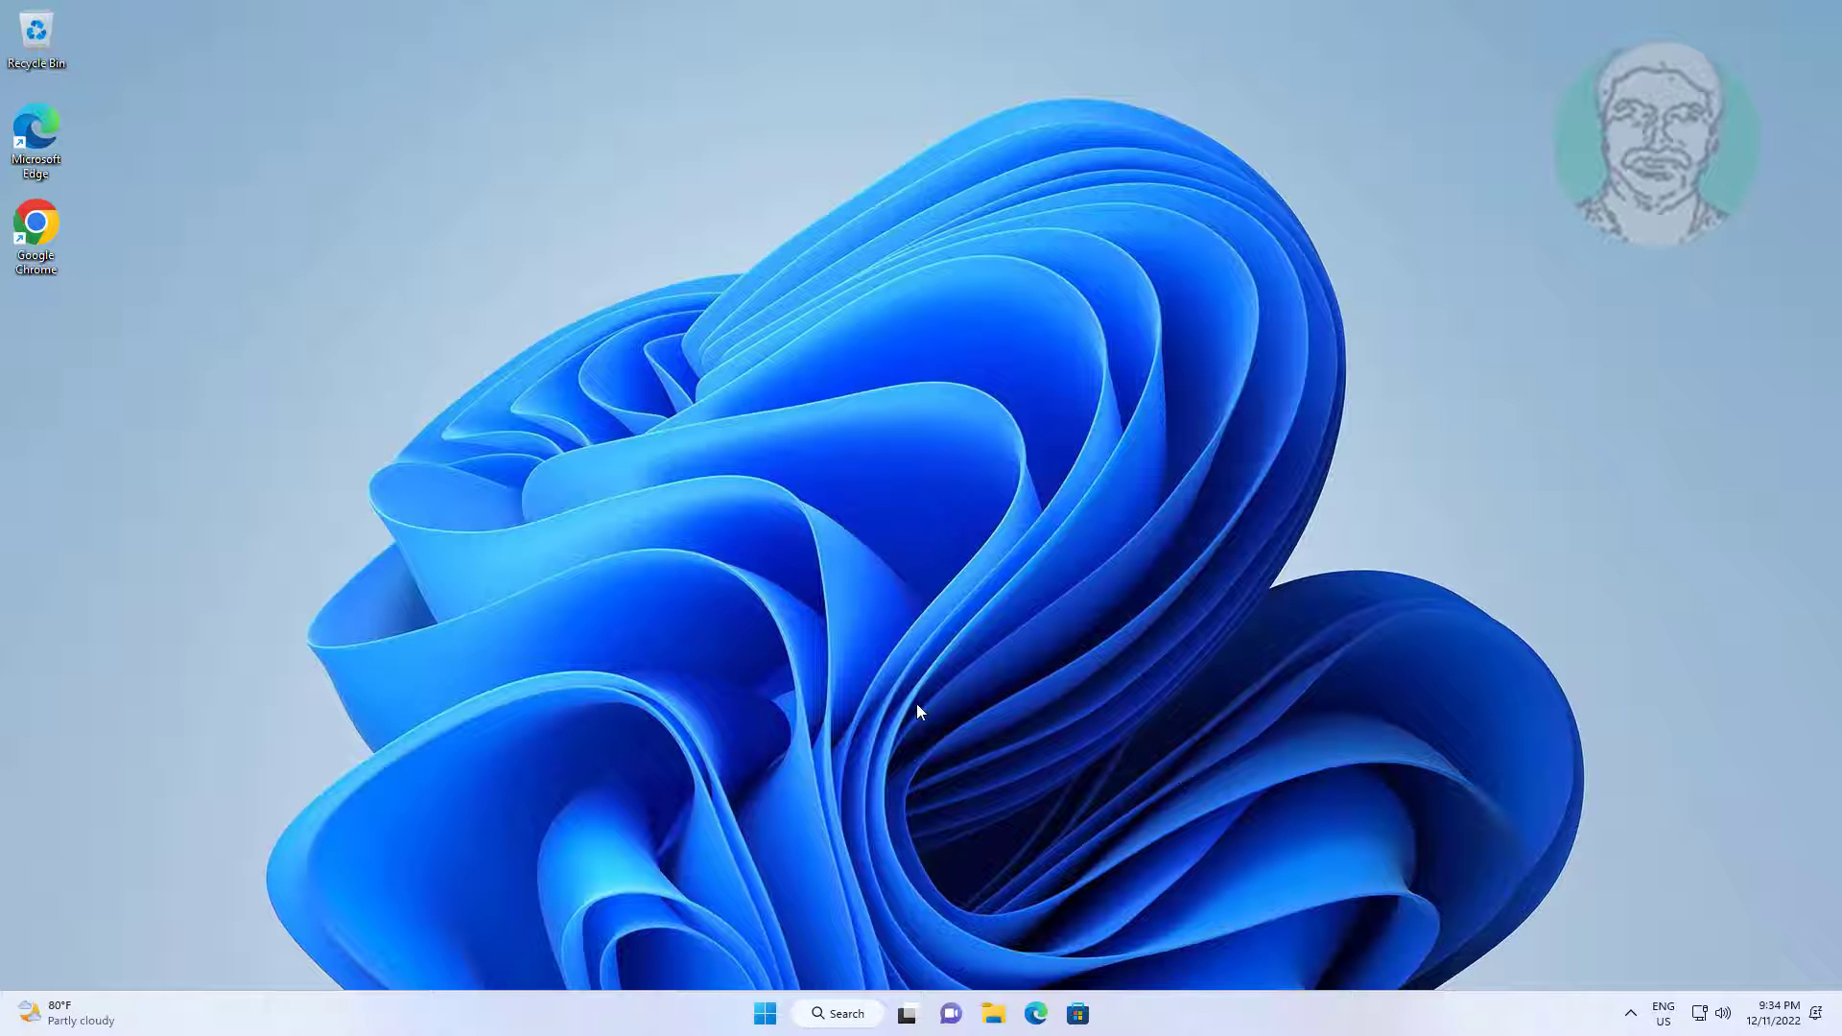
{"action": "mouse_move", "coordinate": [1142, 927]}
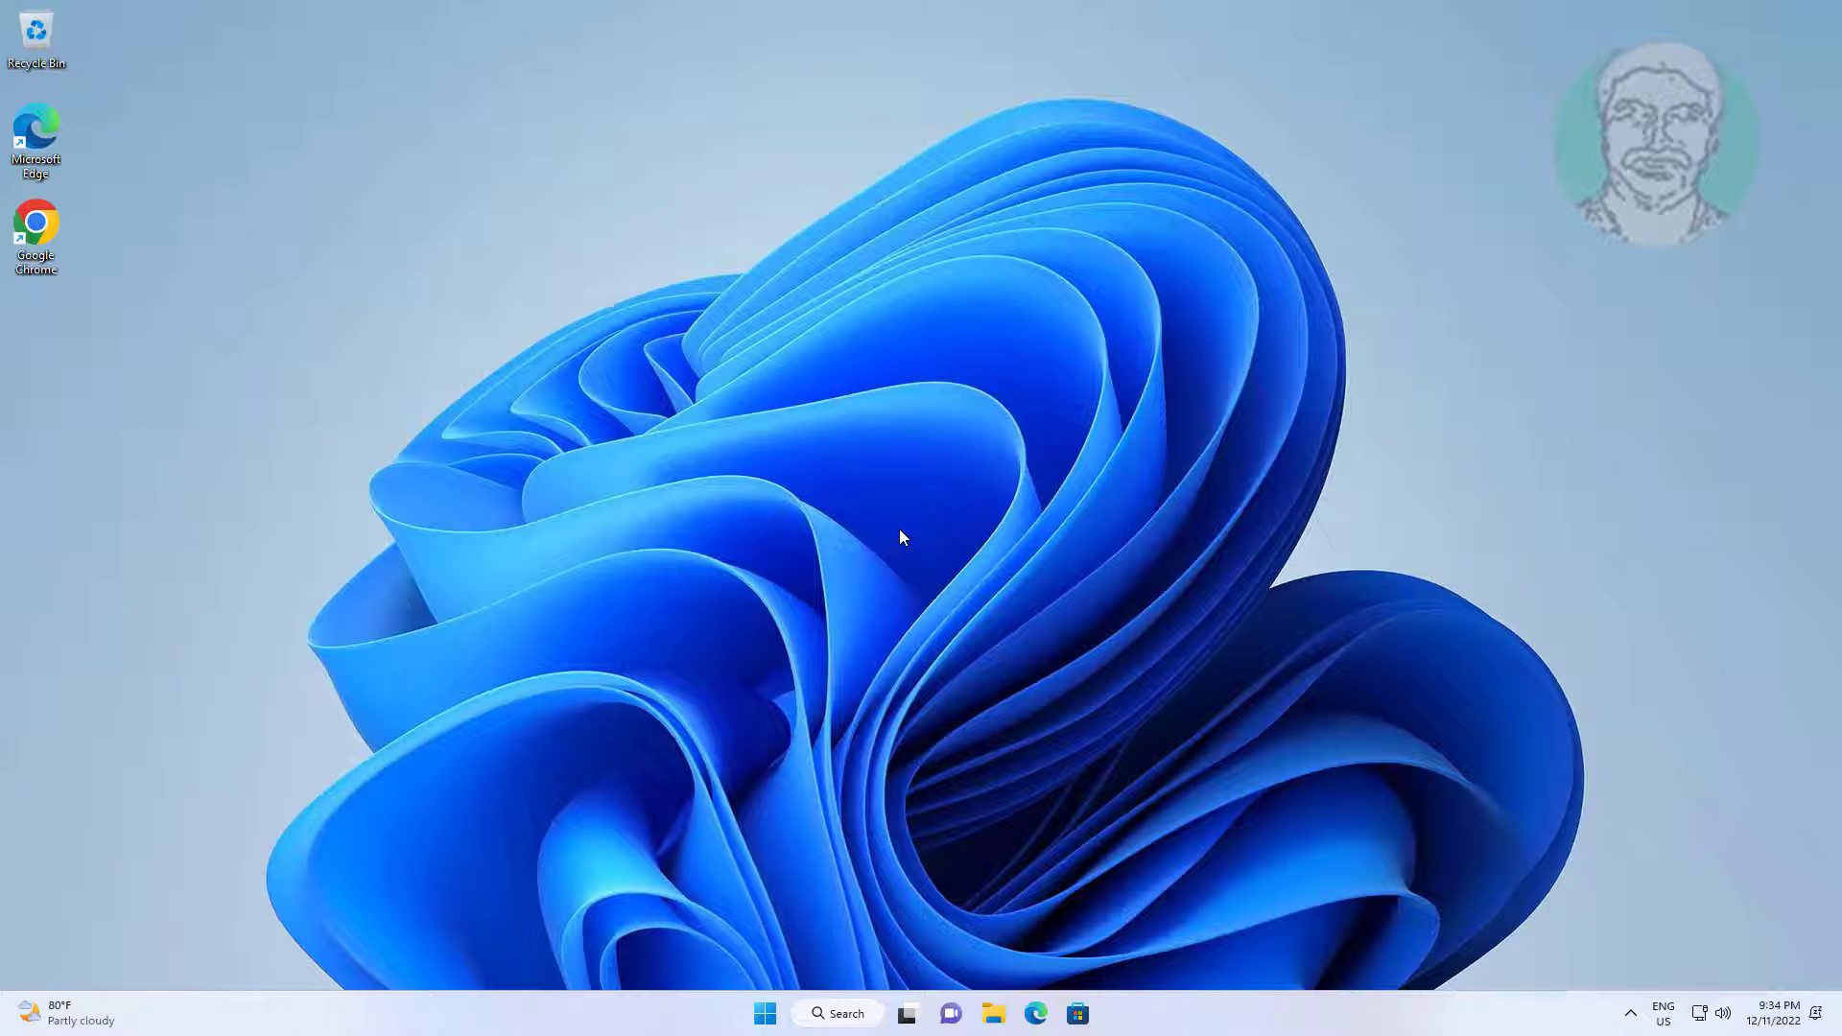
{"action": "mouse_move", "coordinate": [863, 517]}
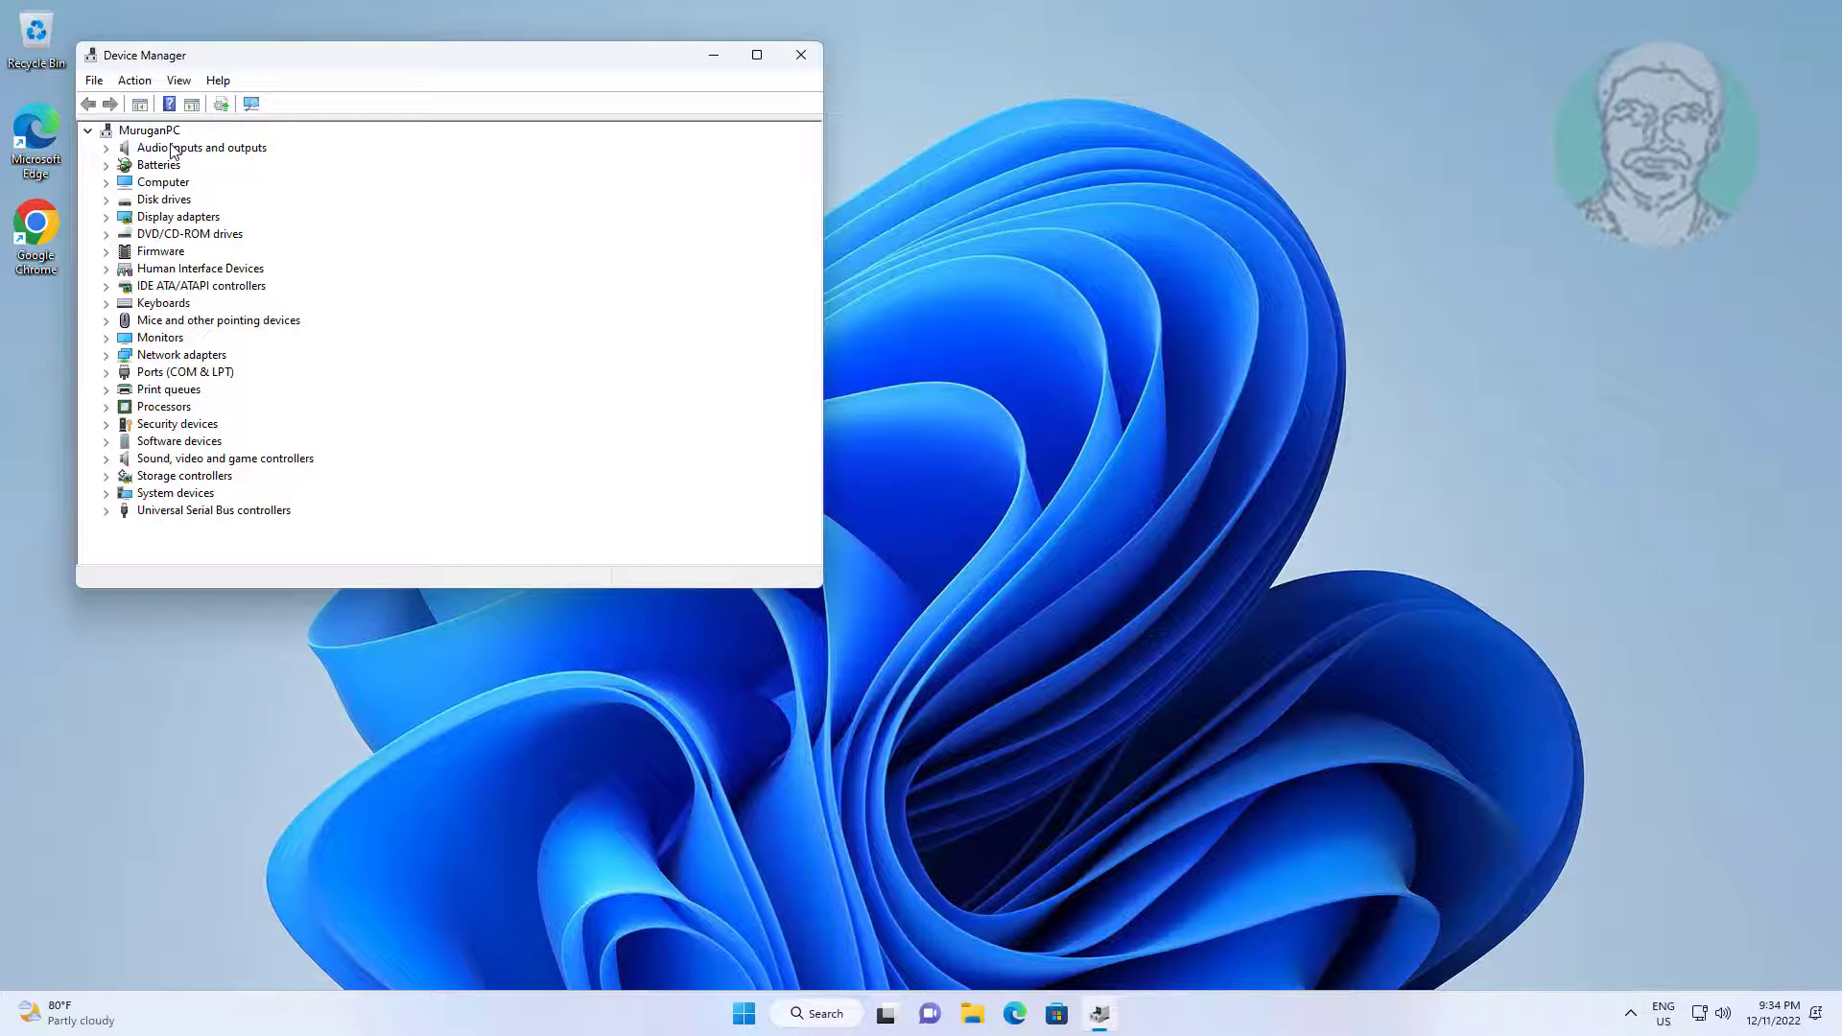
Expand Audio inputs and outputs, view the Microphone's actions, then close Device Manager.
{"action": "left_click", "coordinate": [105, 147]}
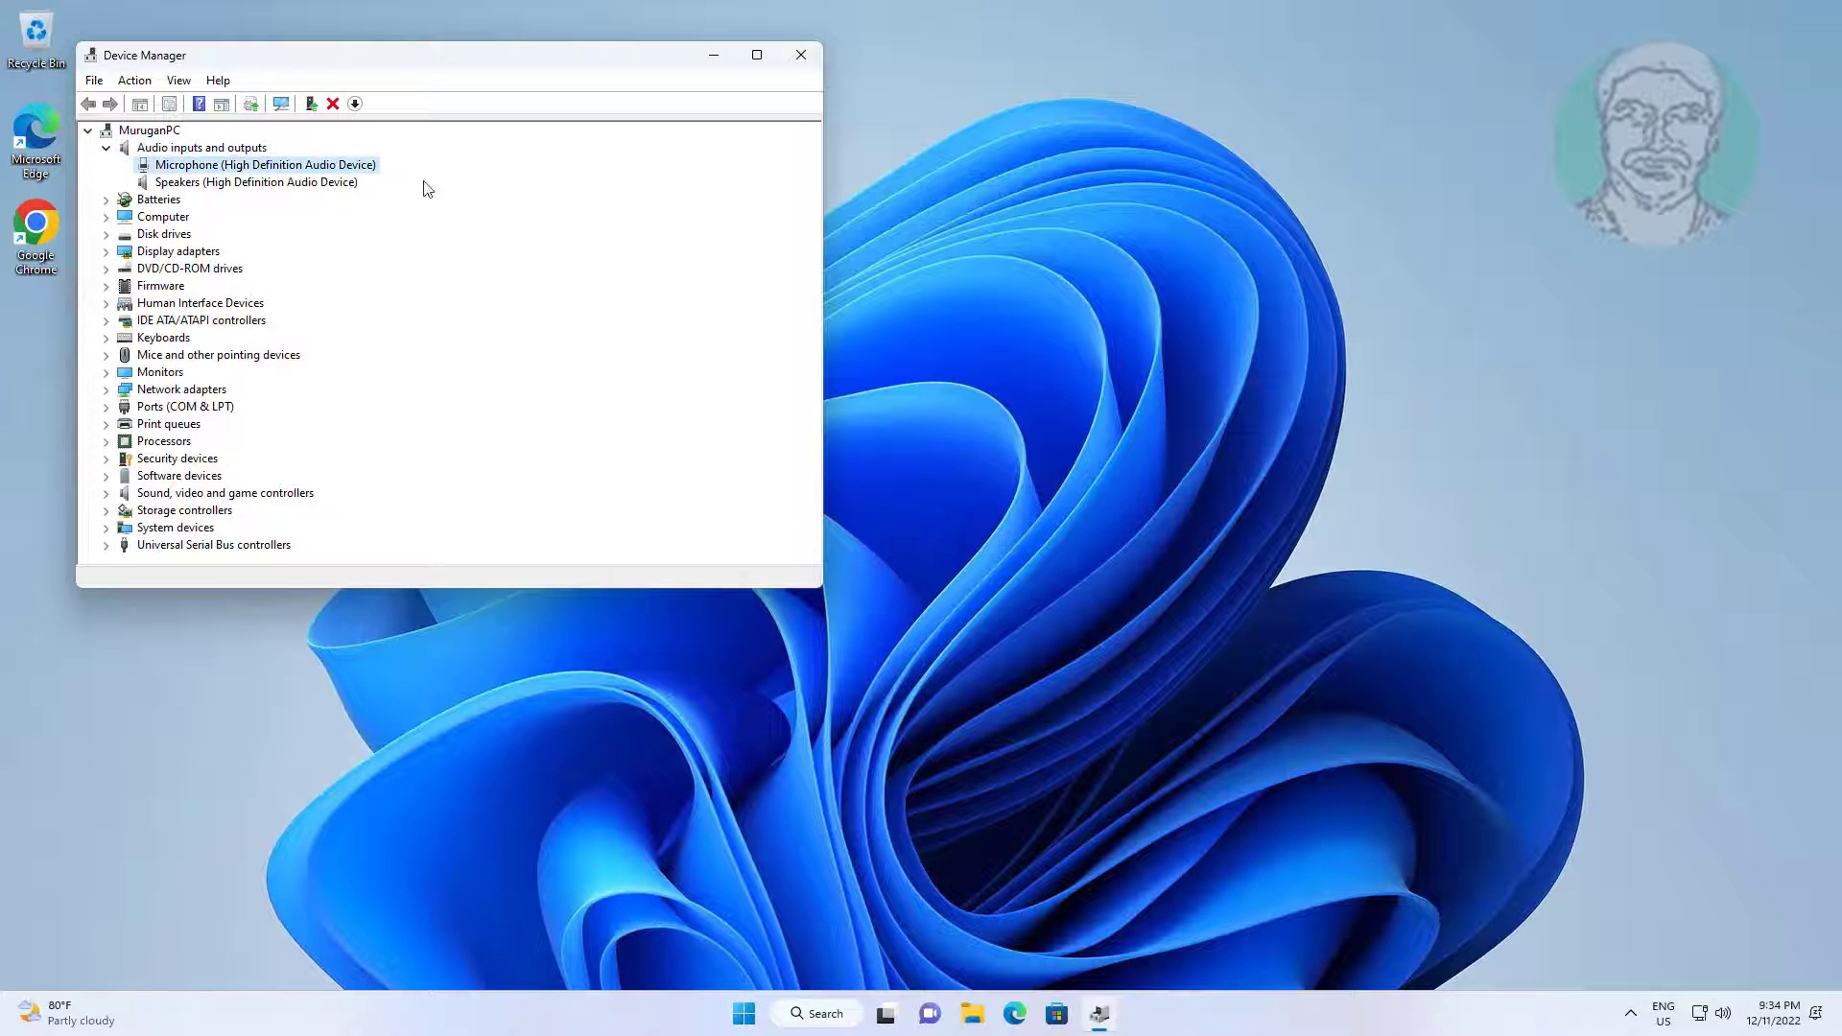
{"action": "right_click", "coordinate": [261, 164]}
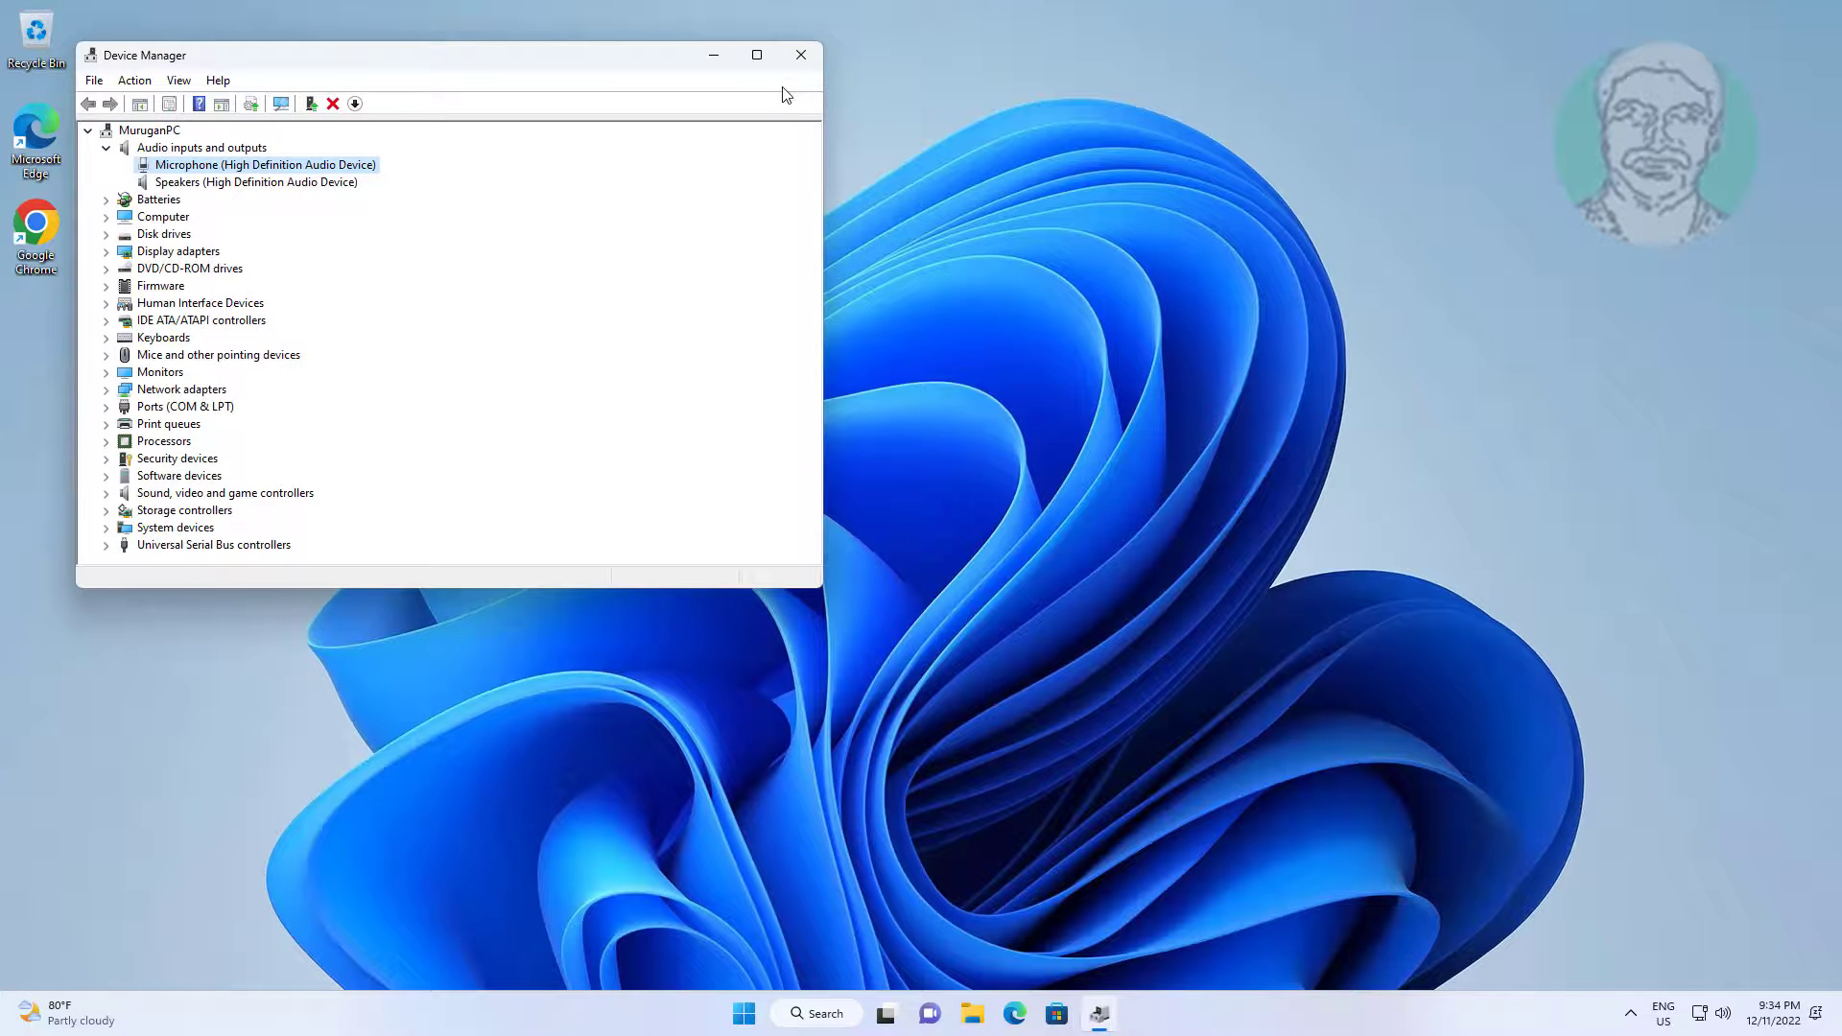
{"action": "left_click", "coordinate": [800, 53]}
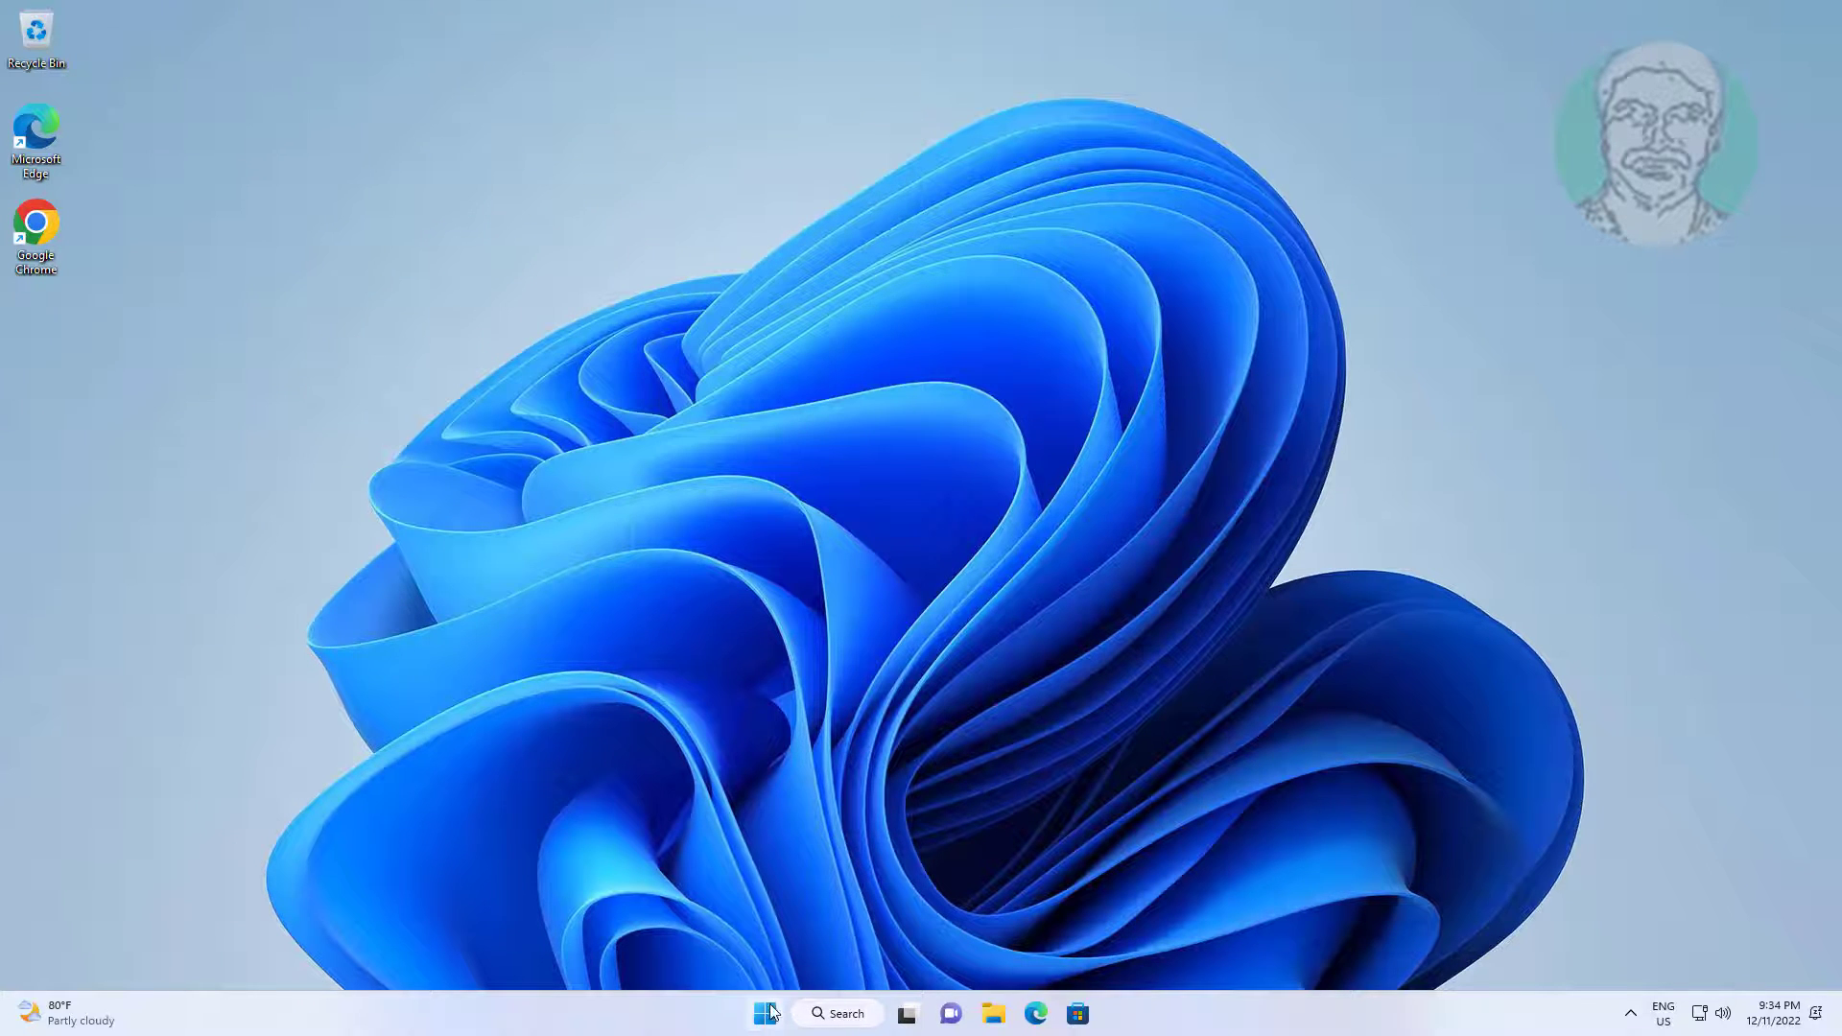
Reopen Device Manager and update the microphone's driver to Audio Endpoint from the local list.
{"action": "right_click", "coordinate": [763, 1013]}
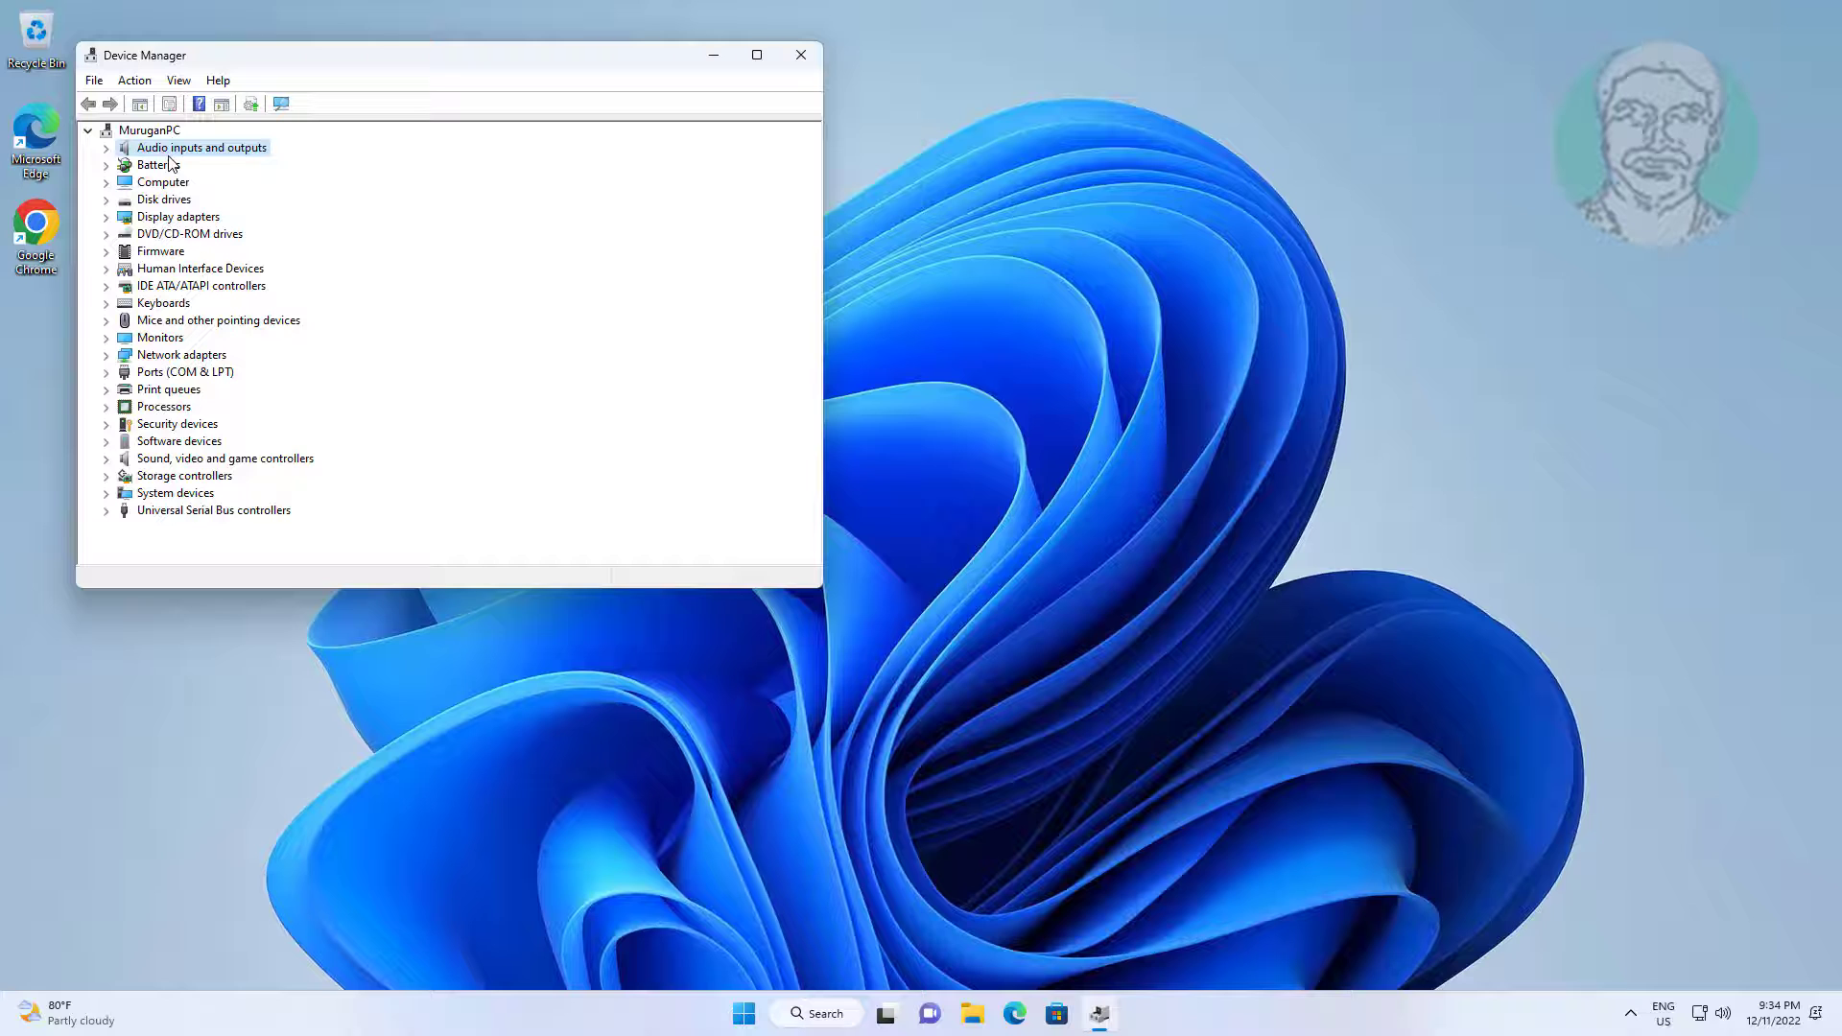
{"action": "left_click", "coordinate": [106, 147]}
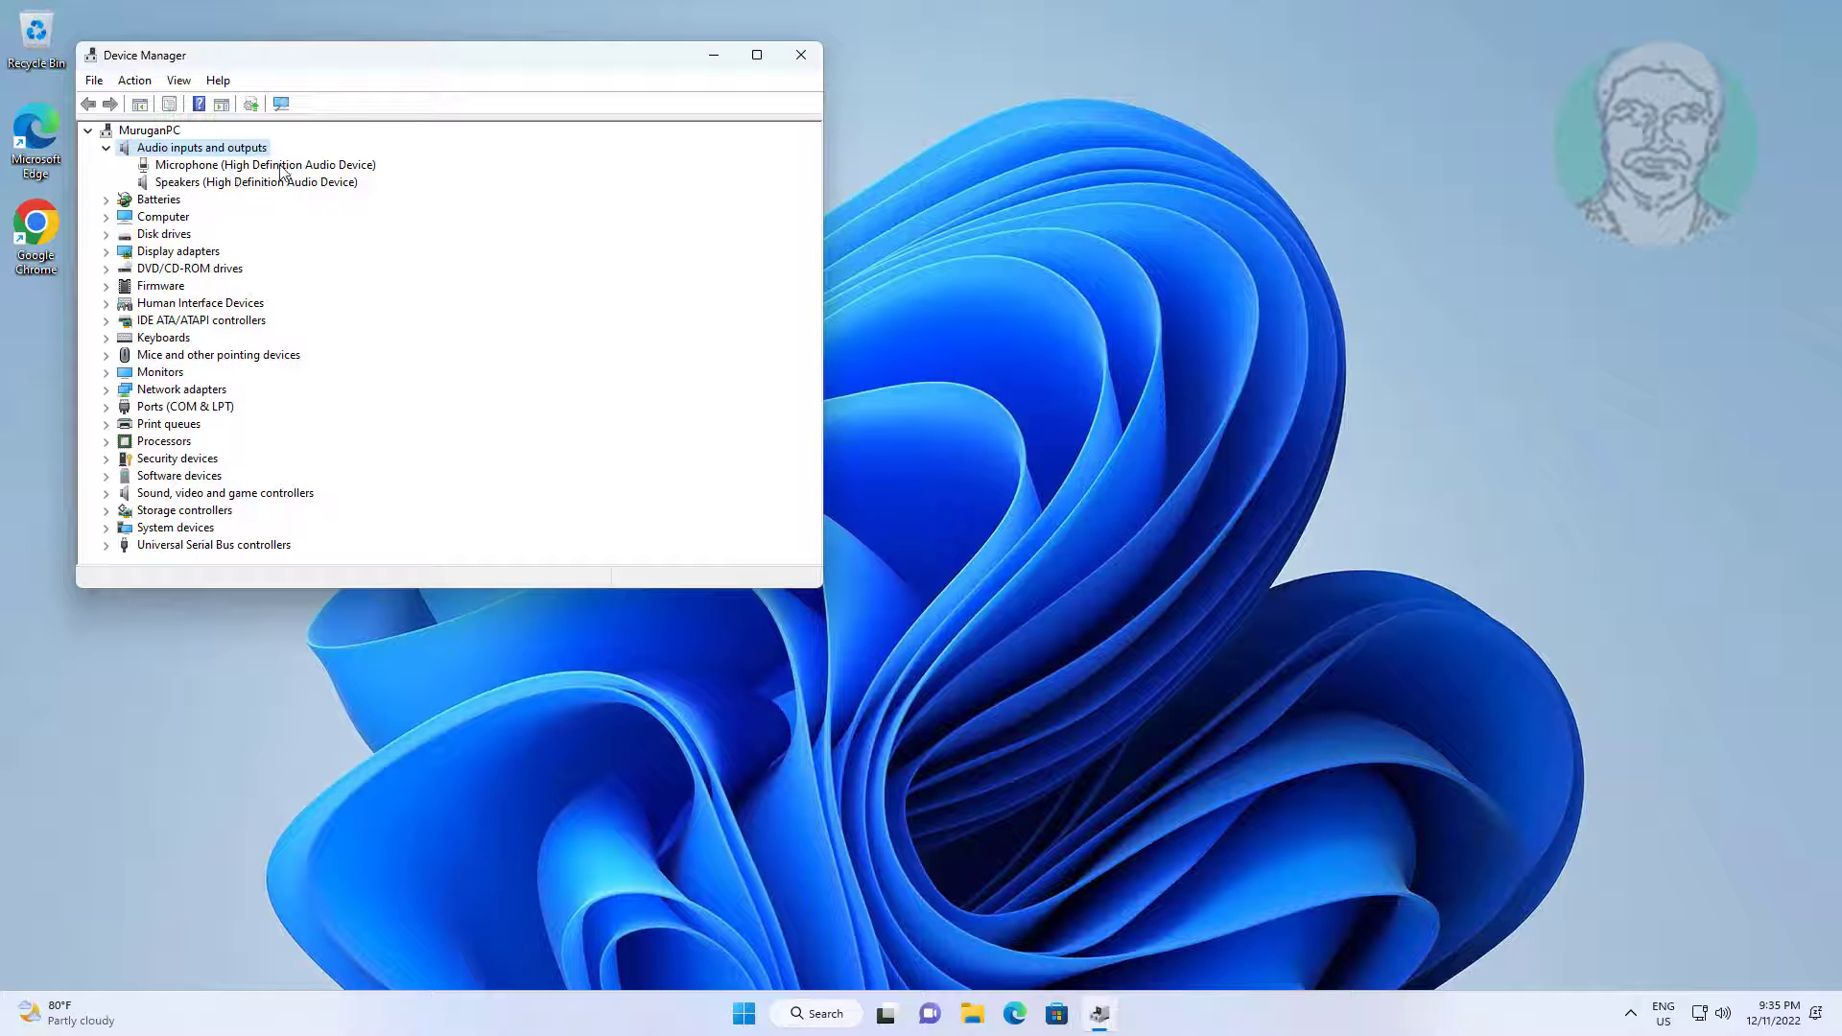
{"action": "right_click", "coordinate": [262, 164]}
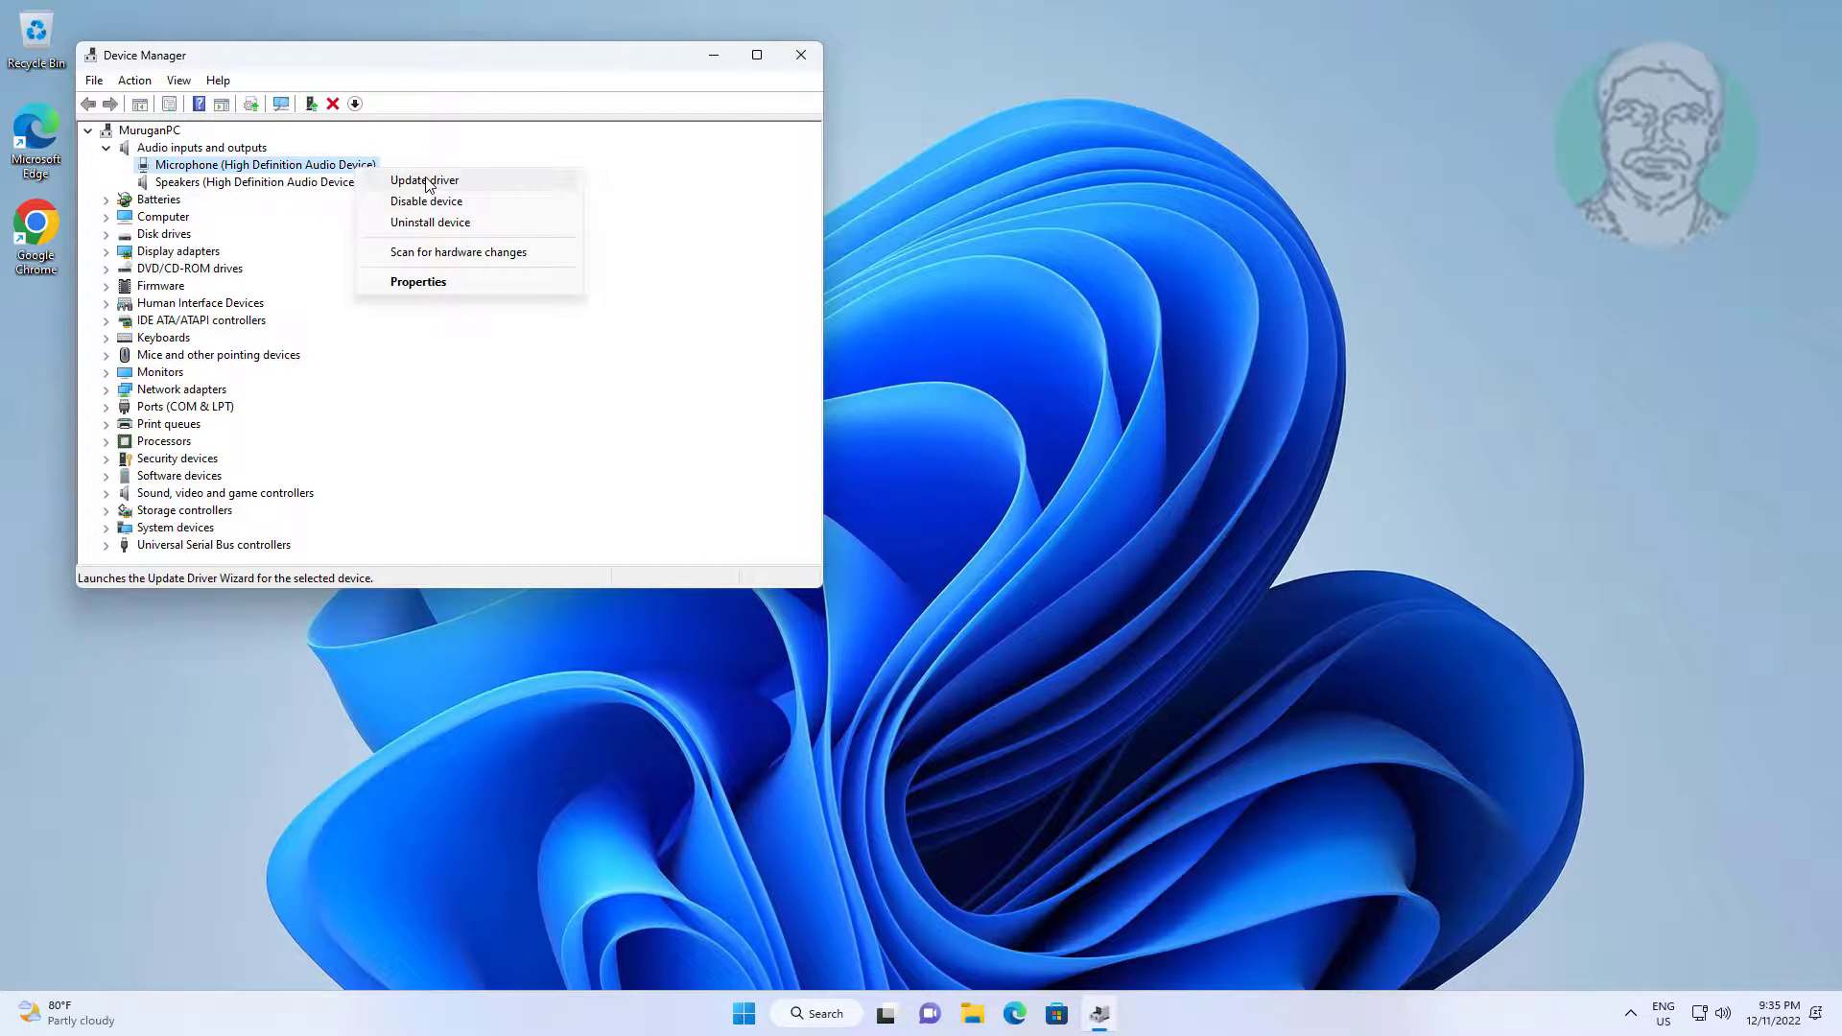
{"action": "left_click", "coordinate": [424, 179]}
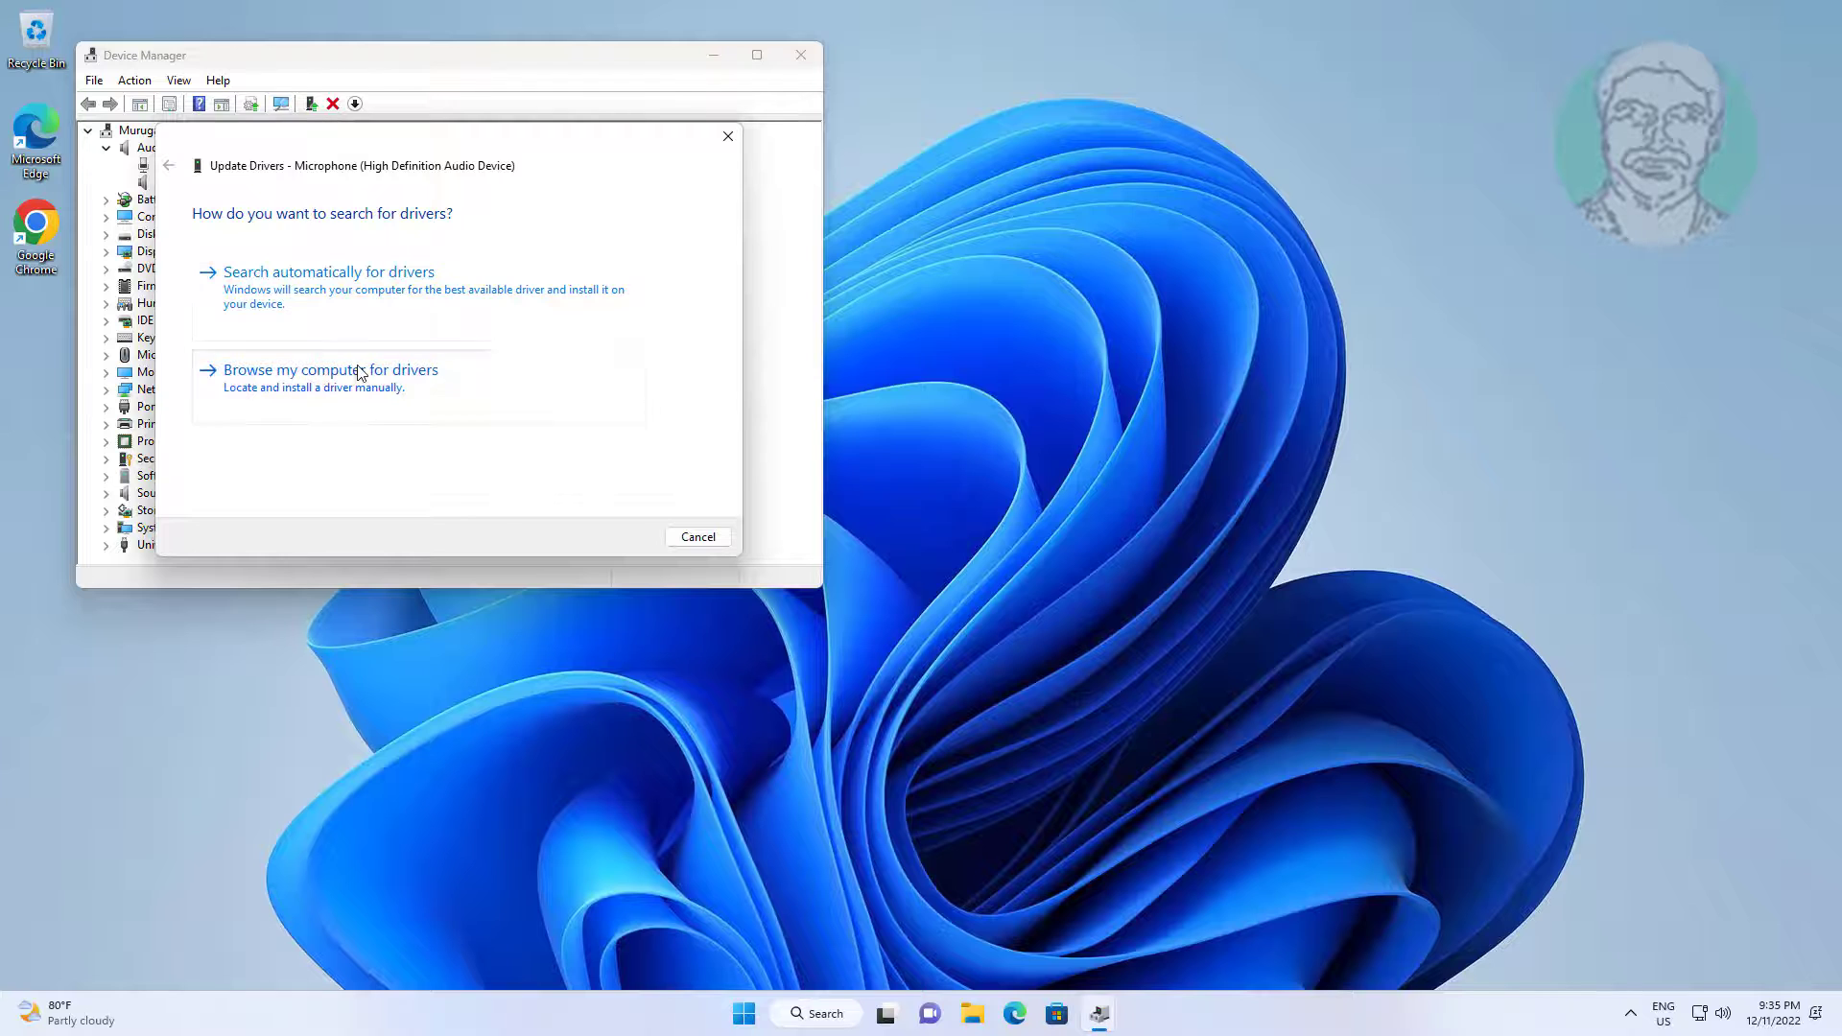
{"action": "left_click", "coordinate": [329, 369]}
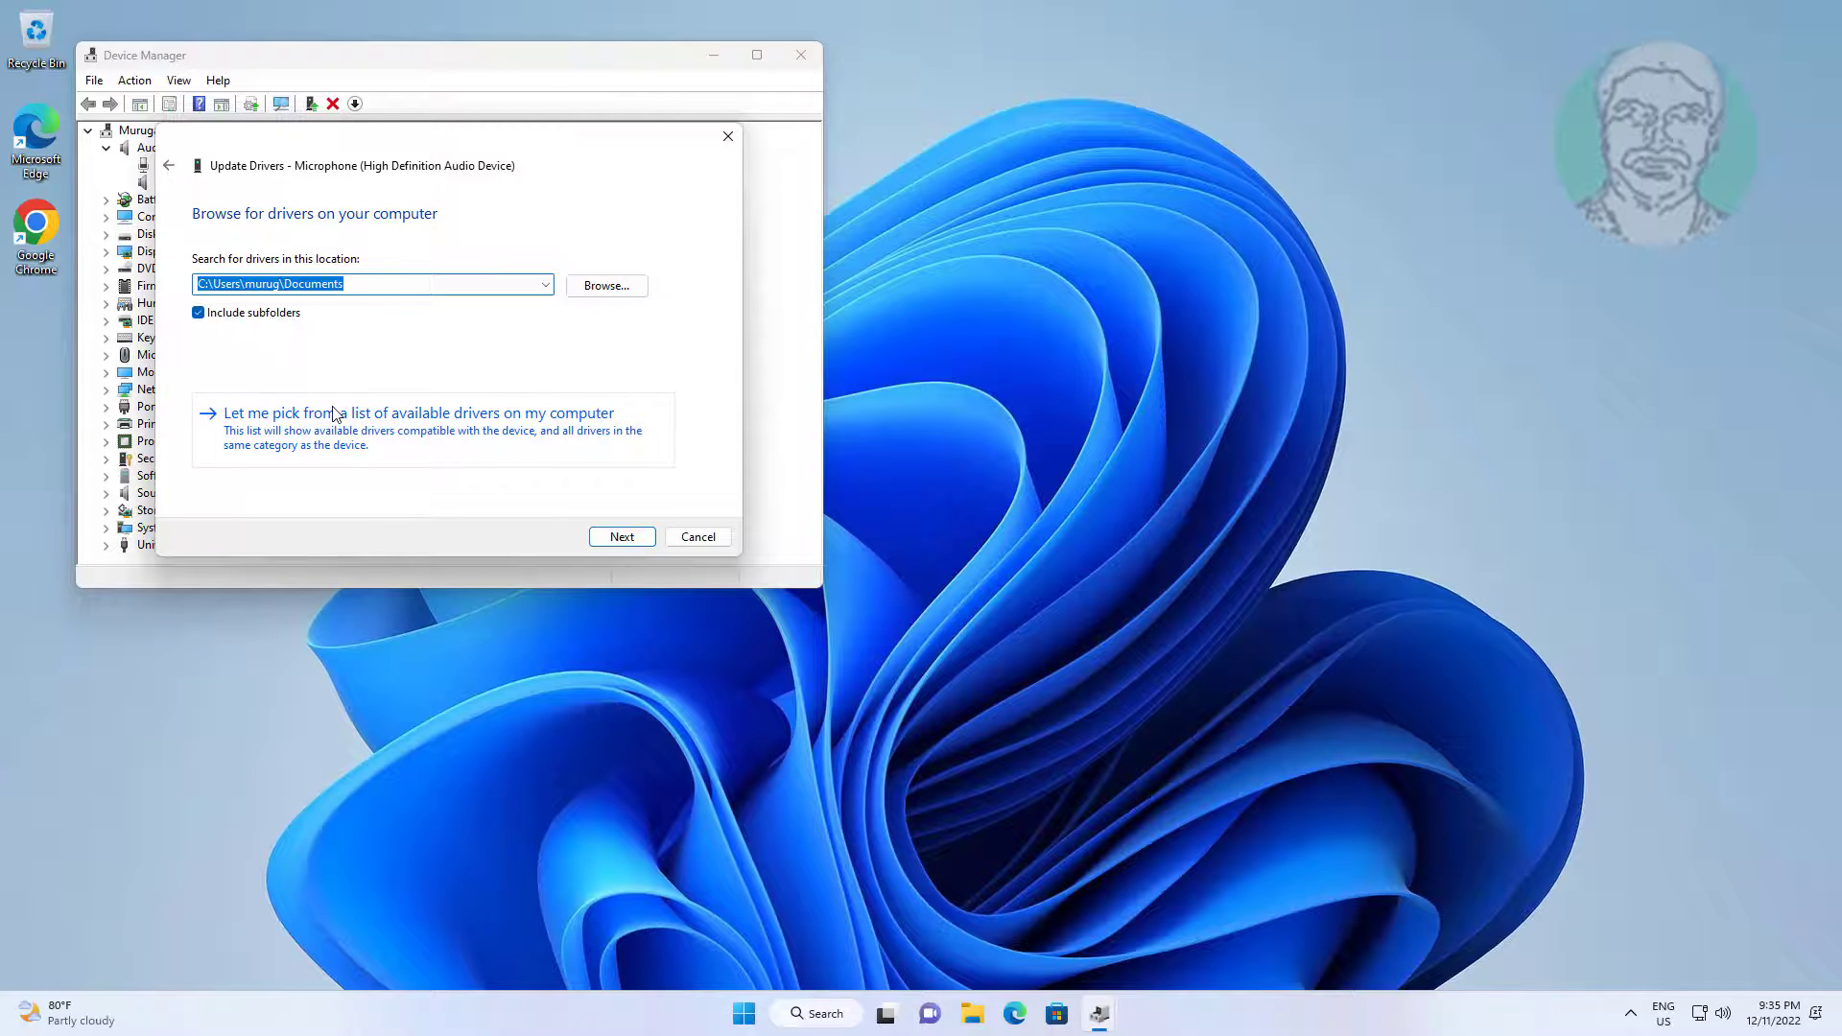
{"action": "left_click", "coordinate": [417, 412]}
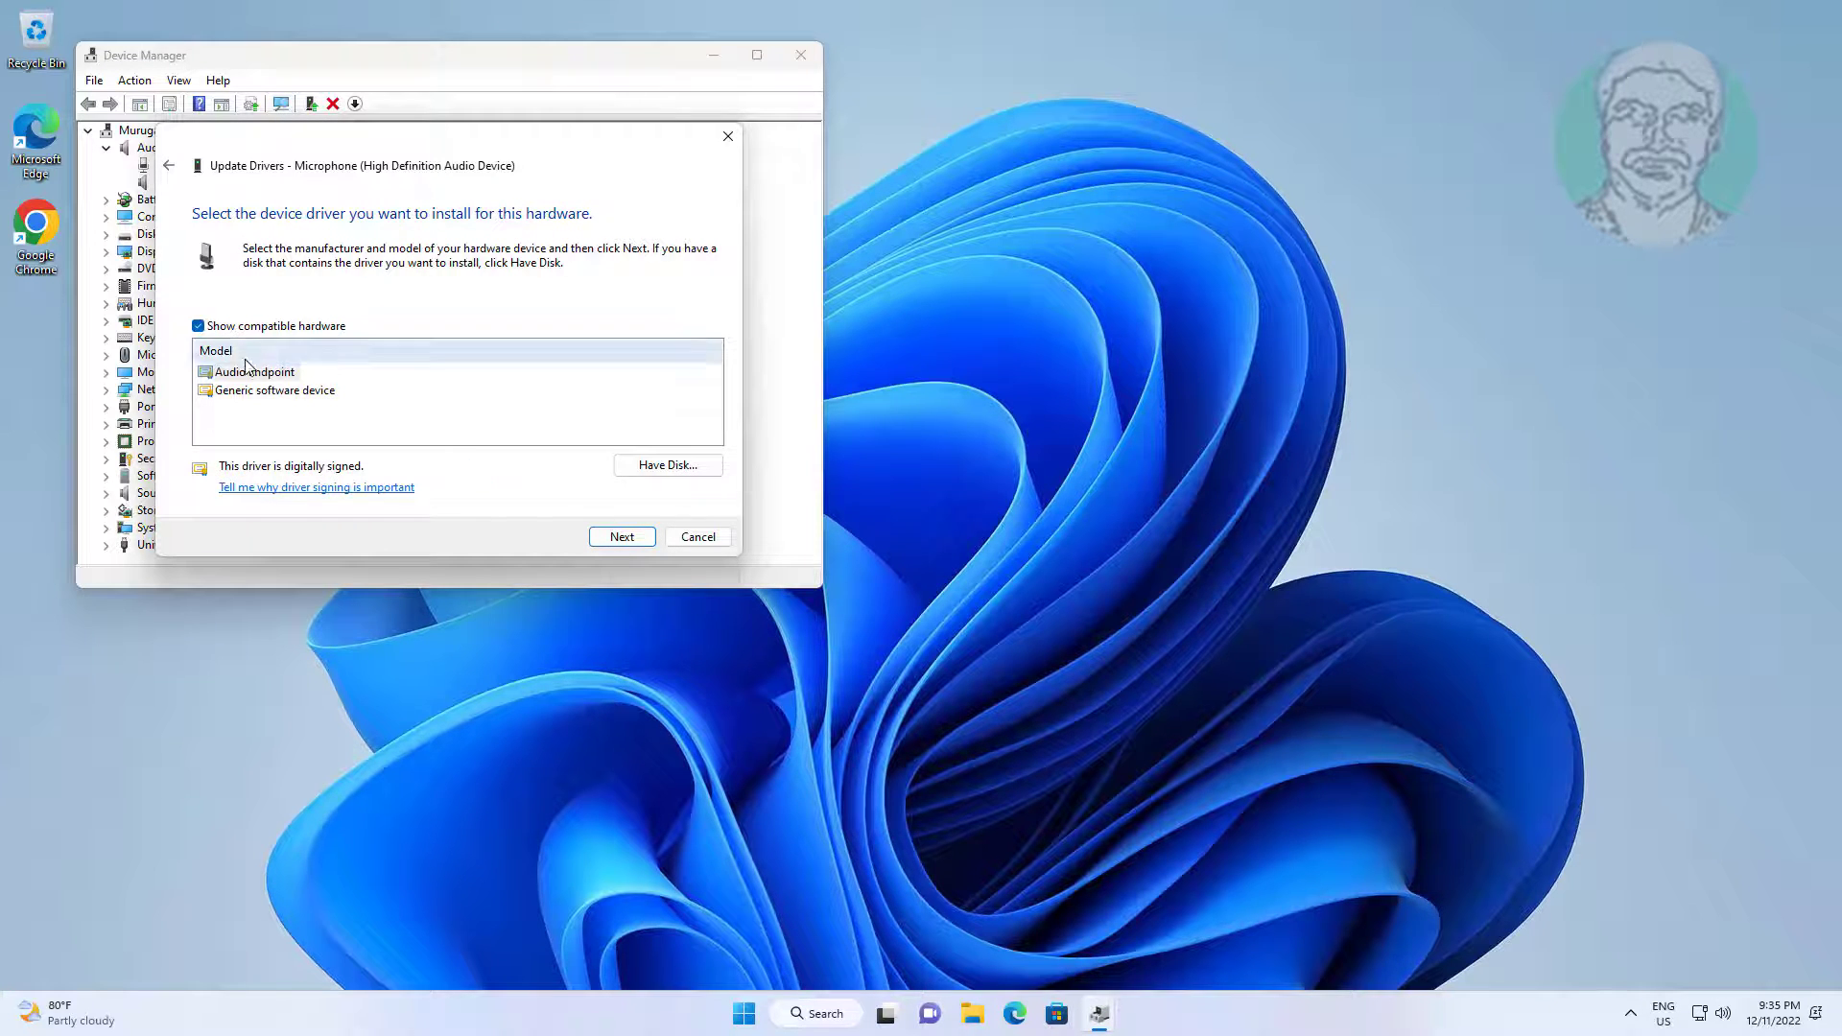
{"action": "left_click", "coordinate": [622, 538]}
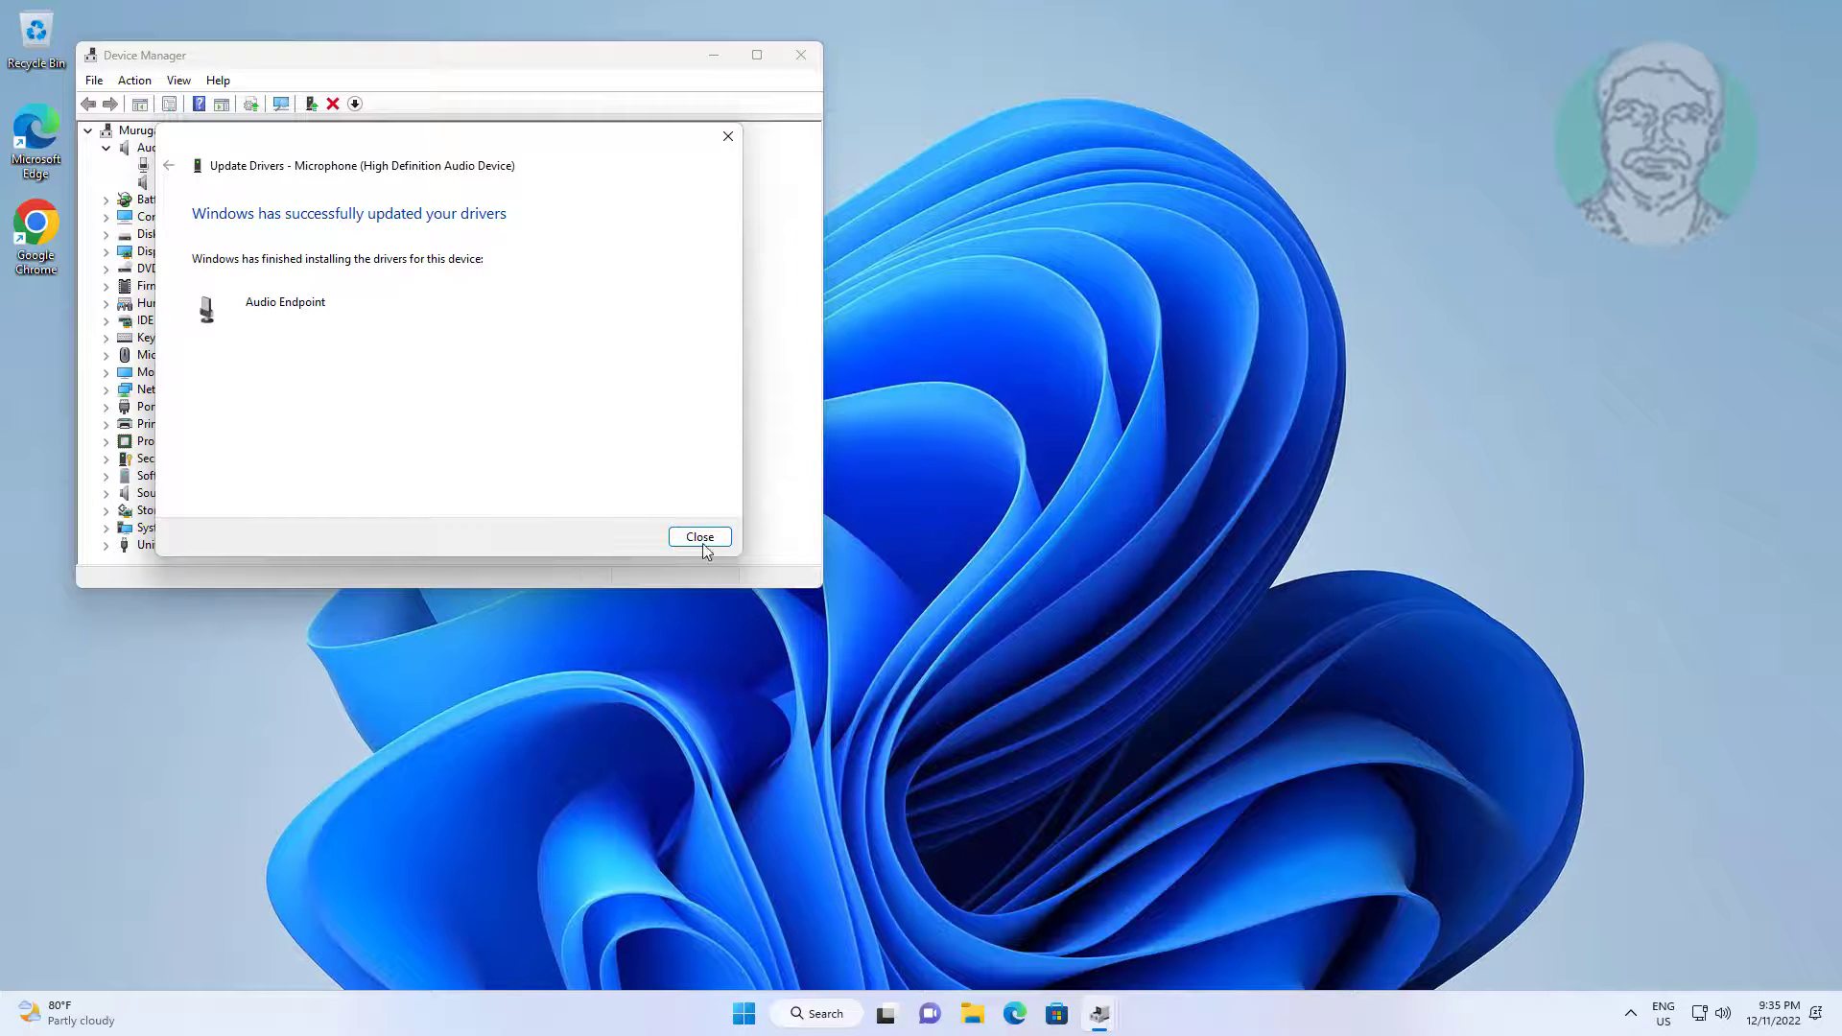
{"action": "left_click", "coordinate": [700, 535]}
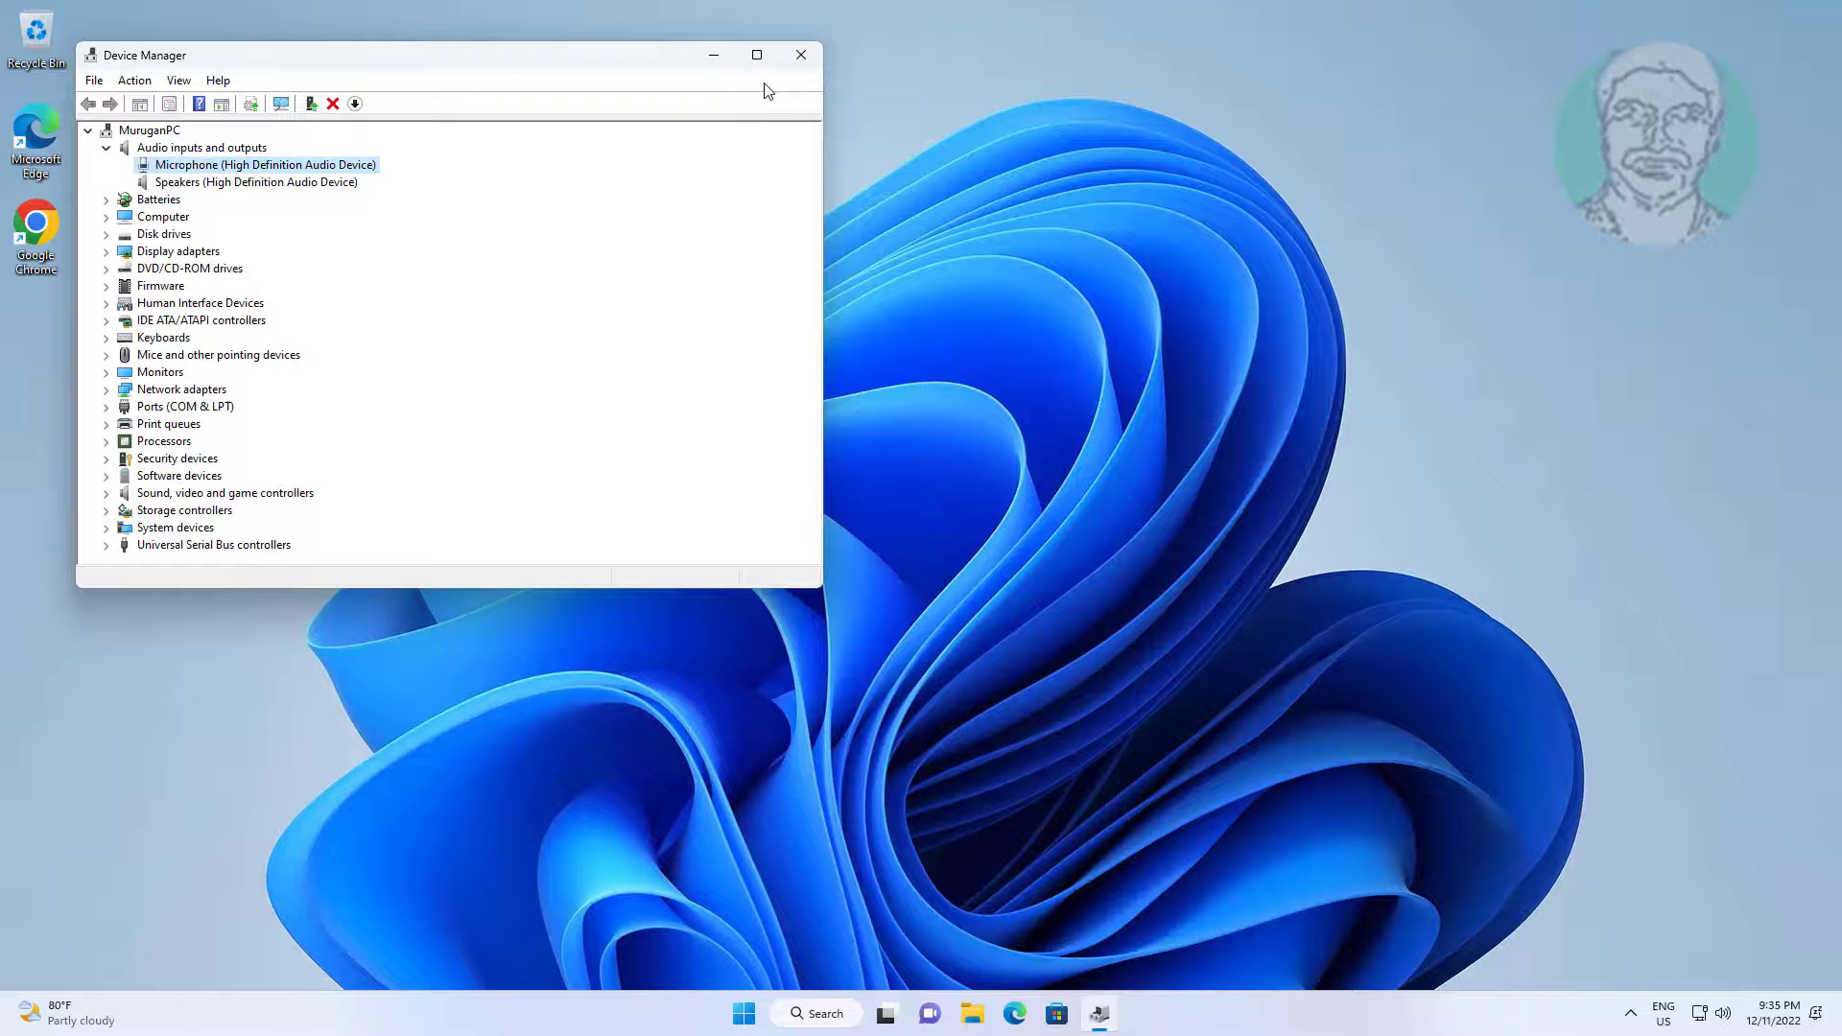
Reopen Device Manager, expand System devices and scroll to High Definition Audio Controller.
{"action": "left_click", "coordinate": [800, 56]}
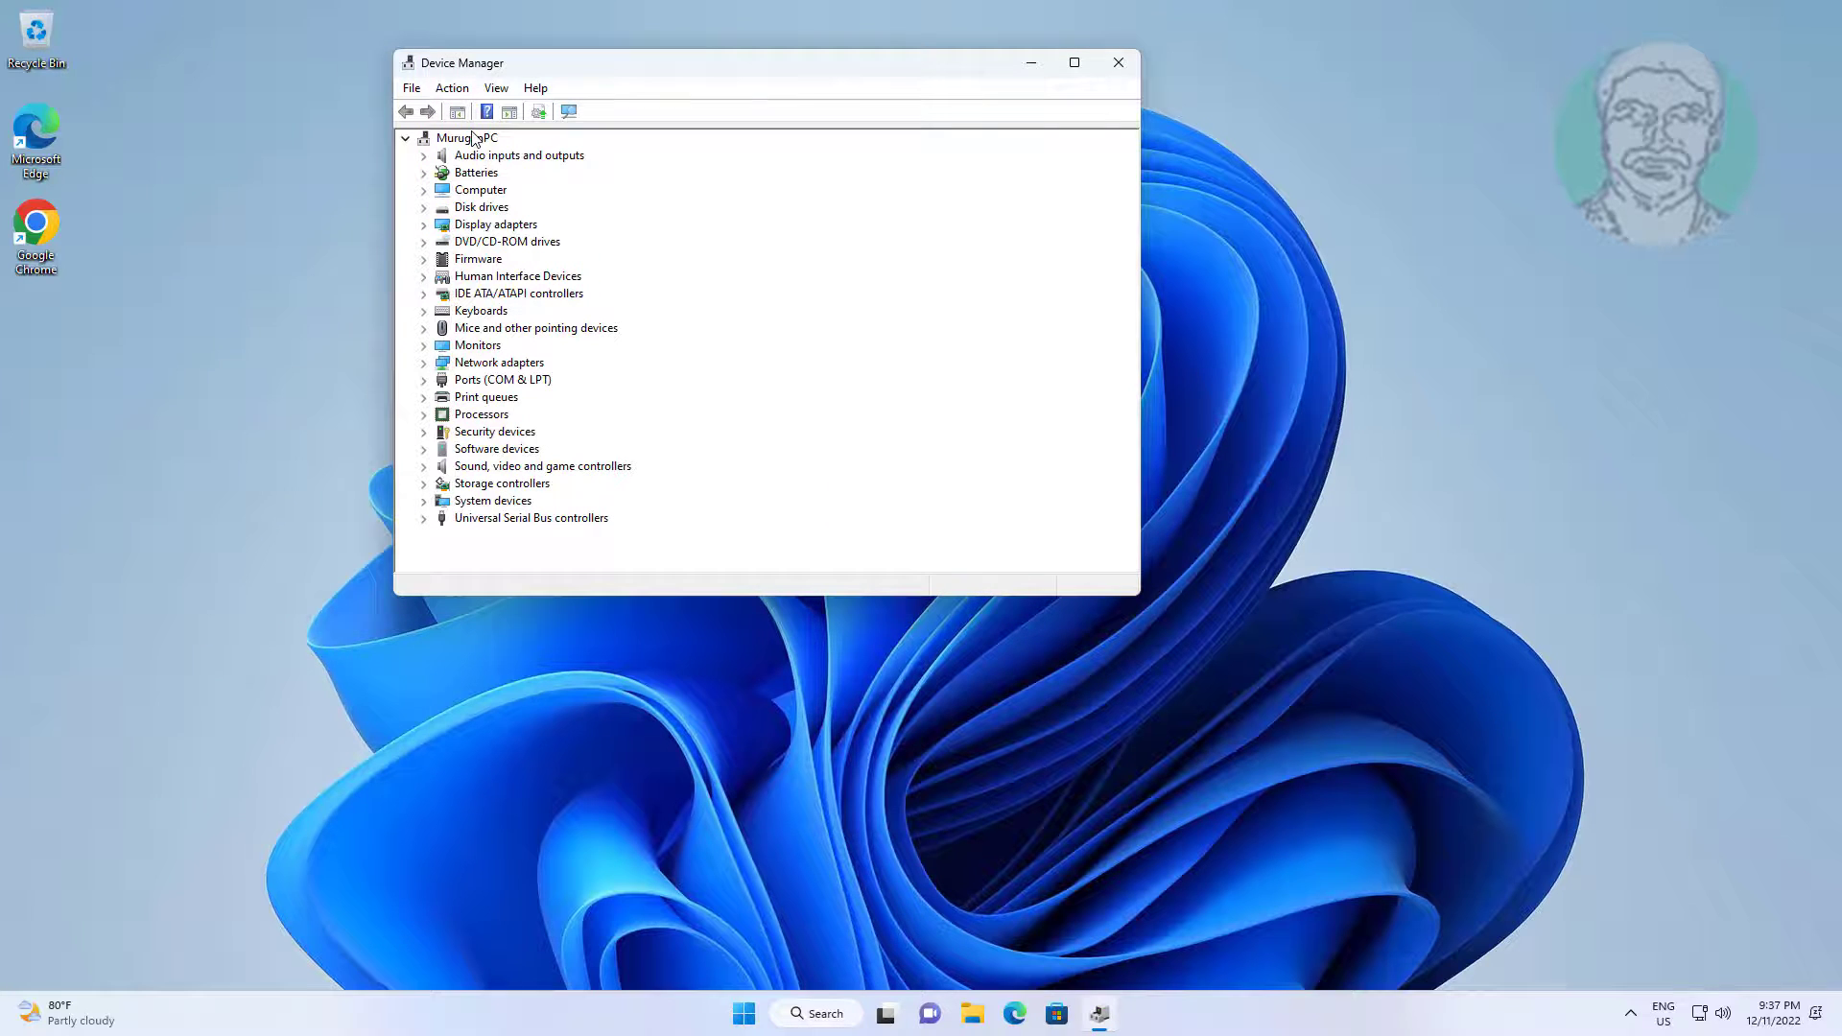
{"action": "left_click", "coordinate": [491, 501]}
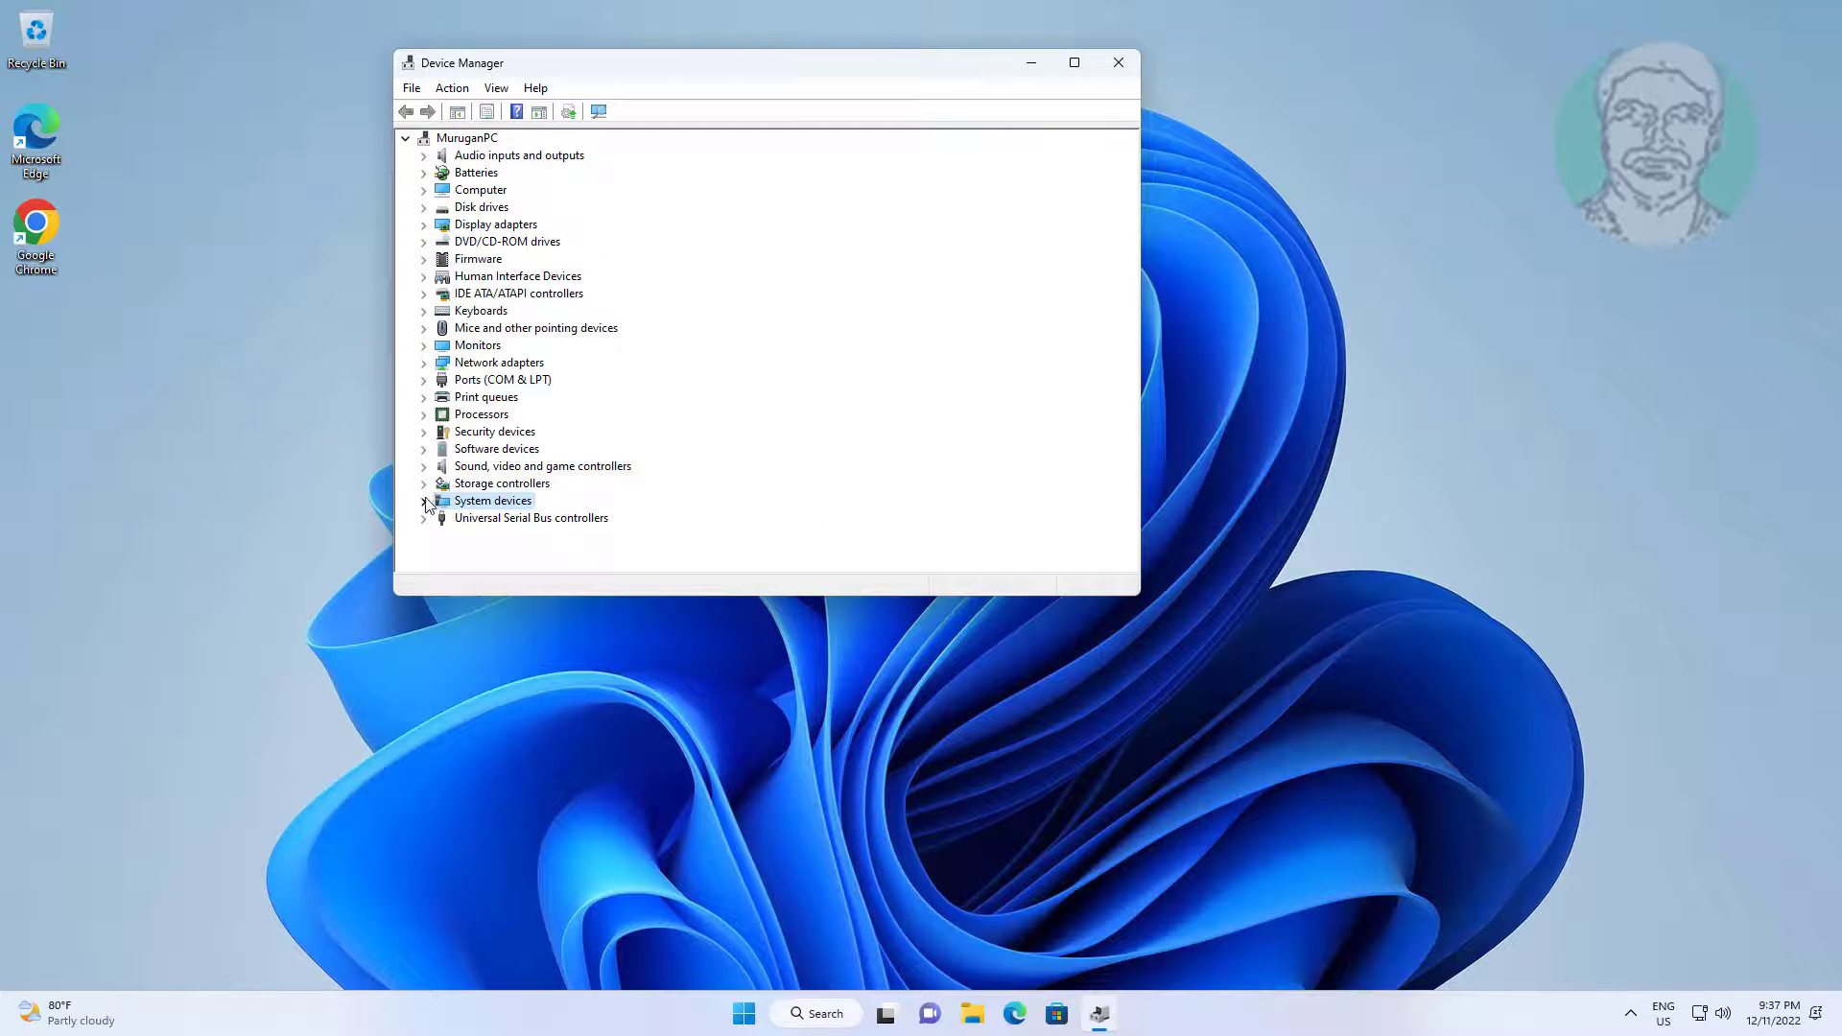
{"action": "left_click", "coordinate": [424, 501]}
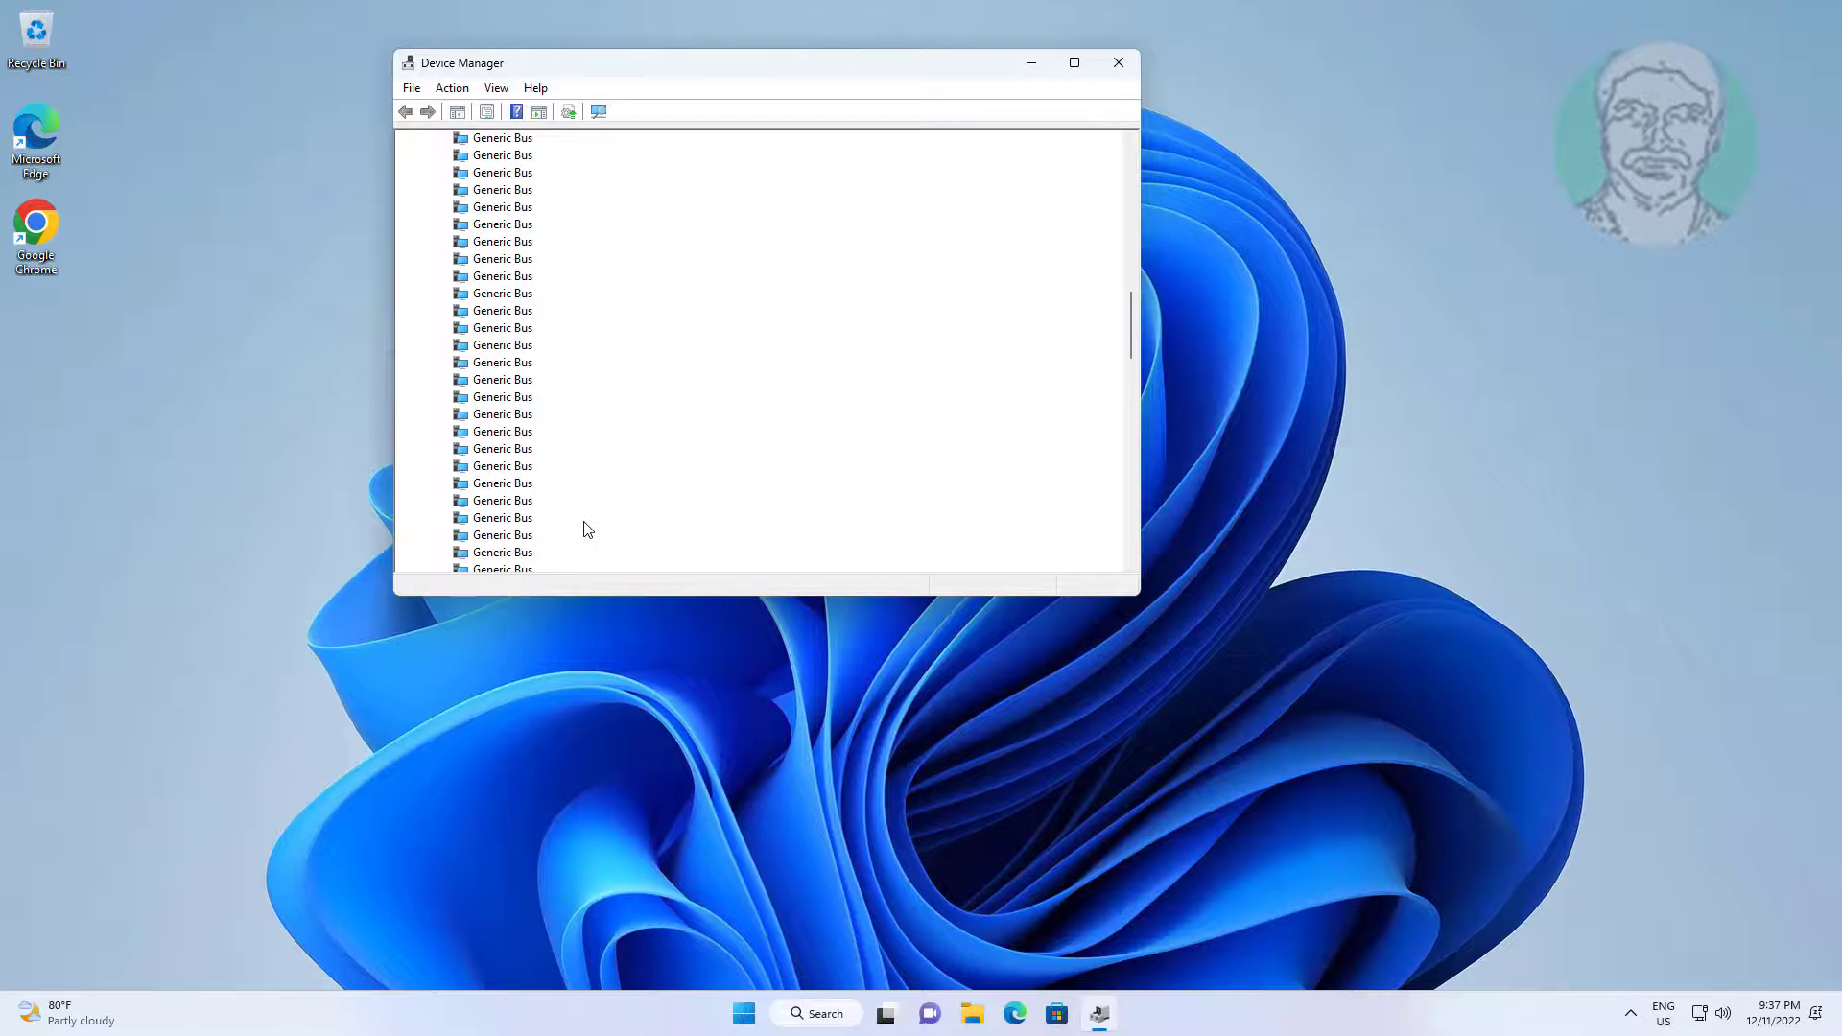
{"action": "scroll", "scroll_direction": "down", "scroll_amount": 3}
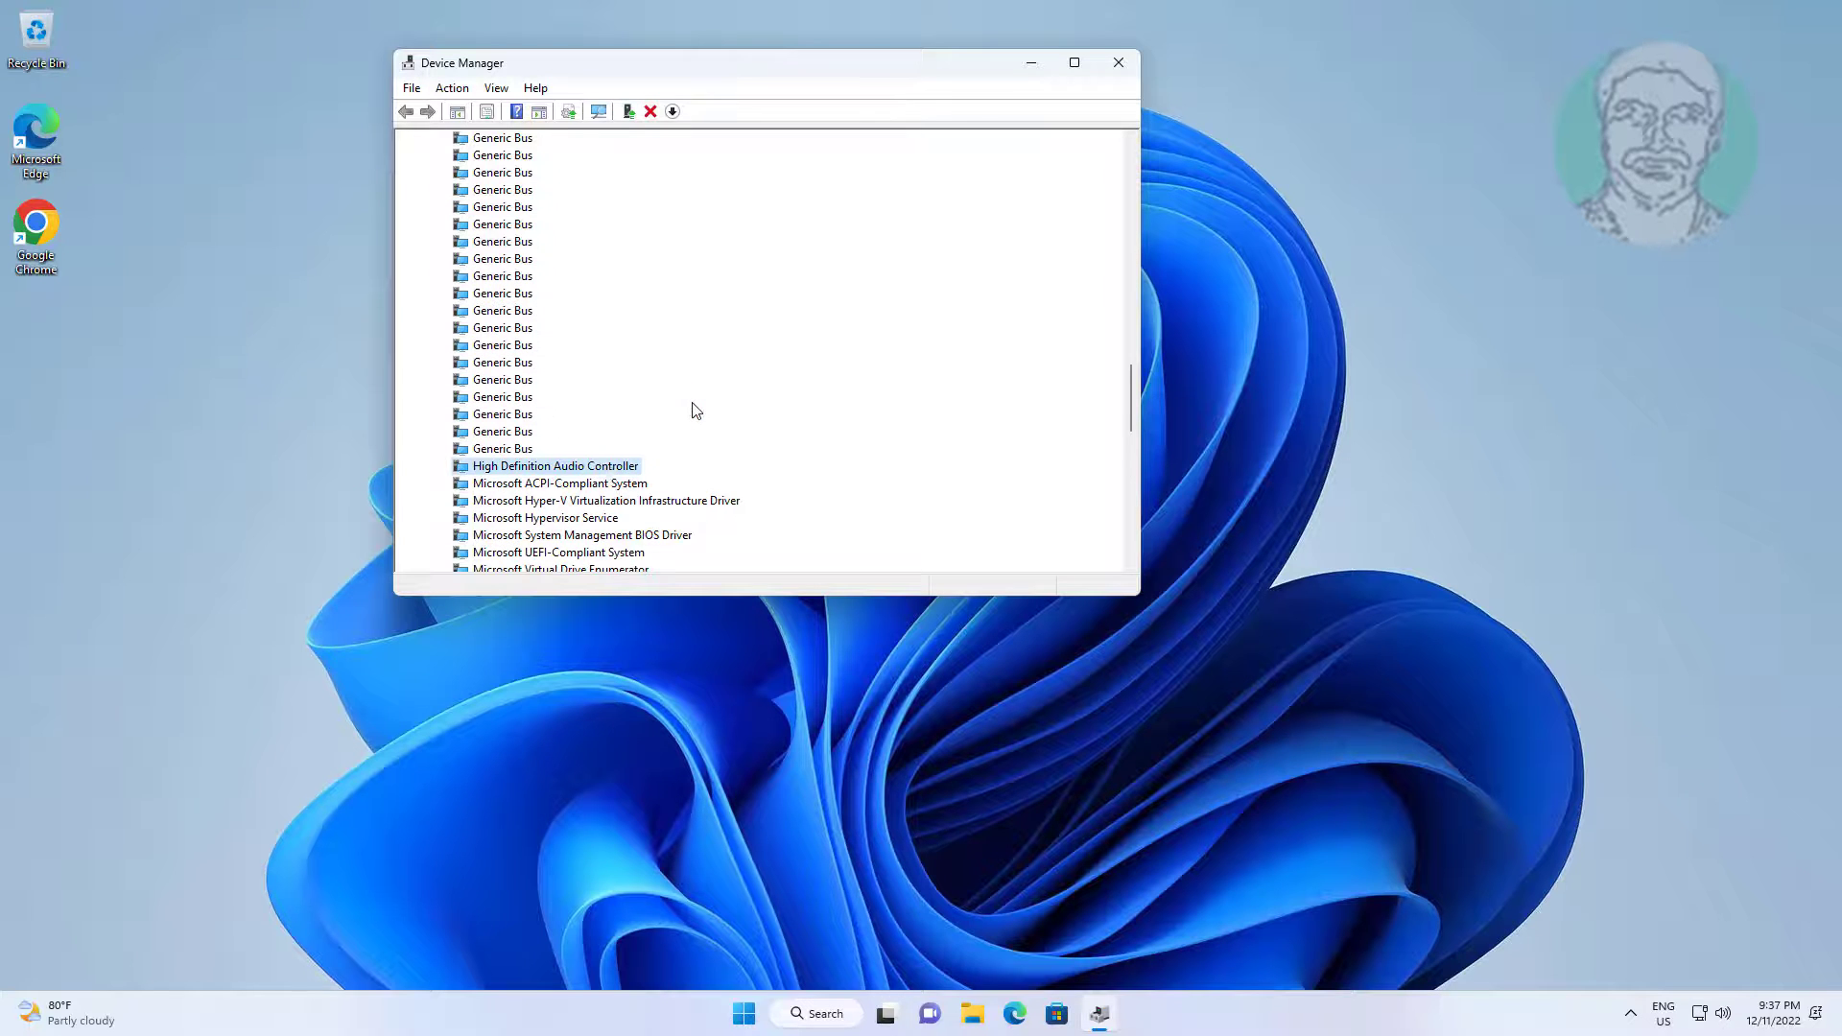
Reinstall the High Definition Audio Controller driver from drivers on this computer, then close Device Manager.
{"action": "right_click", "coordinate": [554, 465]}
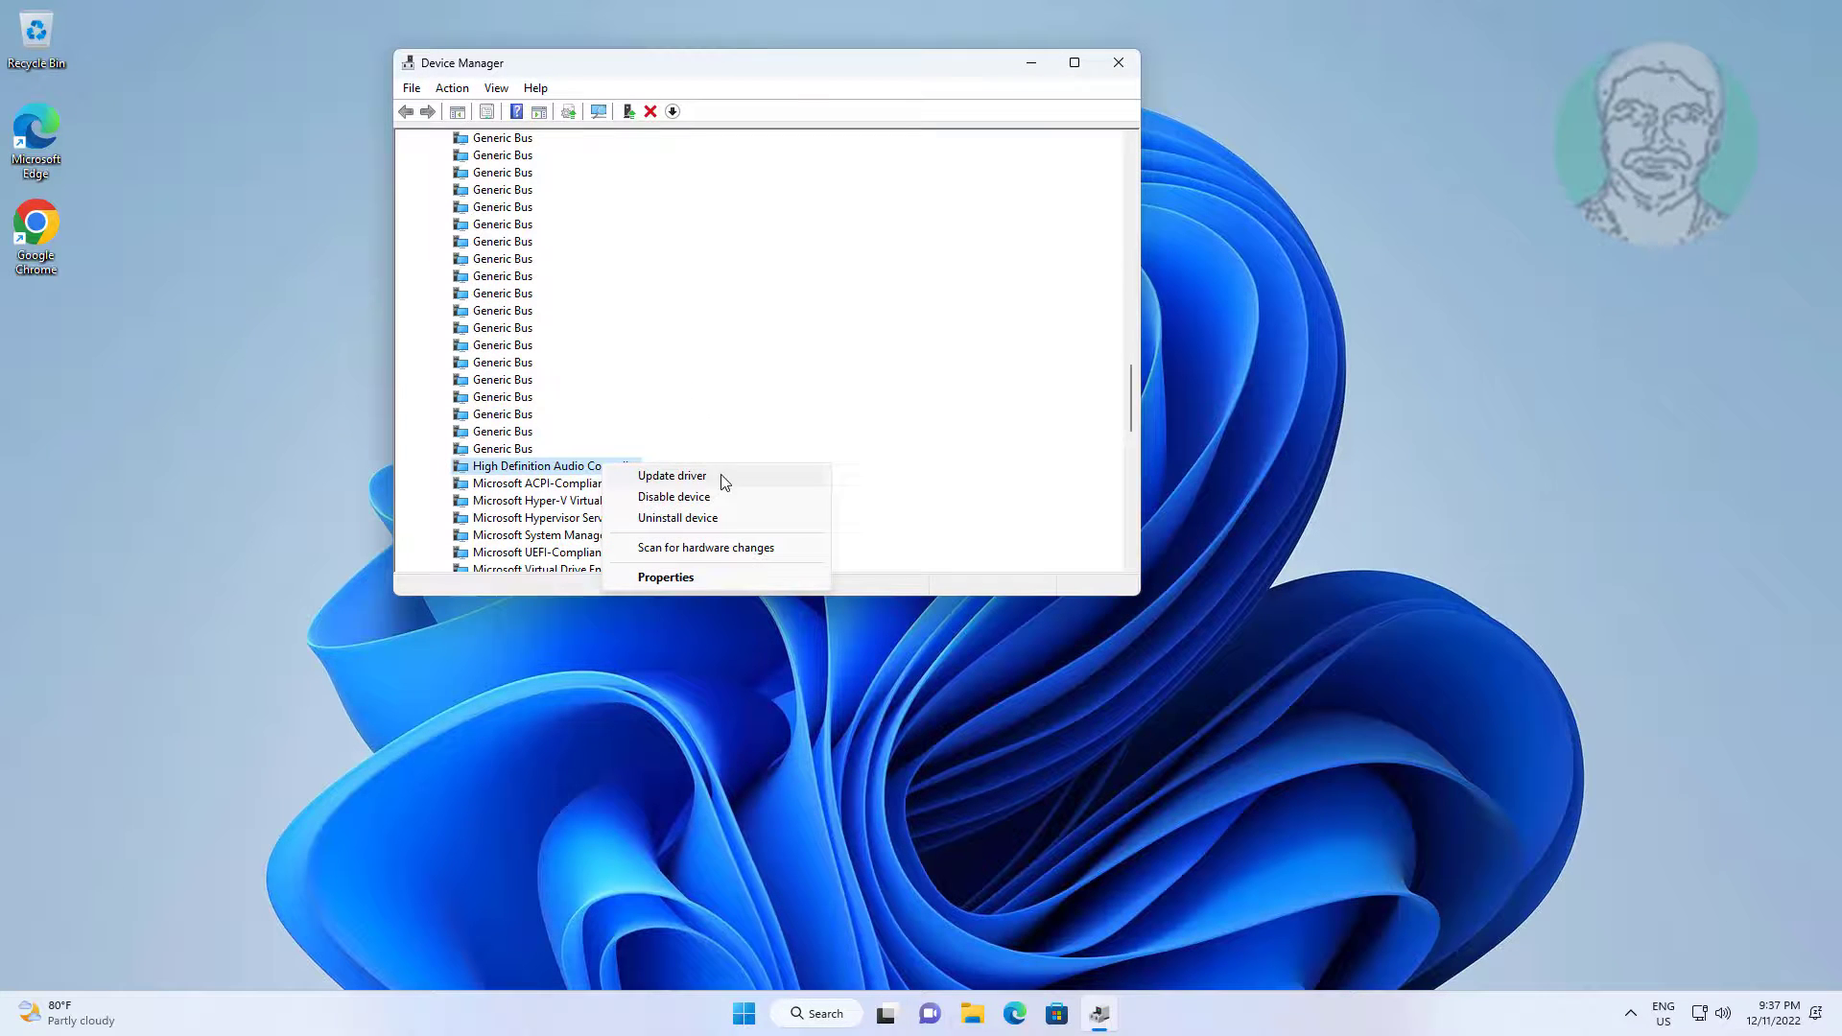
{"action": "left_click", "coordinate": [670, 475]}
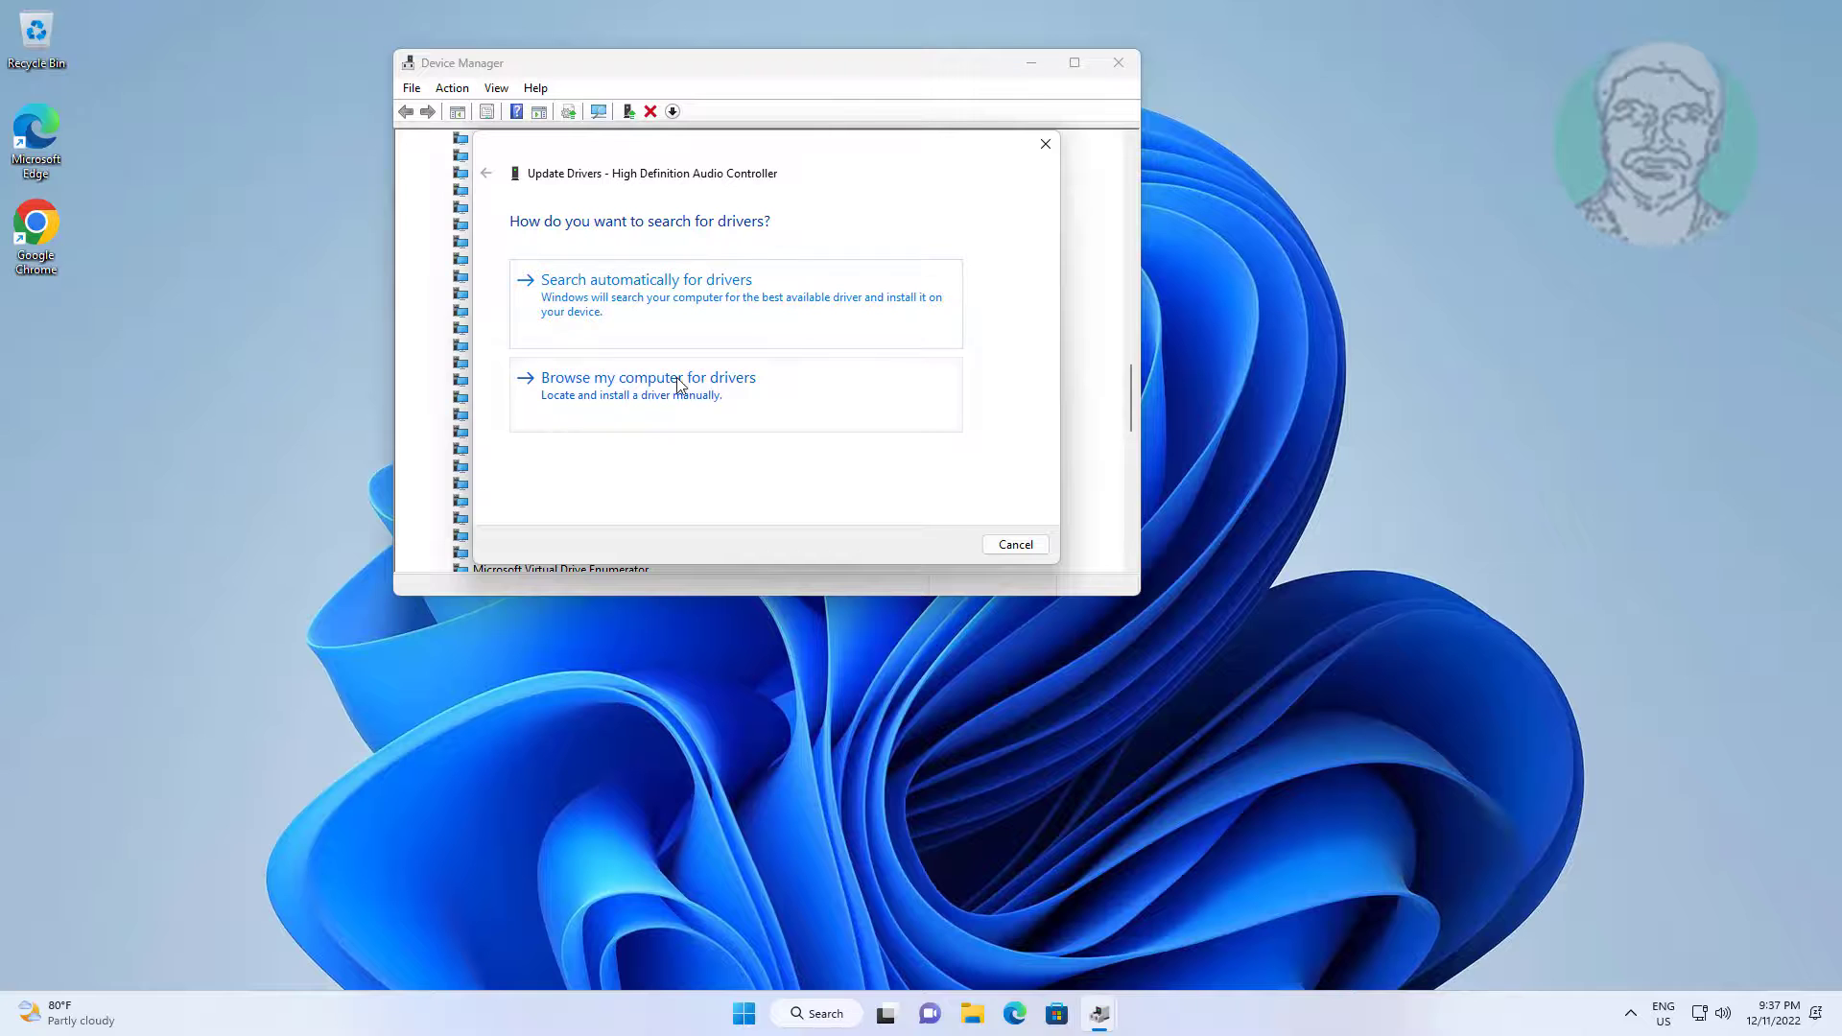
{"action": "left_click", "coordinate": [648, 377]}
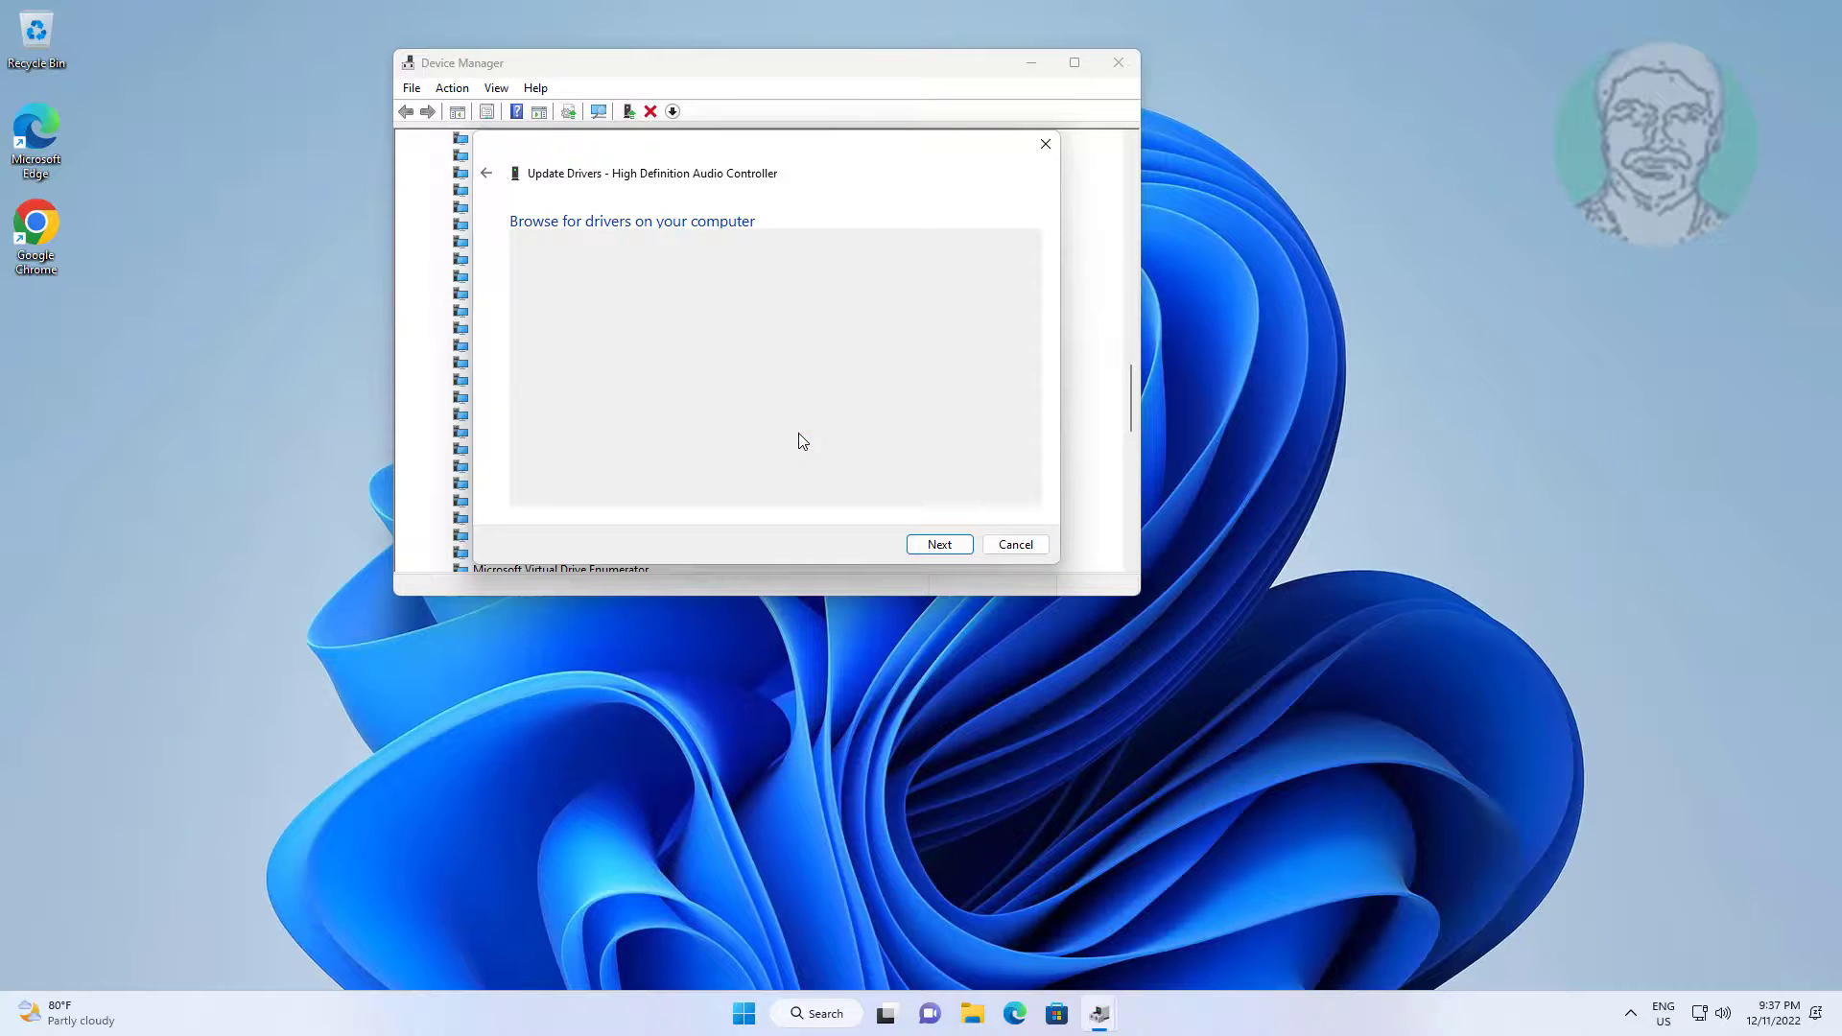
{"action": "left_click", "coordinate": [937, 544]}
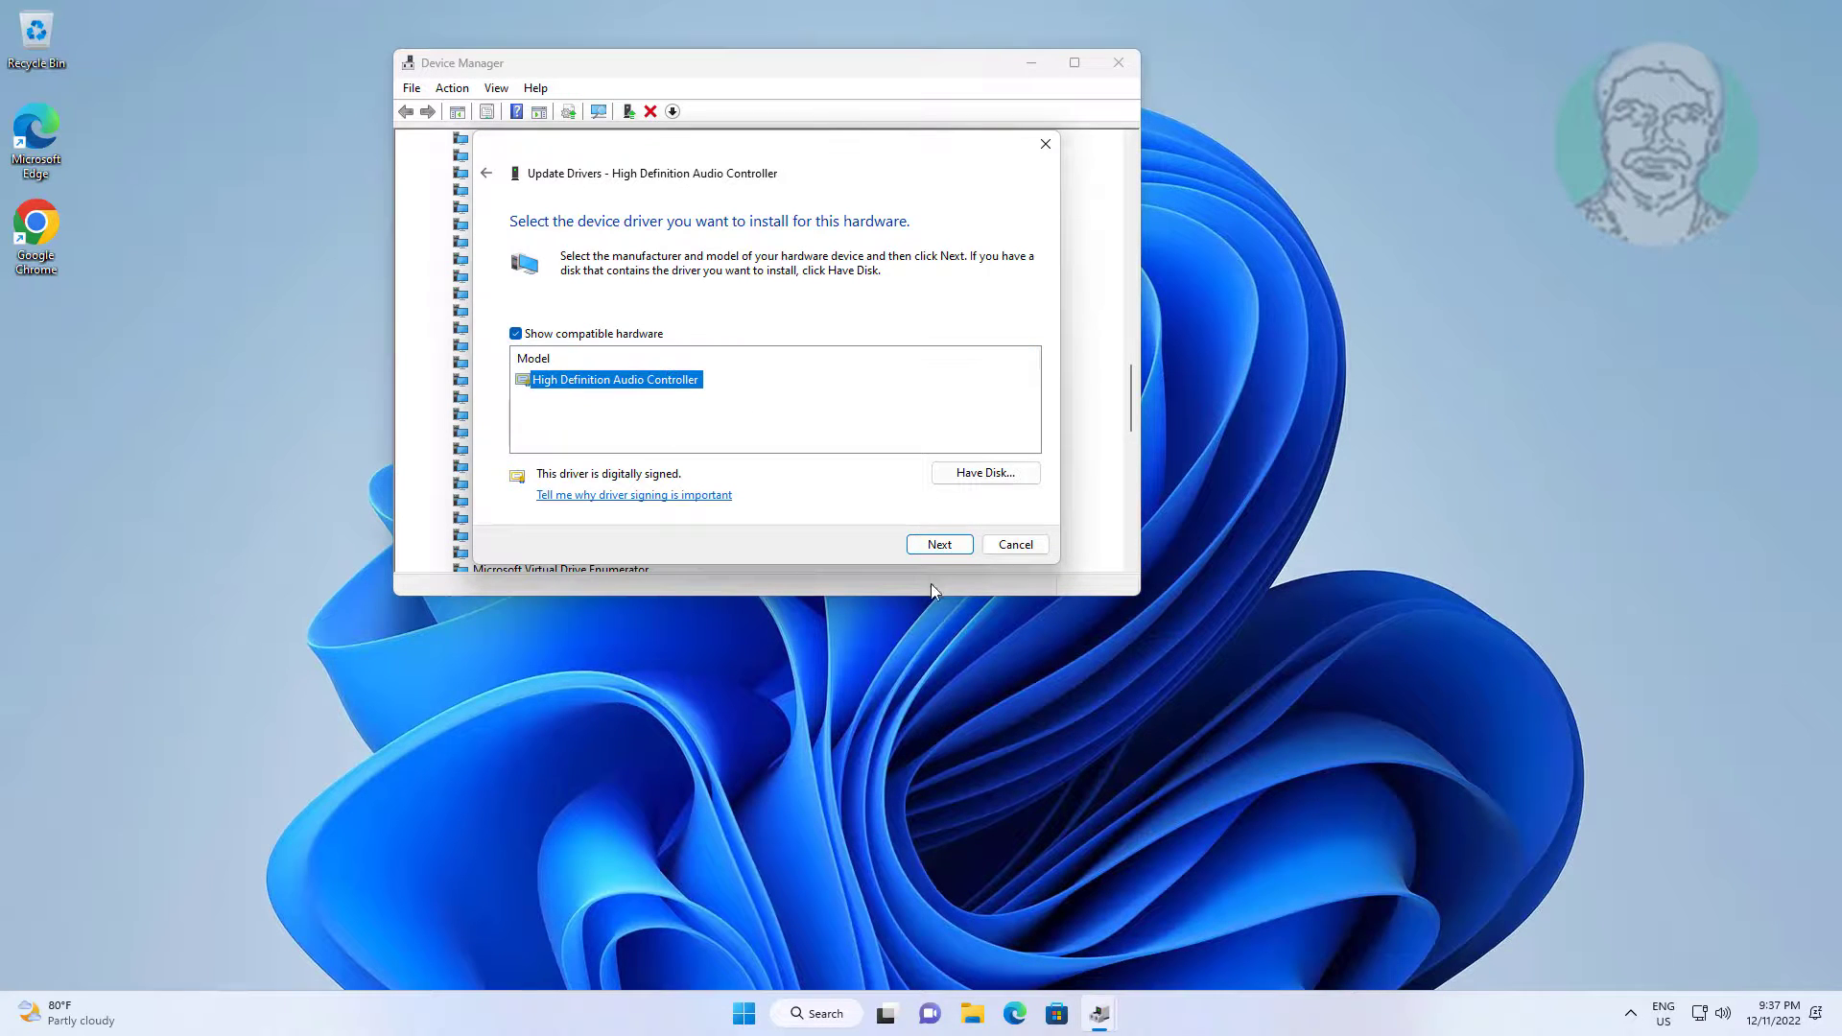
{"action": "left_click", "coordinate": [937, 544]}
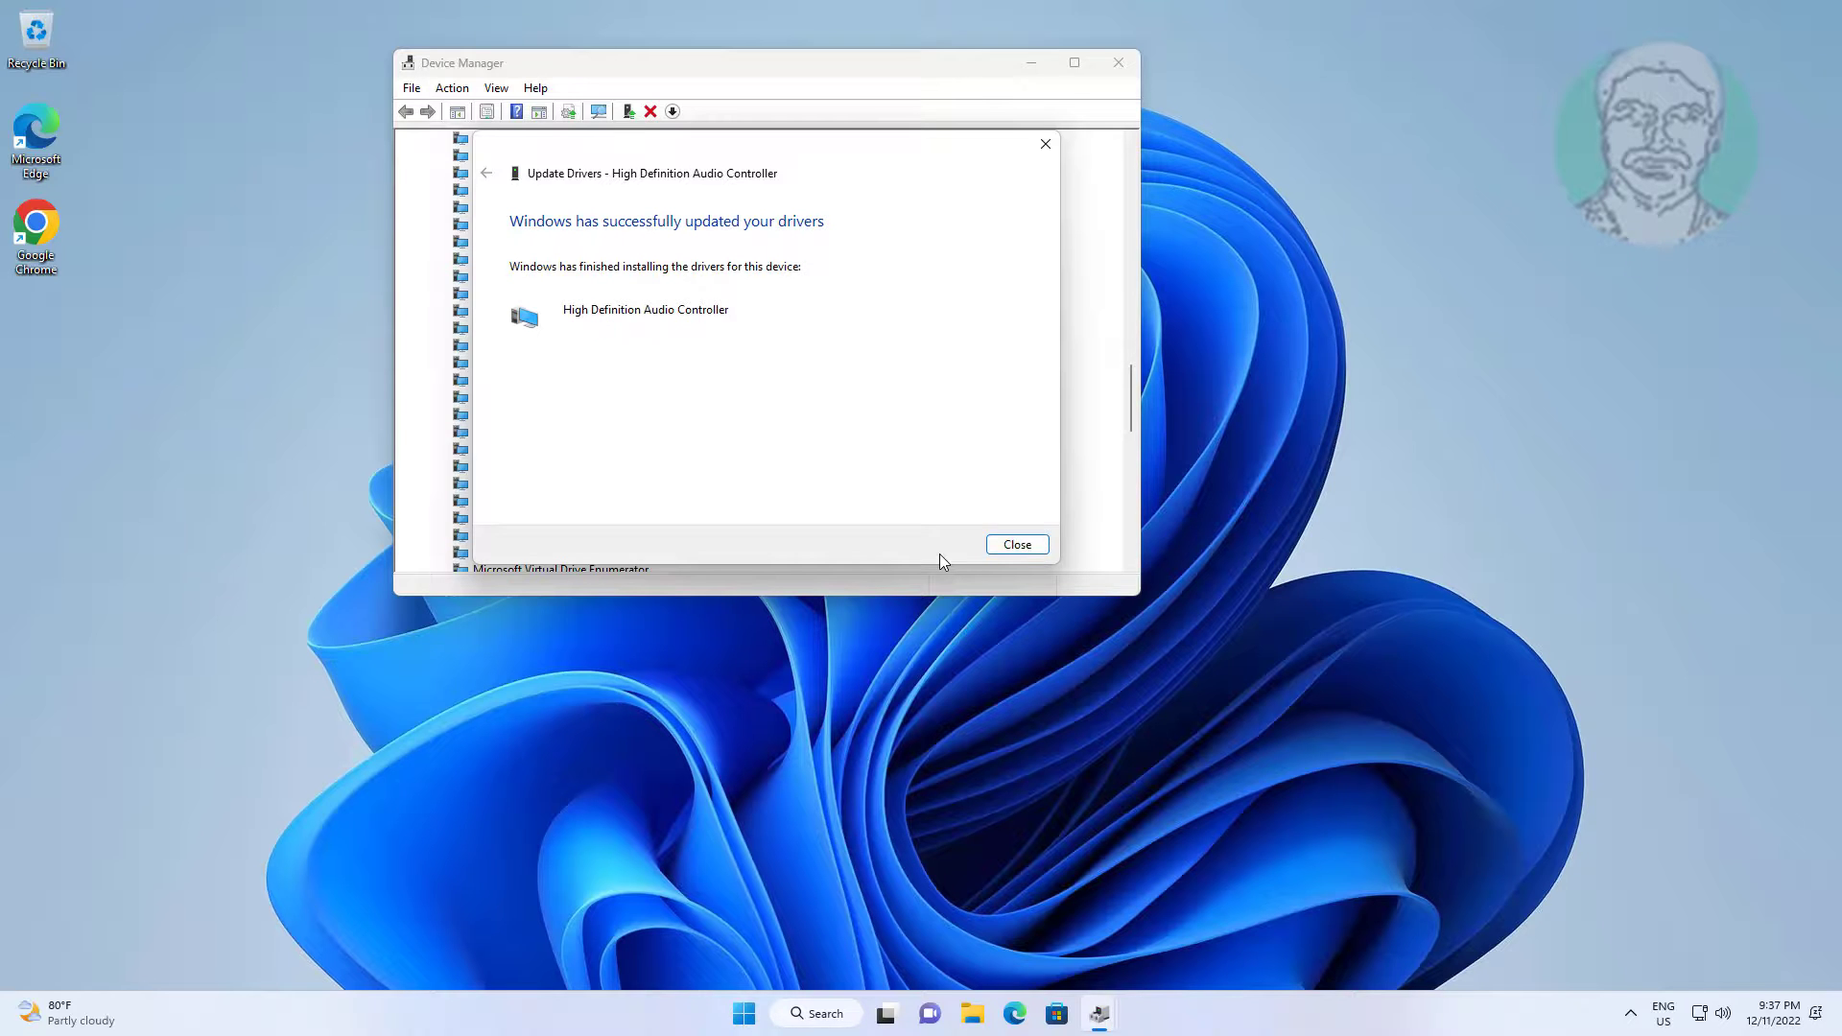
{"action": "left_click", "coordinate": [1015, 544]}
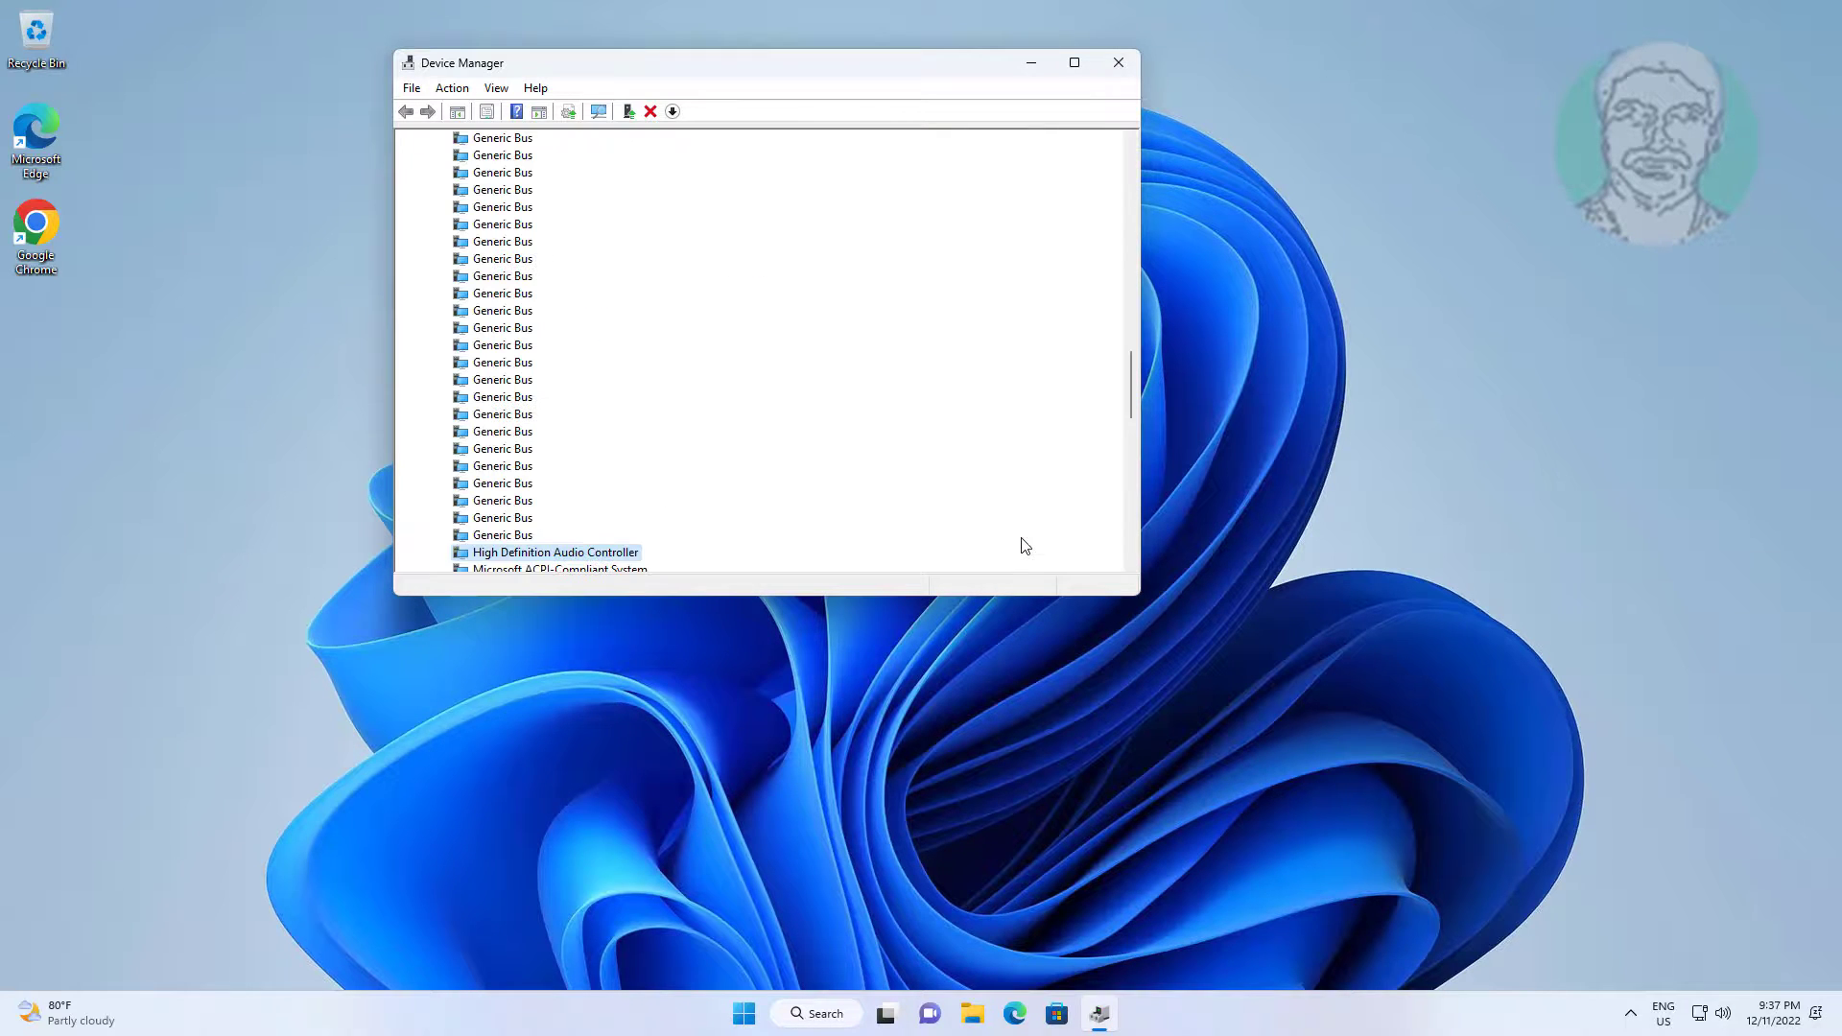
{"action": "scroll", "scroll_direction": "down", "scroll_amount": 3}
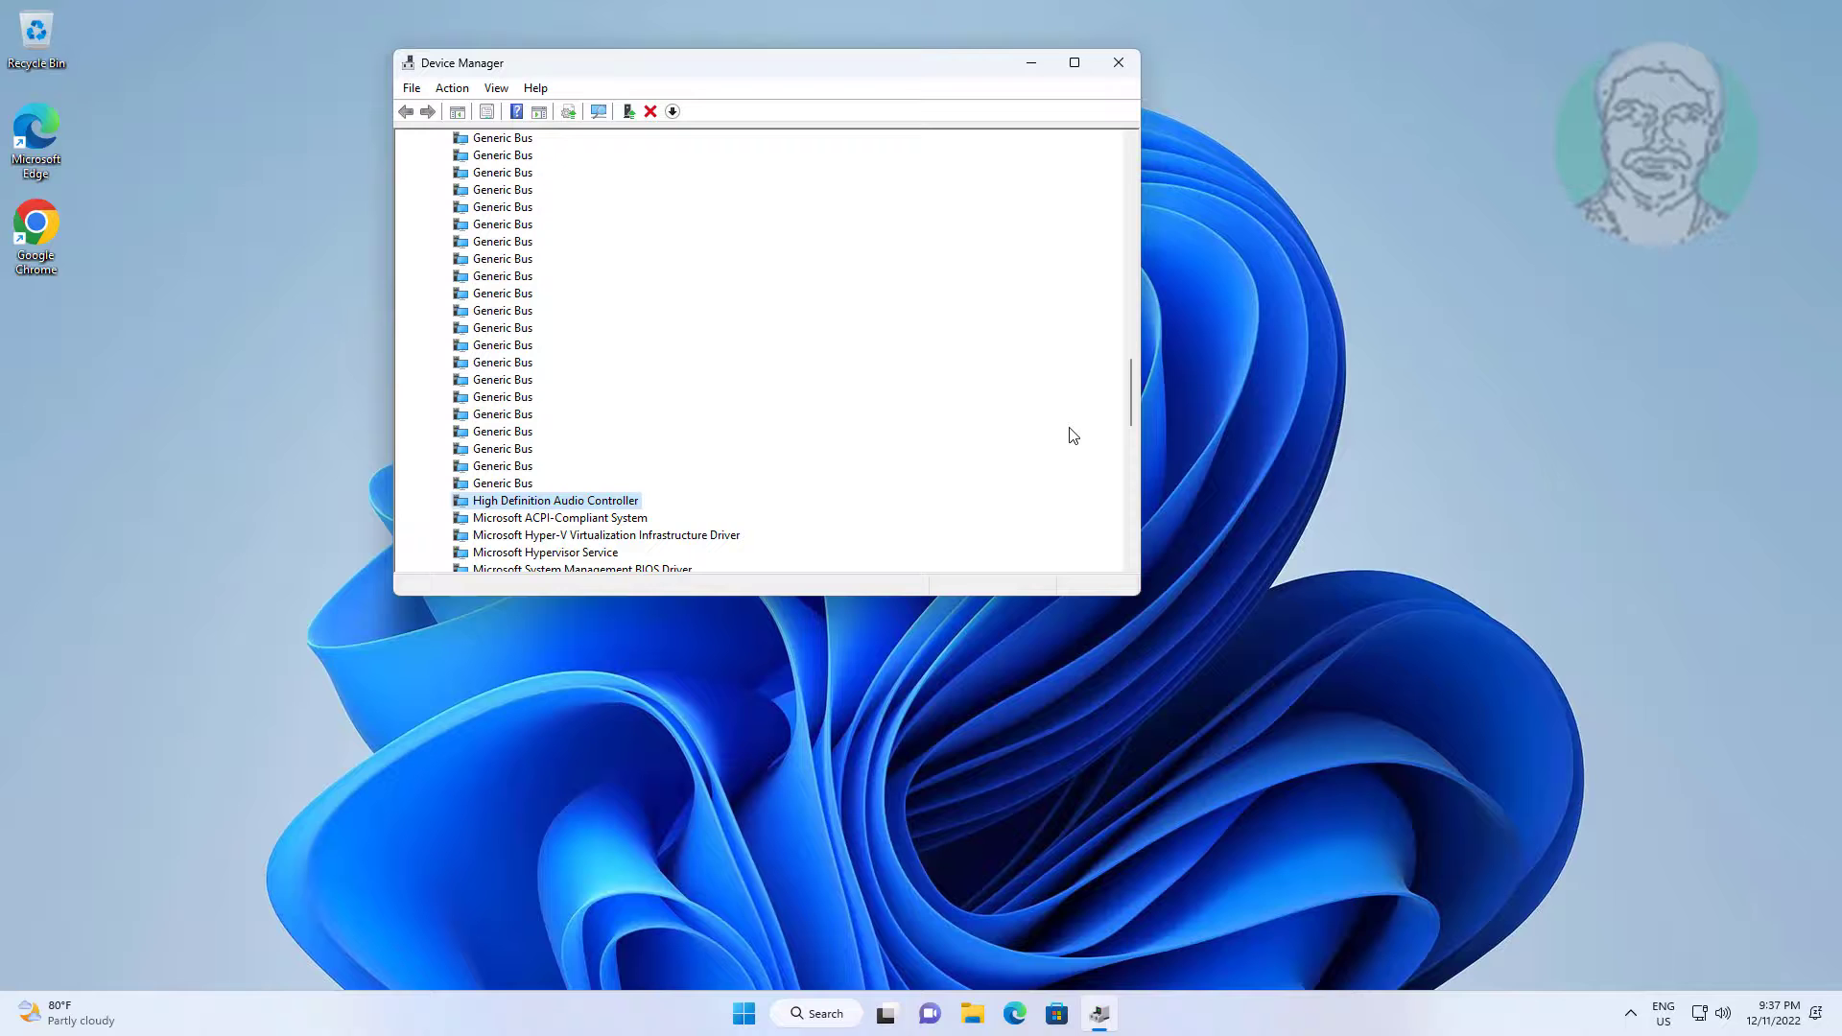
{"action": "mouse_move", "coordinate": [1116, 62]}
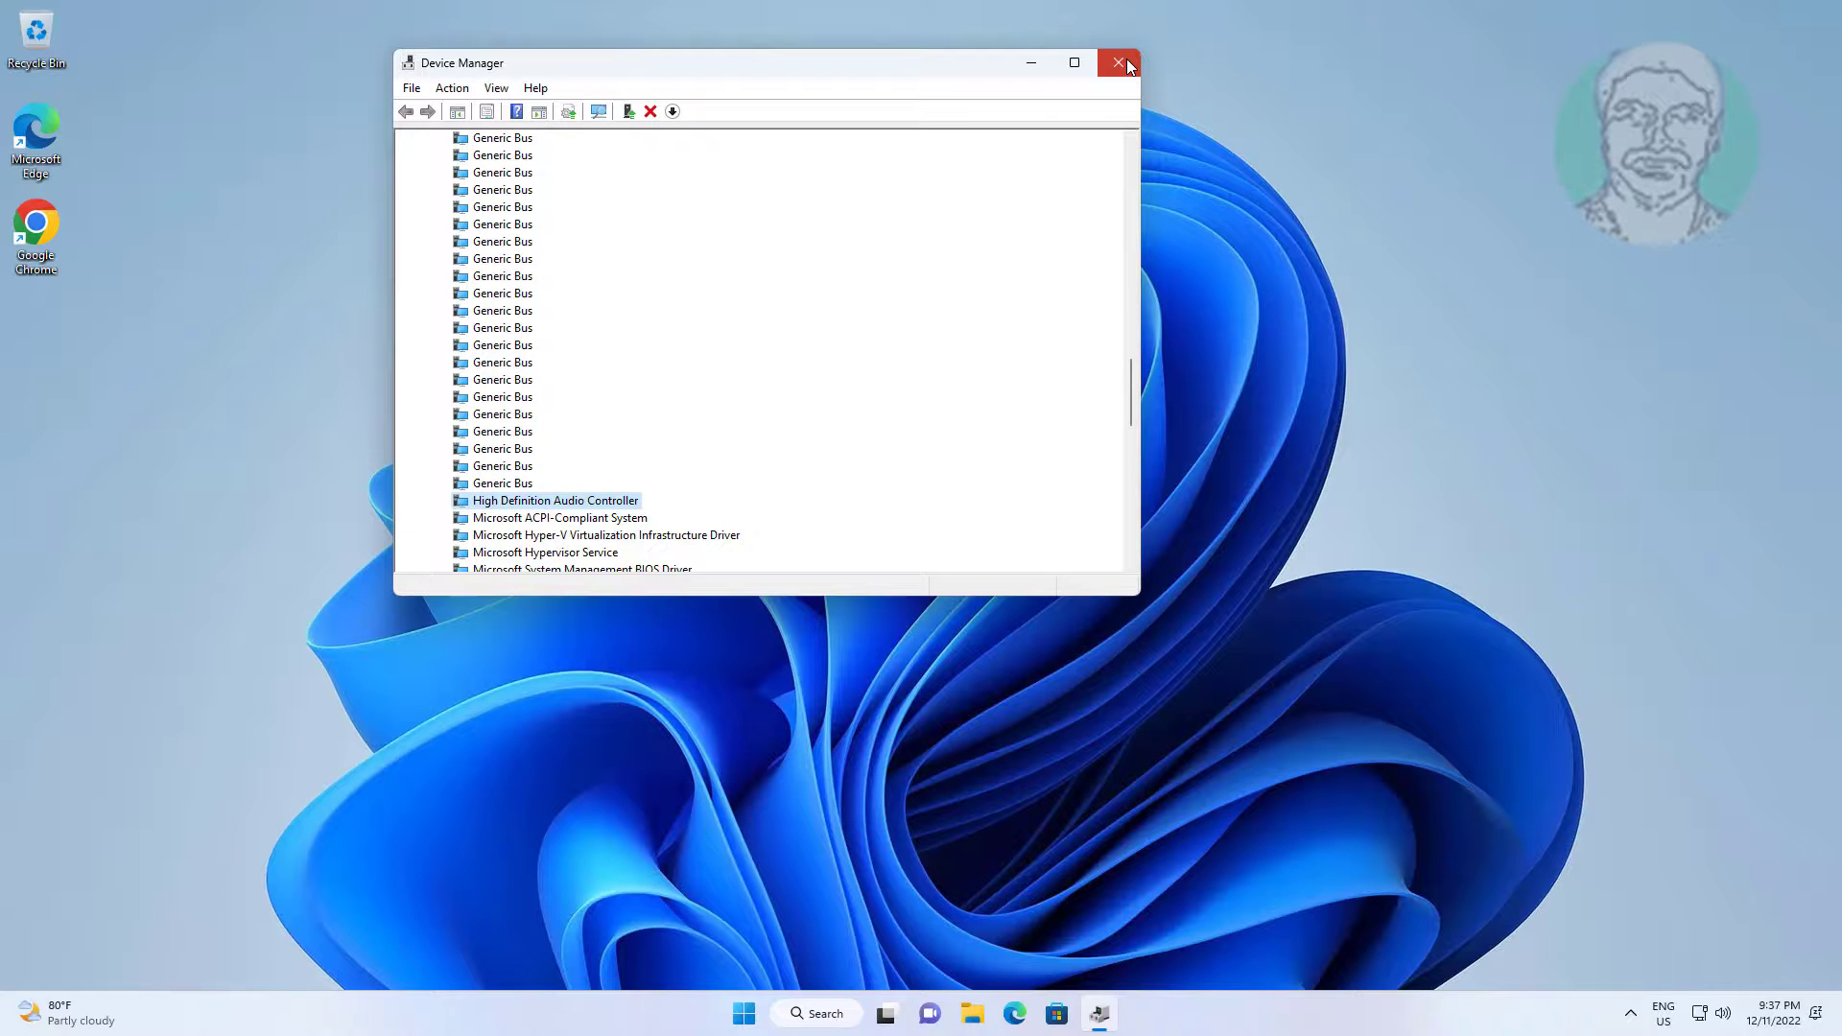
{"action": "left_click", "coordinate": [1117, 62]}
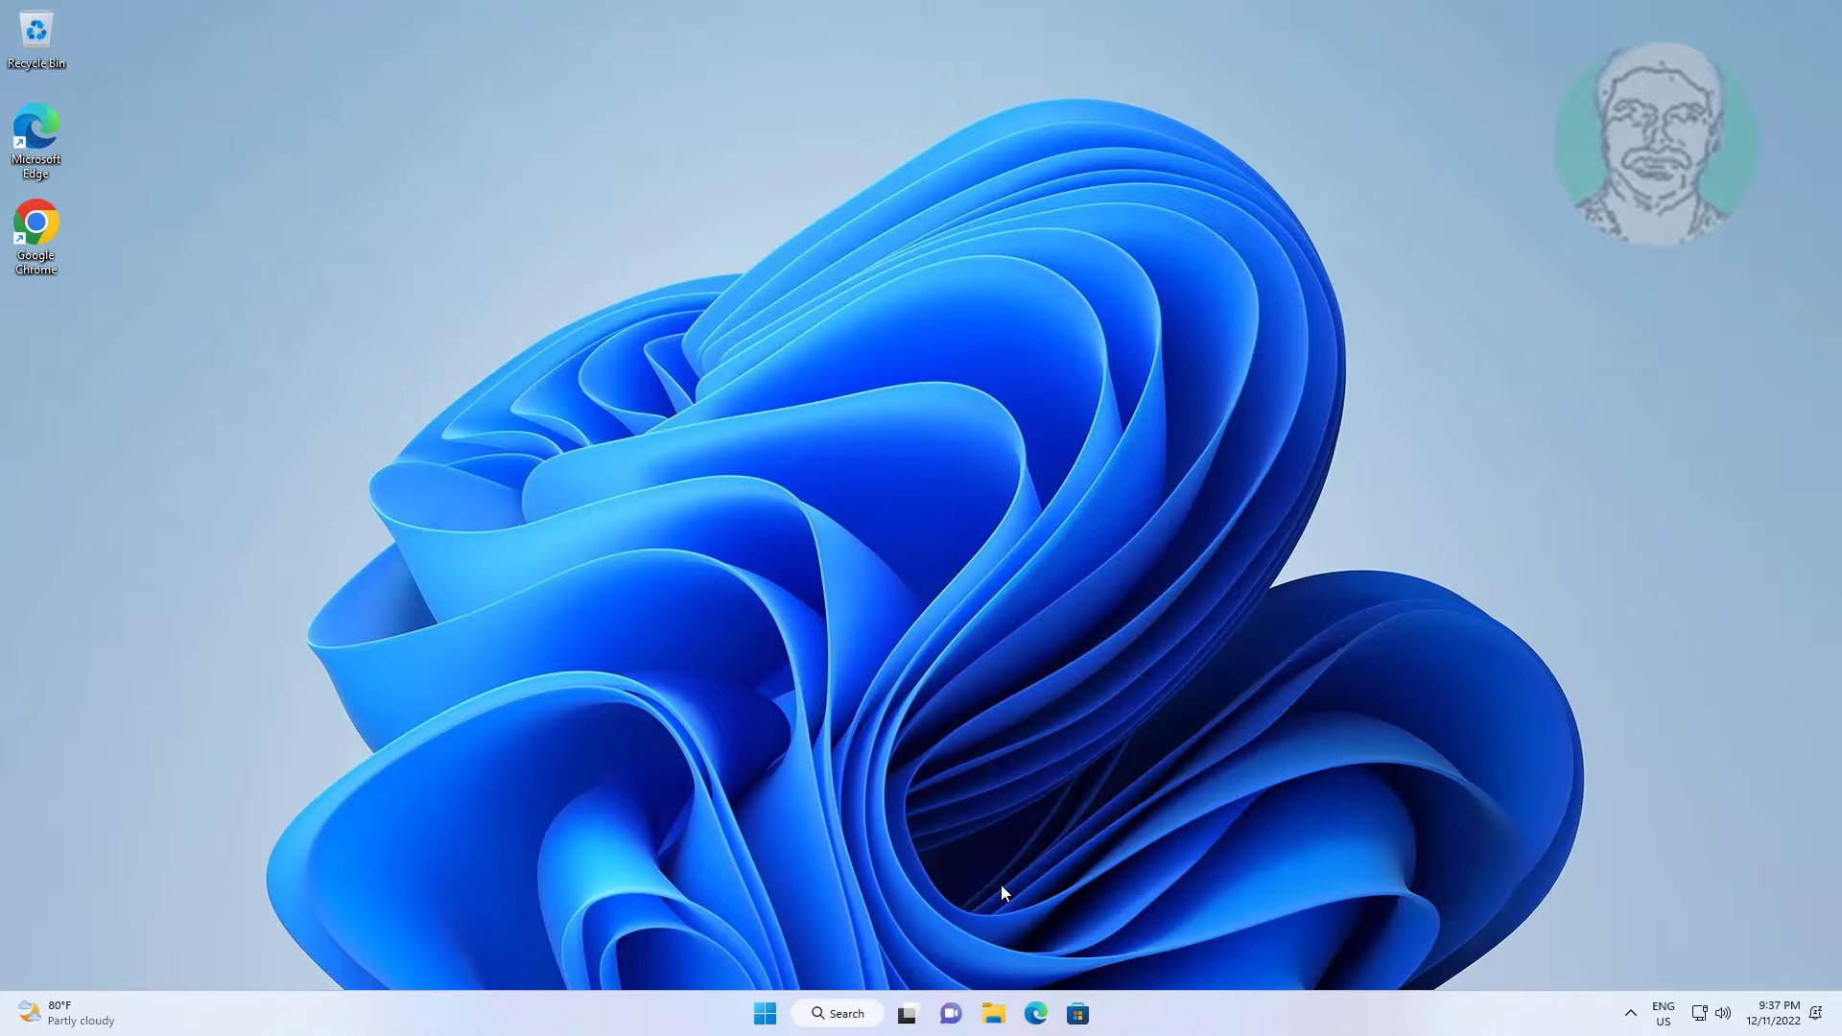
Choose Restart from the Start menu's power options.
{"action": "left_click", "coordinate": [765, 1013]}
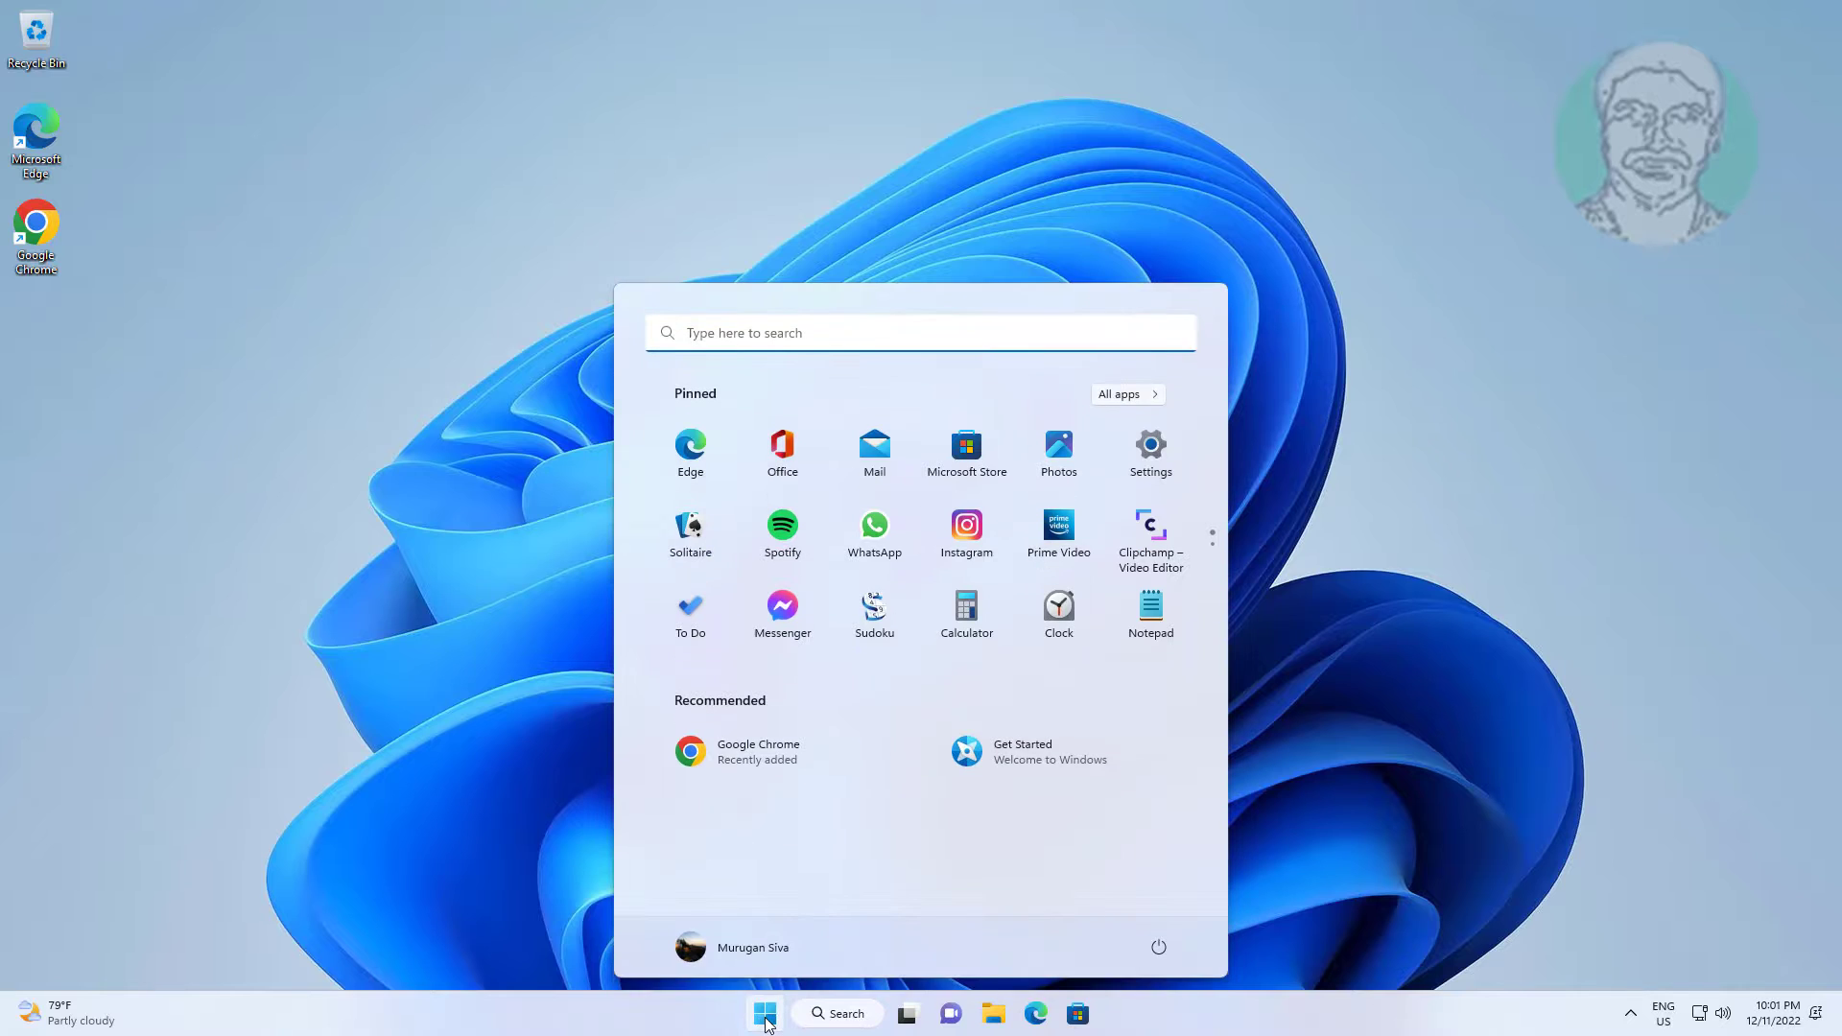
{"action": "left_click", "coordinate": [1157, 947]}
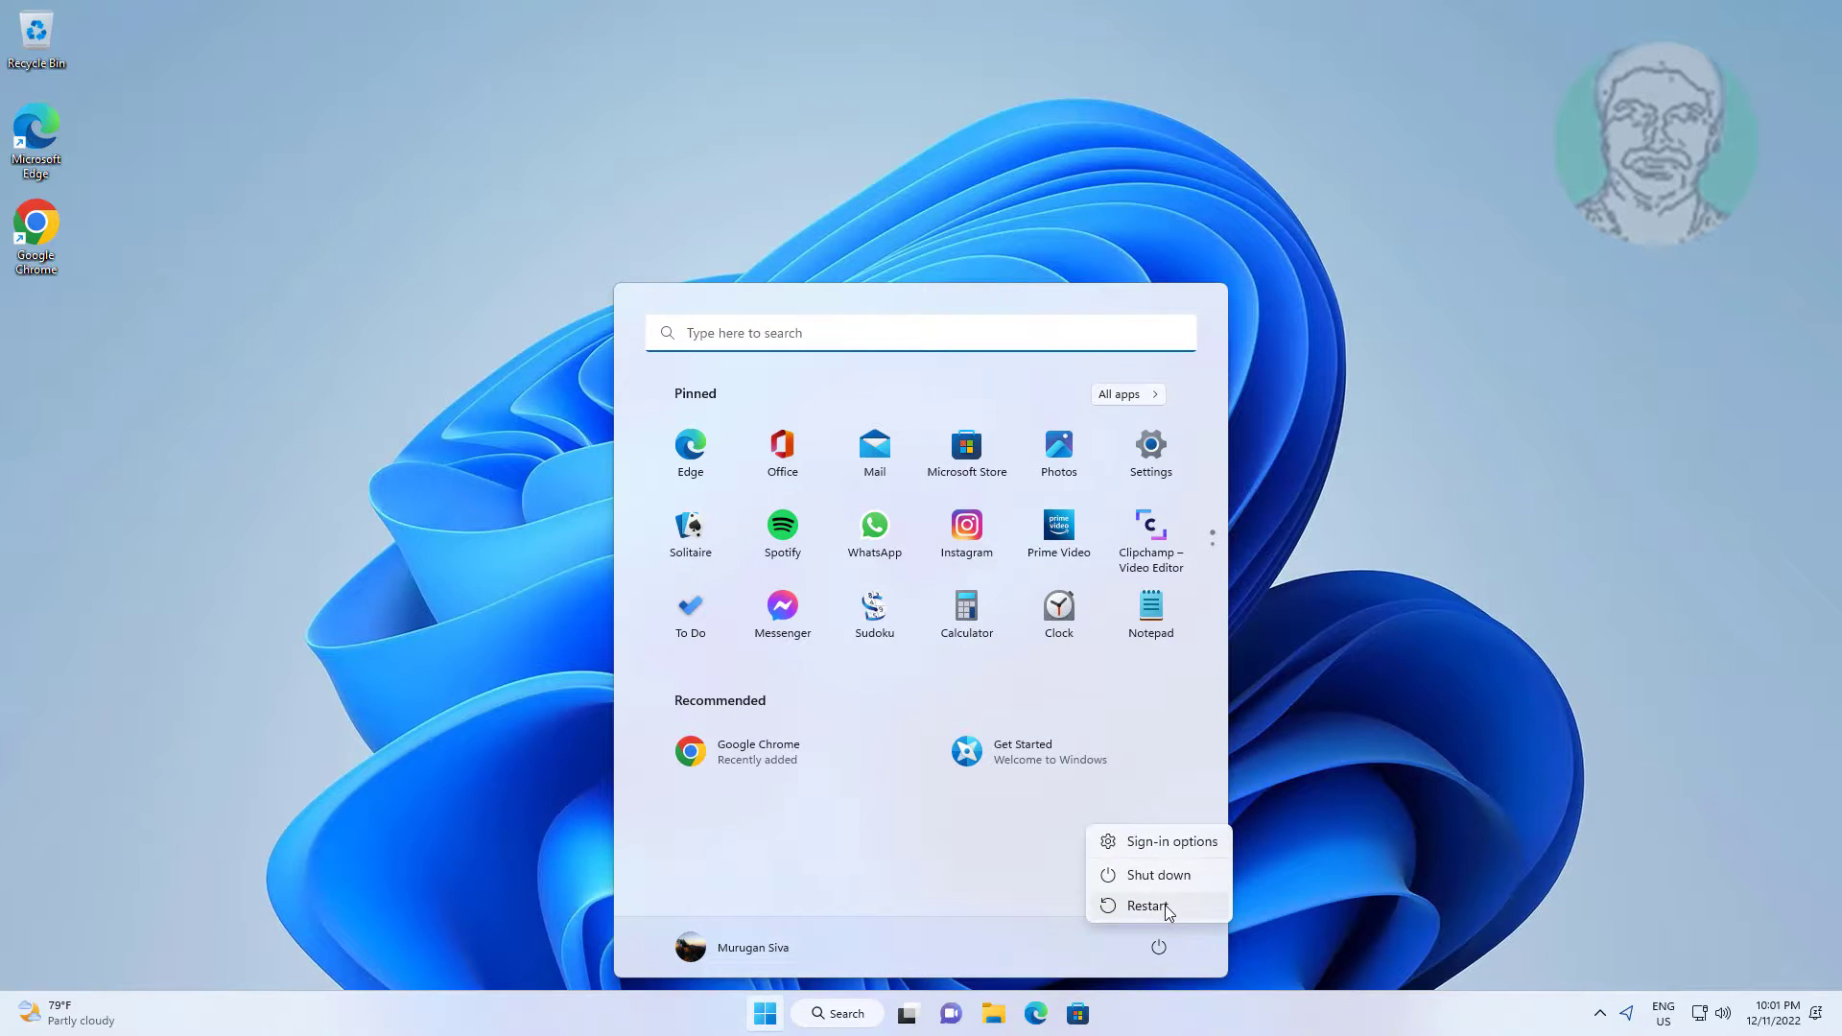
{"action": "left_click", "coordinate": [1143, 905]}
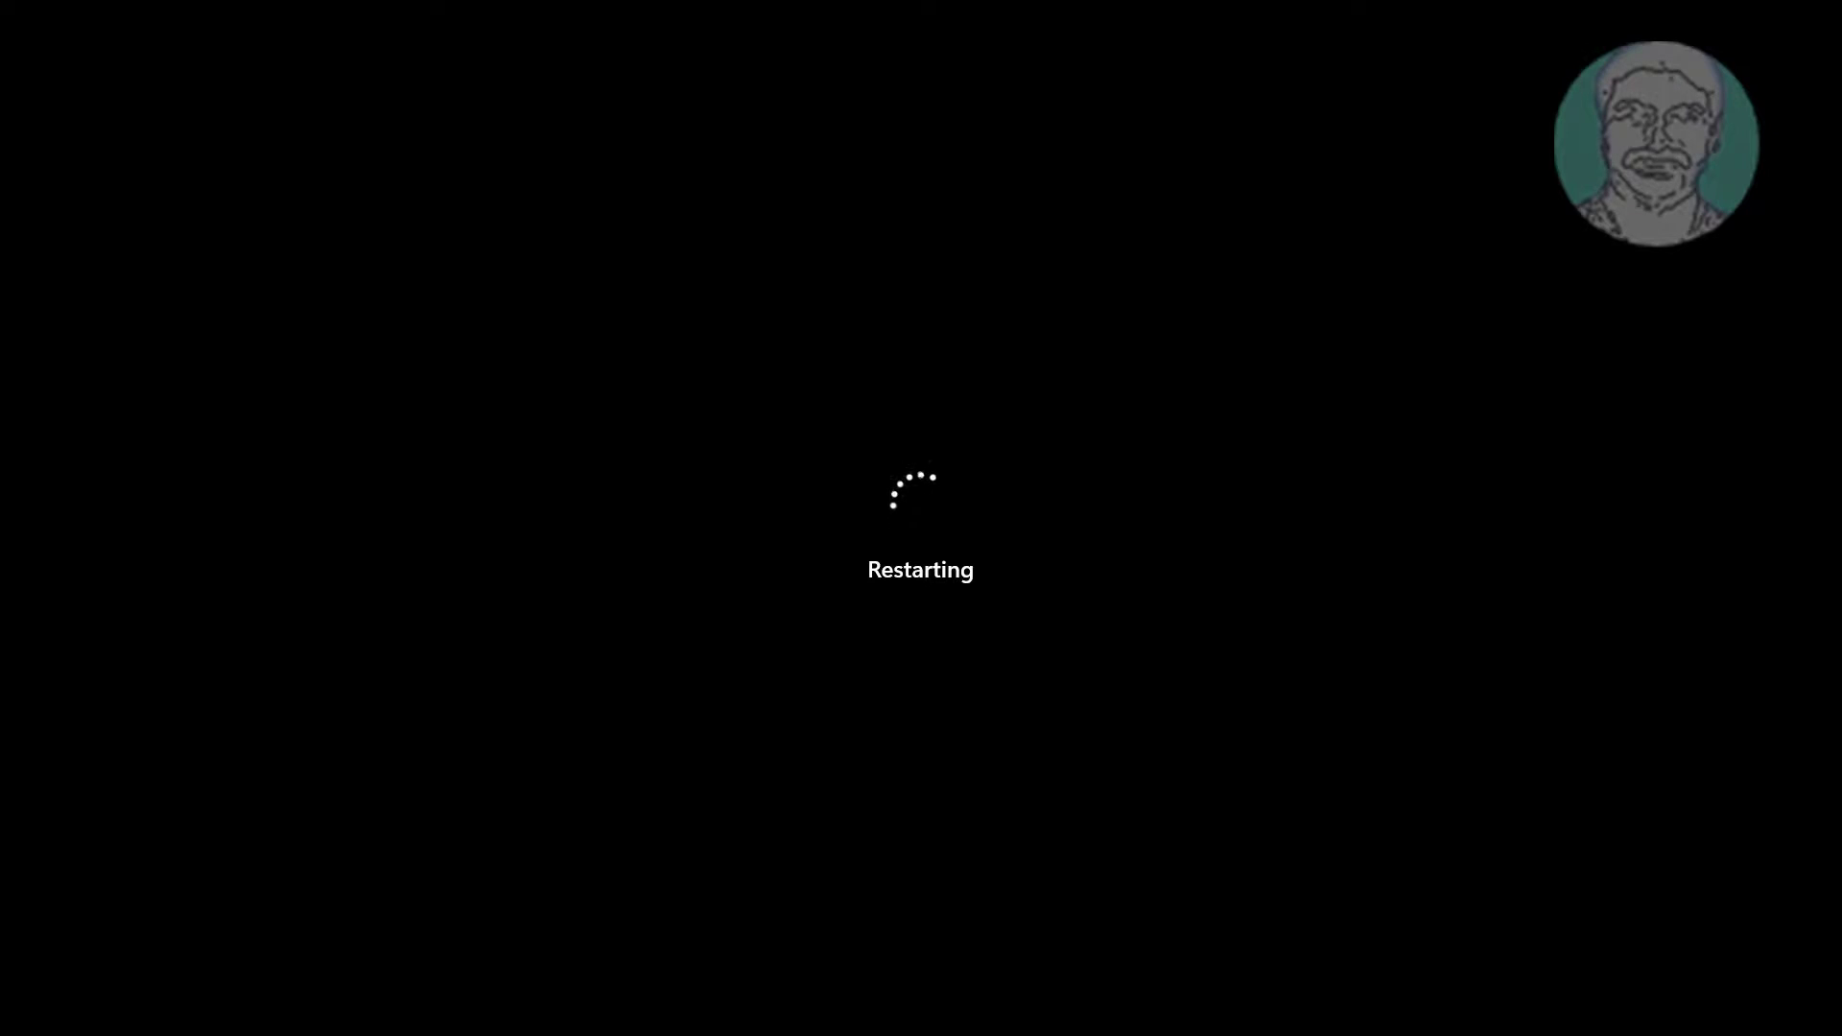